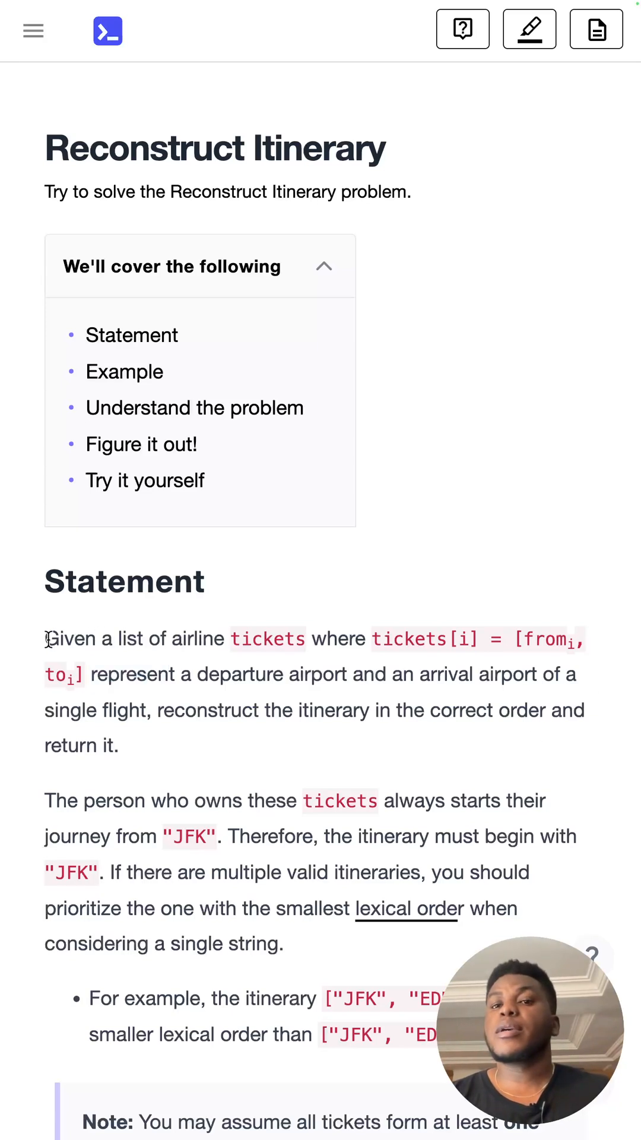
Read the tickets description, the lexical-order rule, the note and the constraints list
left_click_drag(45, 639, 361, 639)
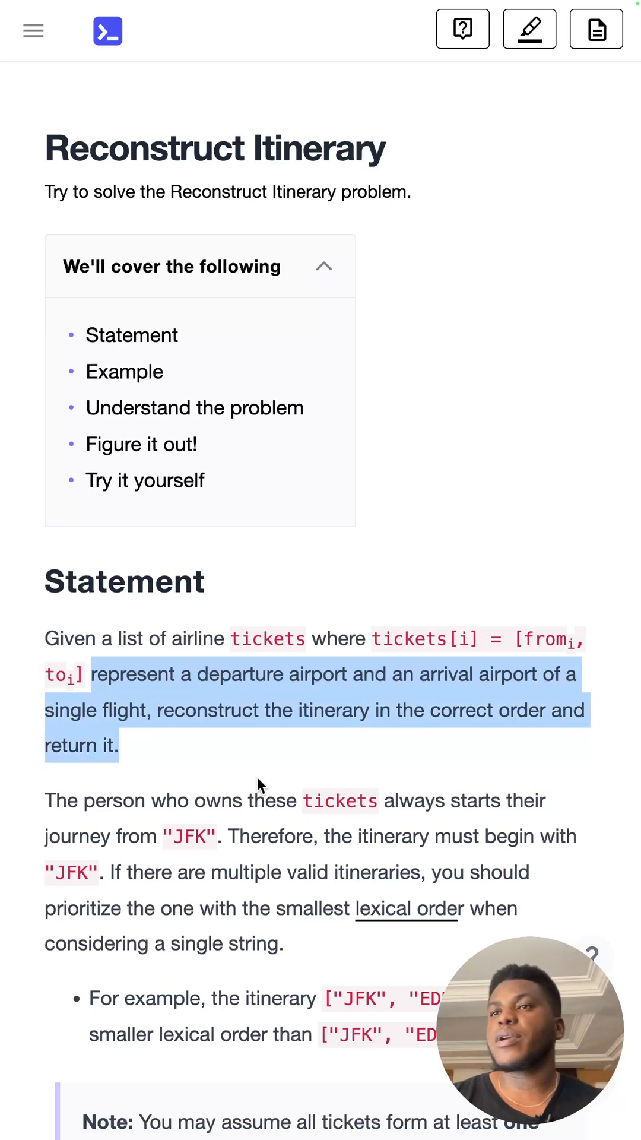
scroll("down", 3)
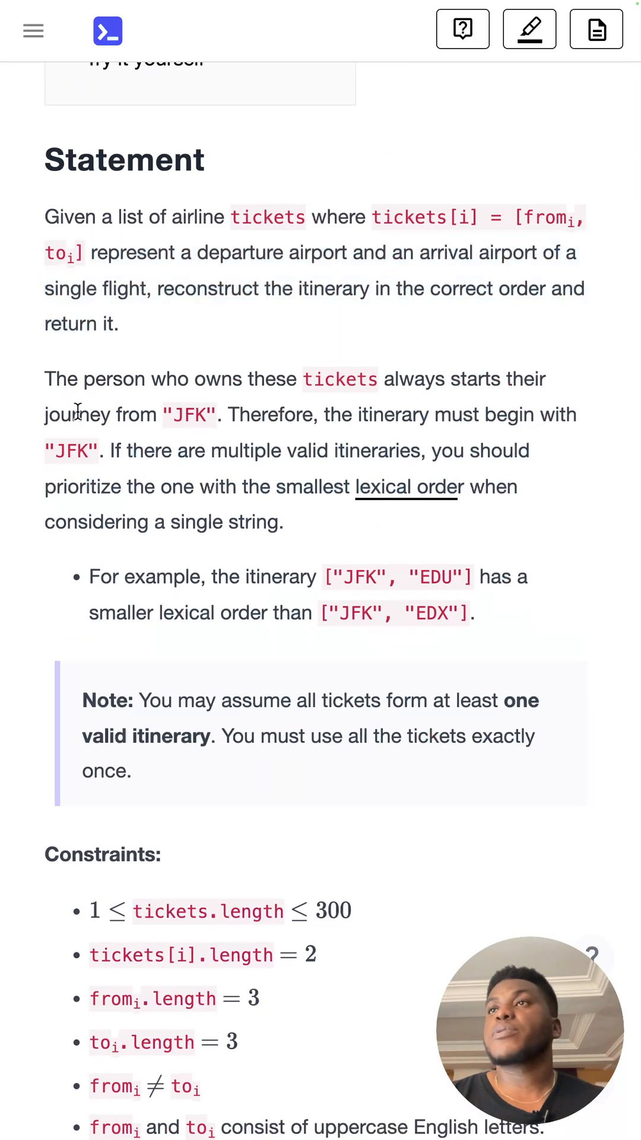
left_click_drag(45, 379, 157, 415)
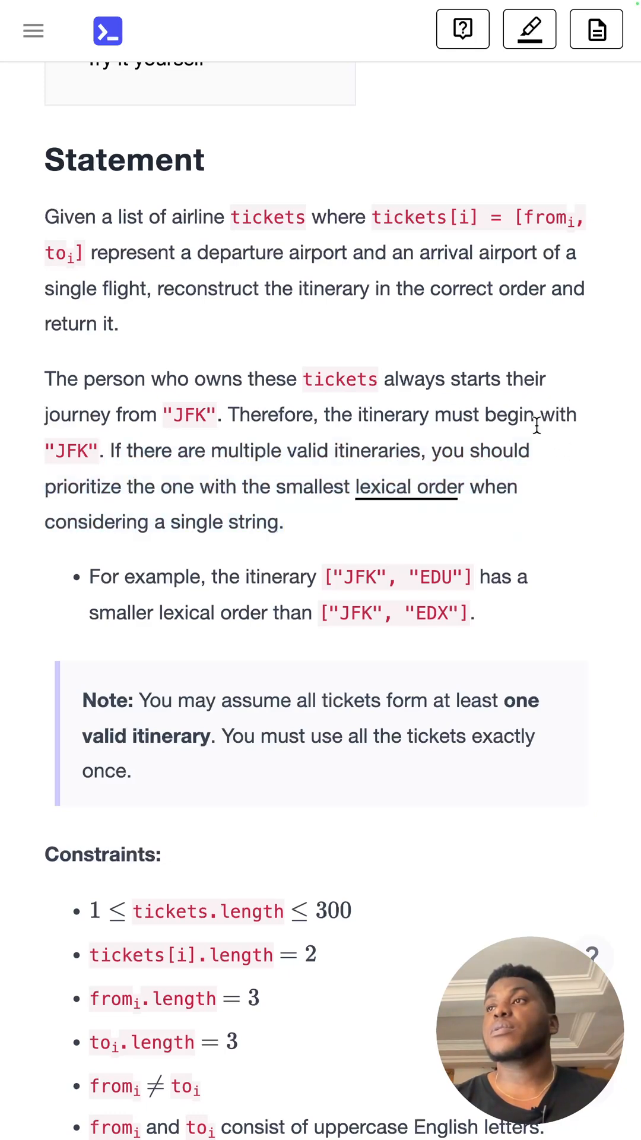
mouse_move(407, 486)
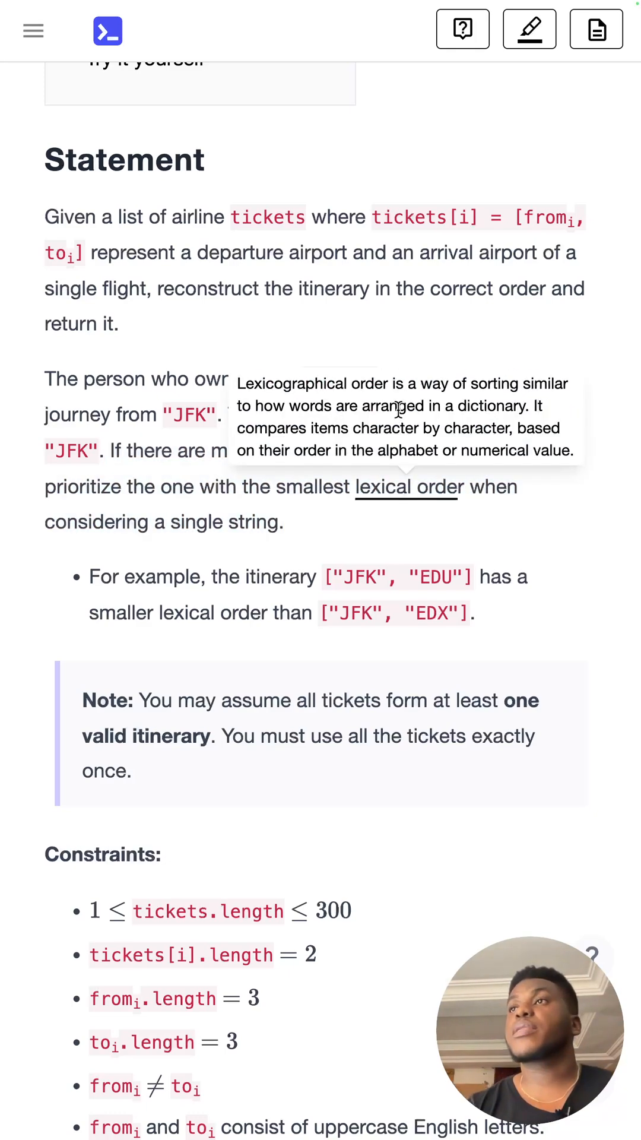
scroll("down", 3)
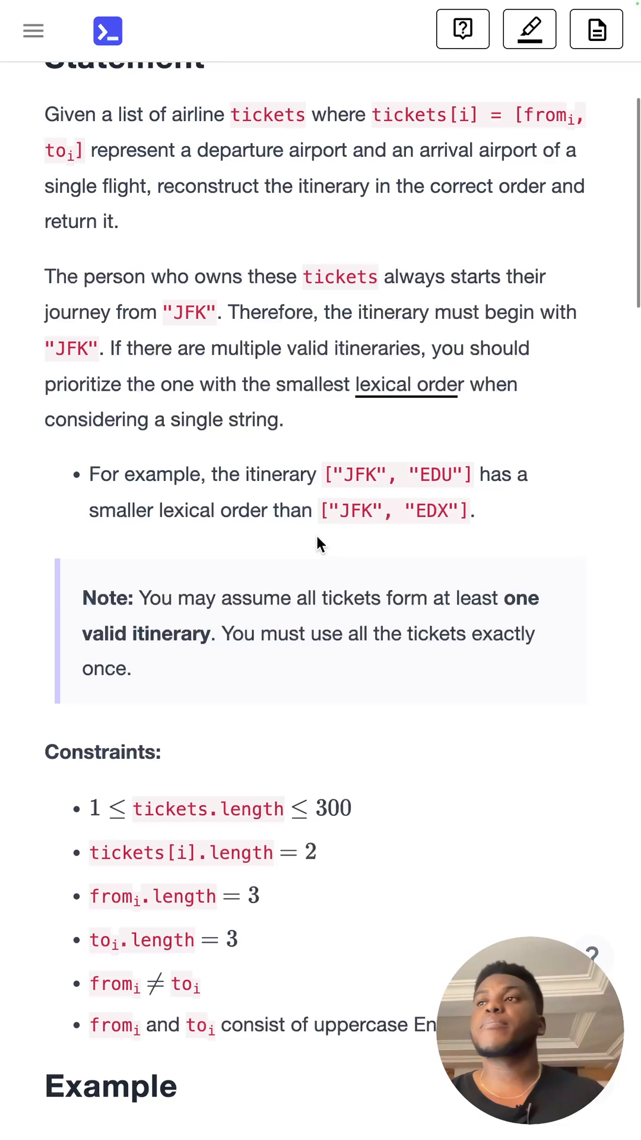
Reach sample example 1 of 3 showing the JFK→EDU→LEX→MUO itinerary and graph
scroll("down", 3)
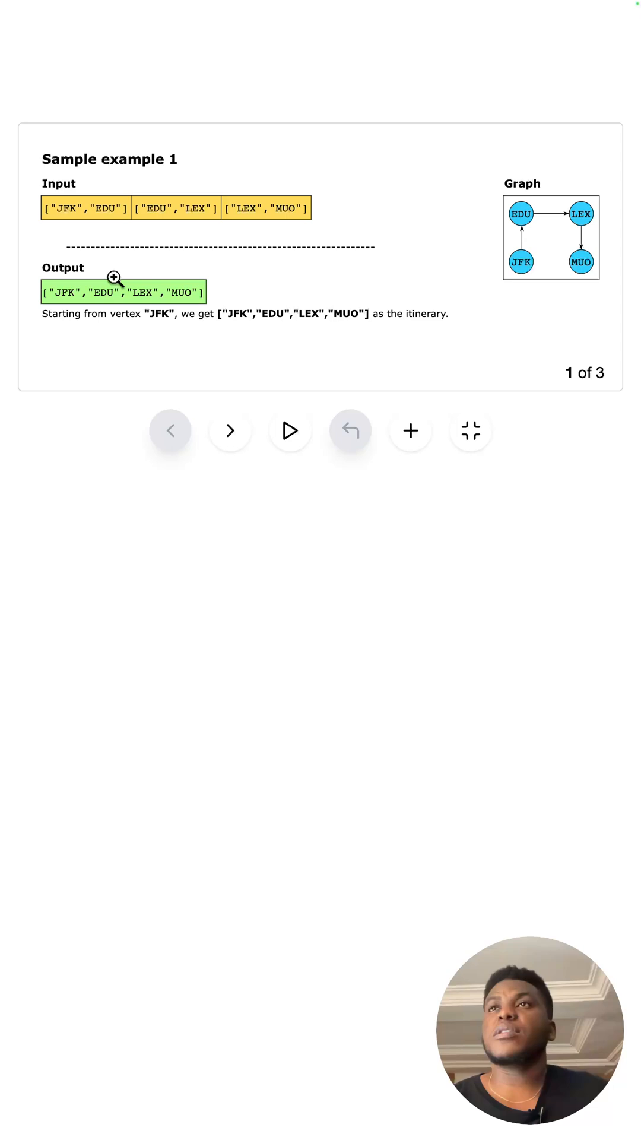
mouse_move(78, 291)
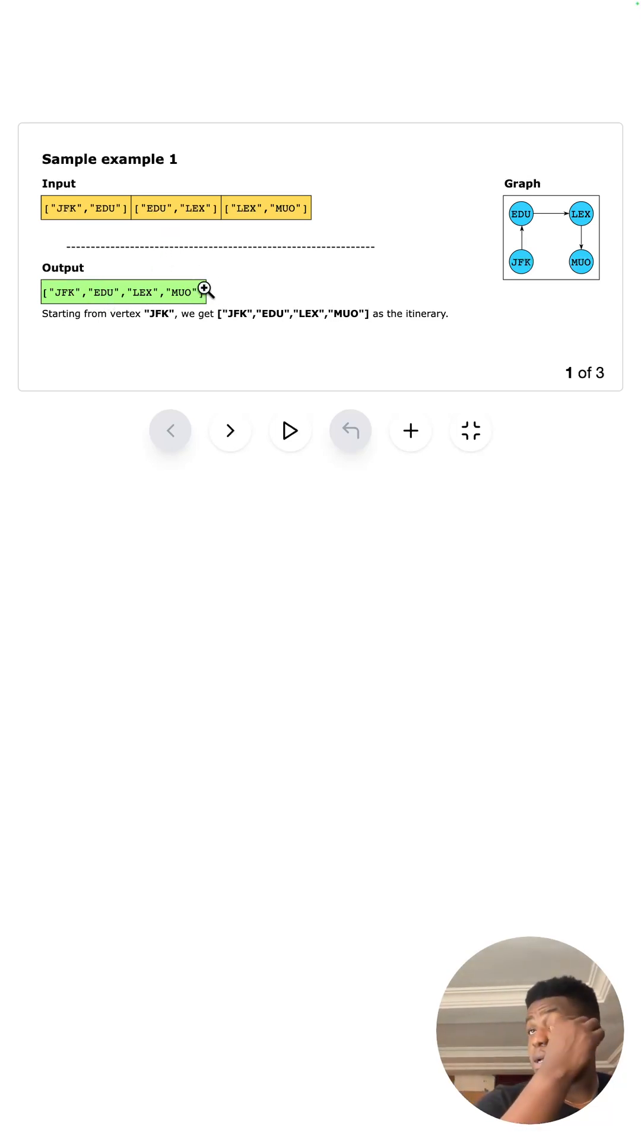
mouse_move(214, 439)
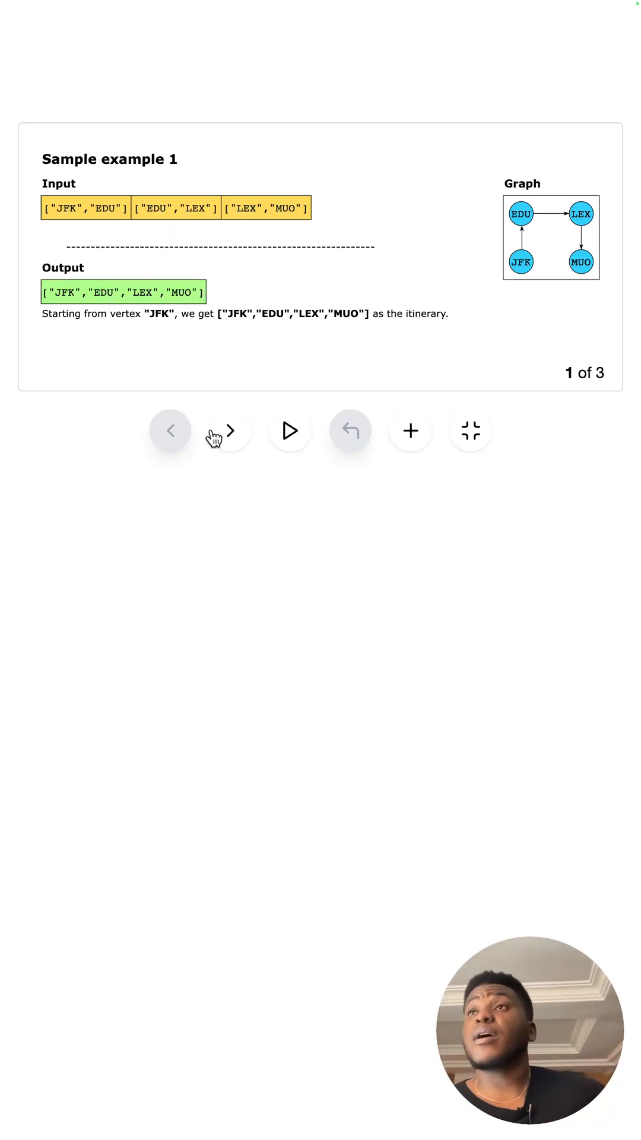
Advance to sample example 2 of 3 with itinerary JFK, YYY, ZZZ, JFK, XXX
left_click(229, 430)
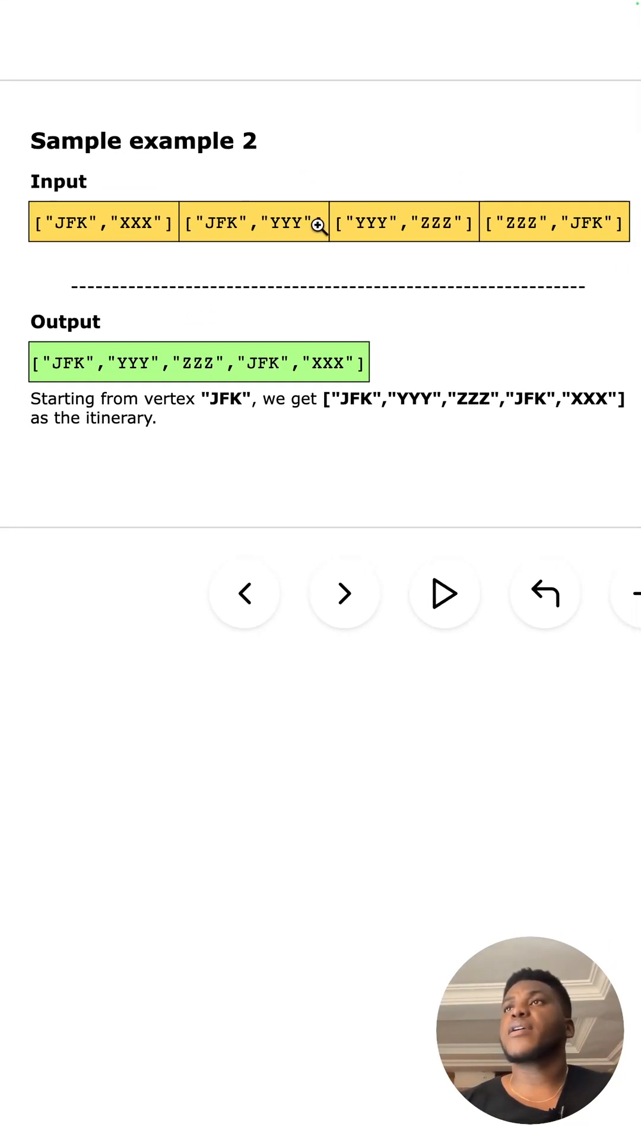
mouse_move(278, 226)
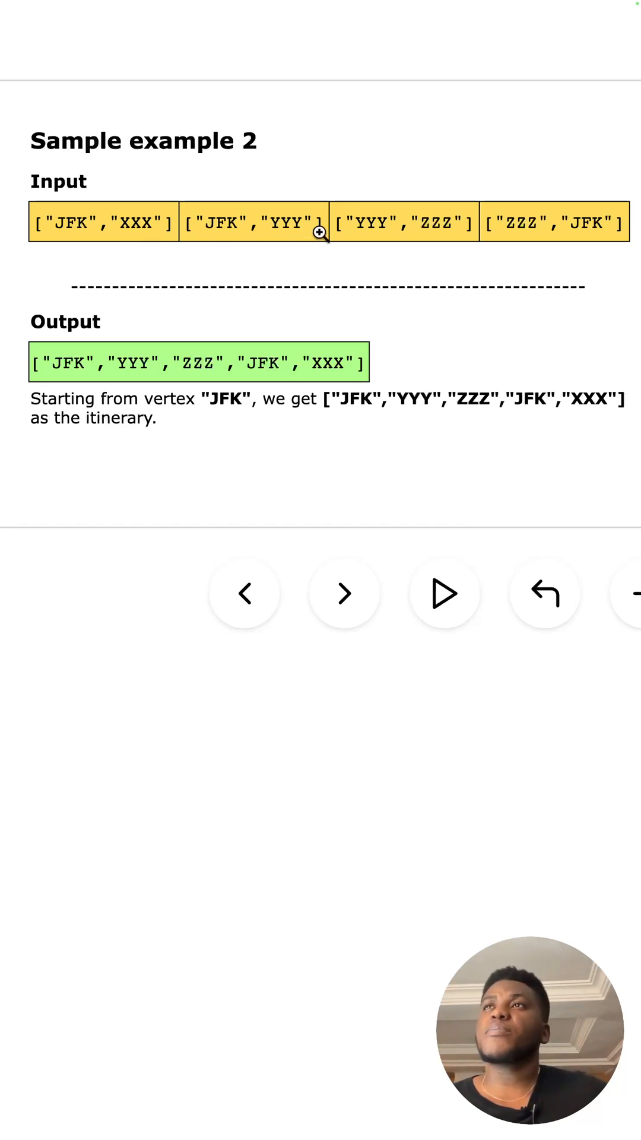
mouse_move(232, 232)
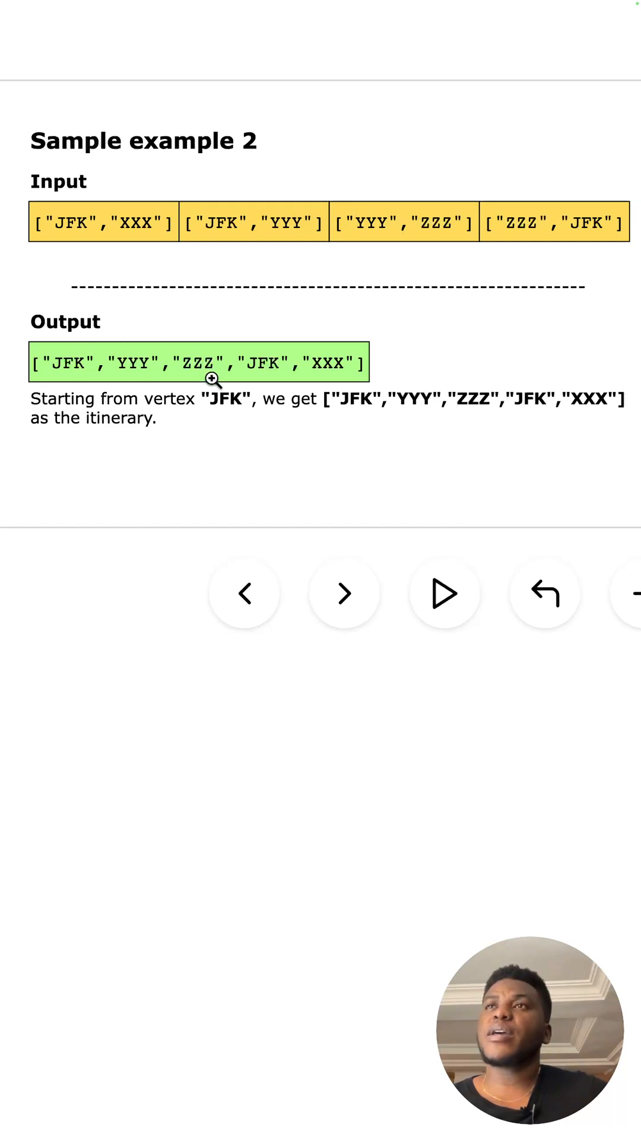
mouse_move(462, 236)
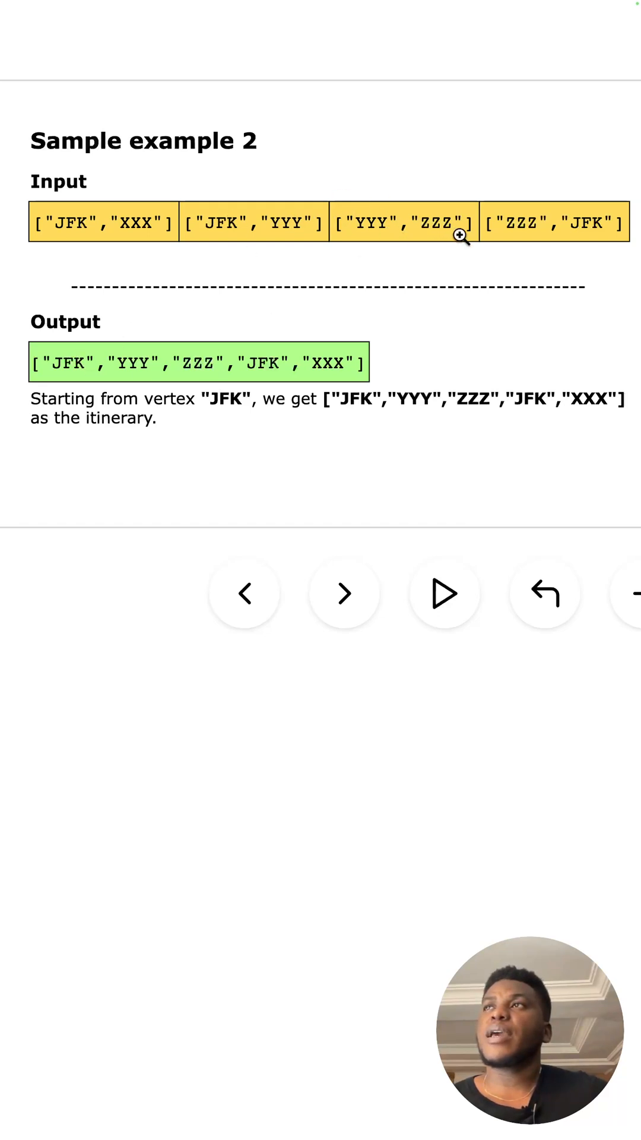
mouse_move(274, 368)
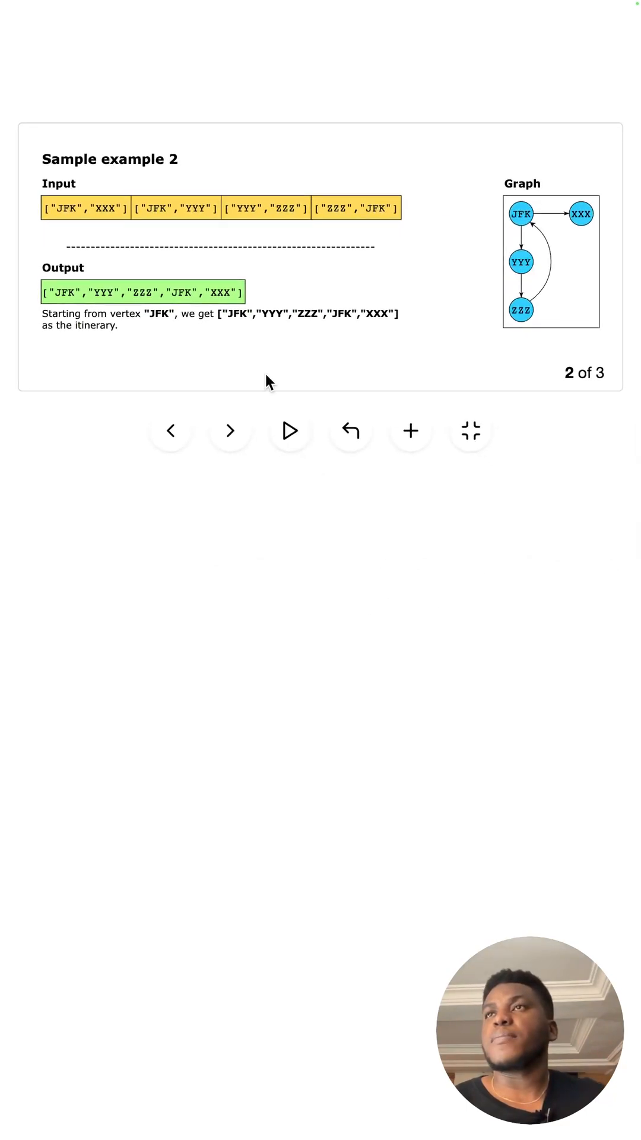
left_click(230, 430)
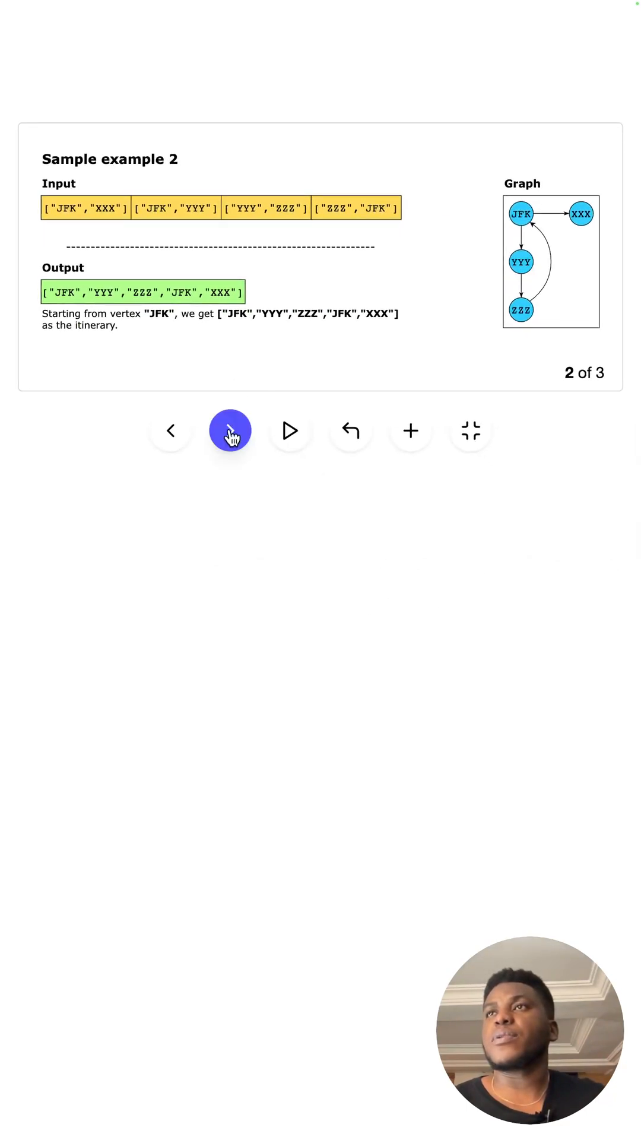
Move past the last sample slide to the Solution: Reconstruct Itinerary lesson page
left_click(231, 431)
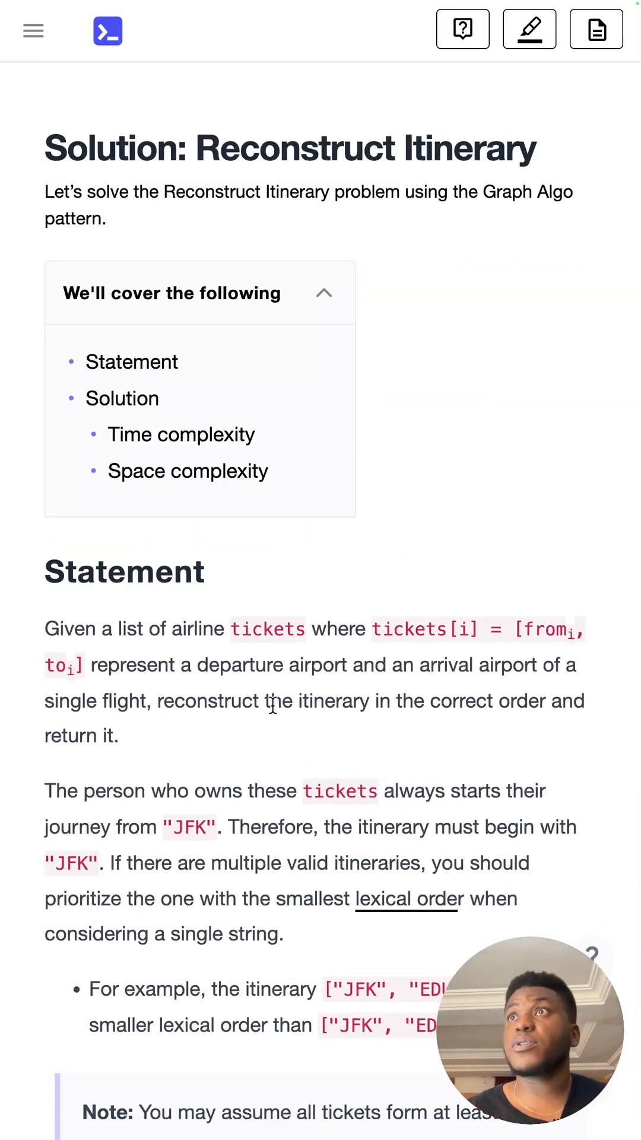
mouse_move(274, 672)
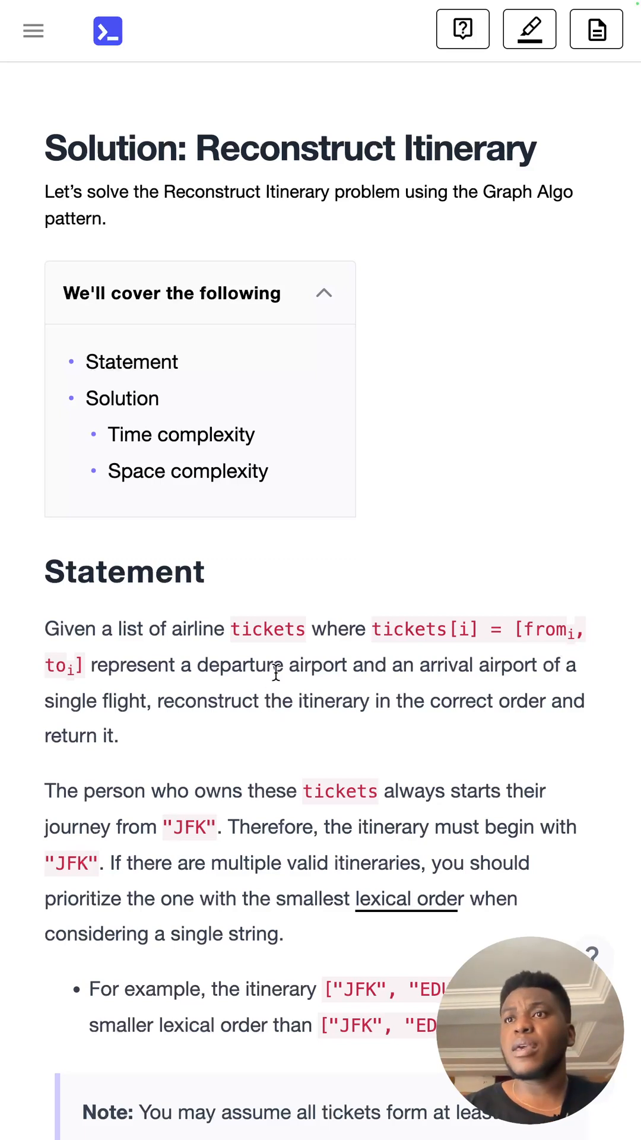
mouse_move(221, 737)
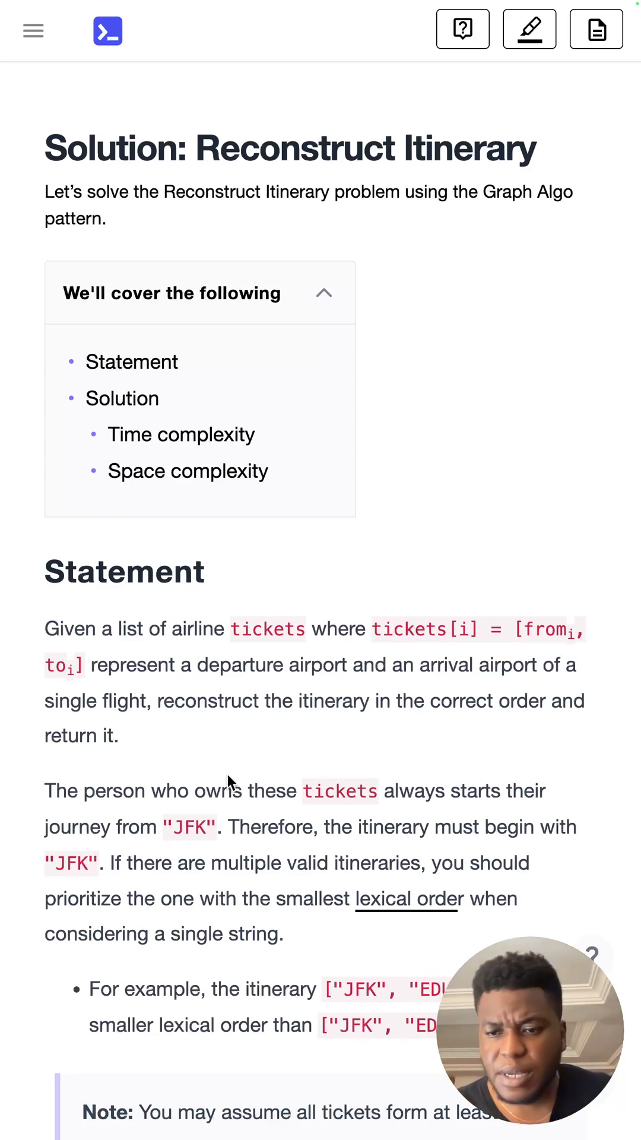
Reach the Solution section and view the Hierholzer's algorithm definition
scroll("down", 3)
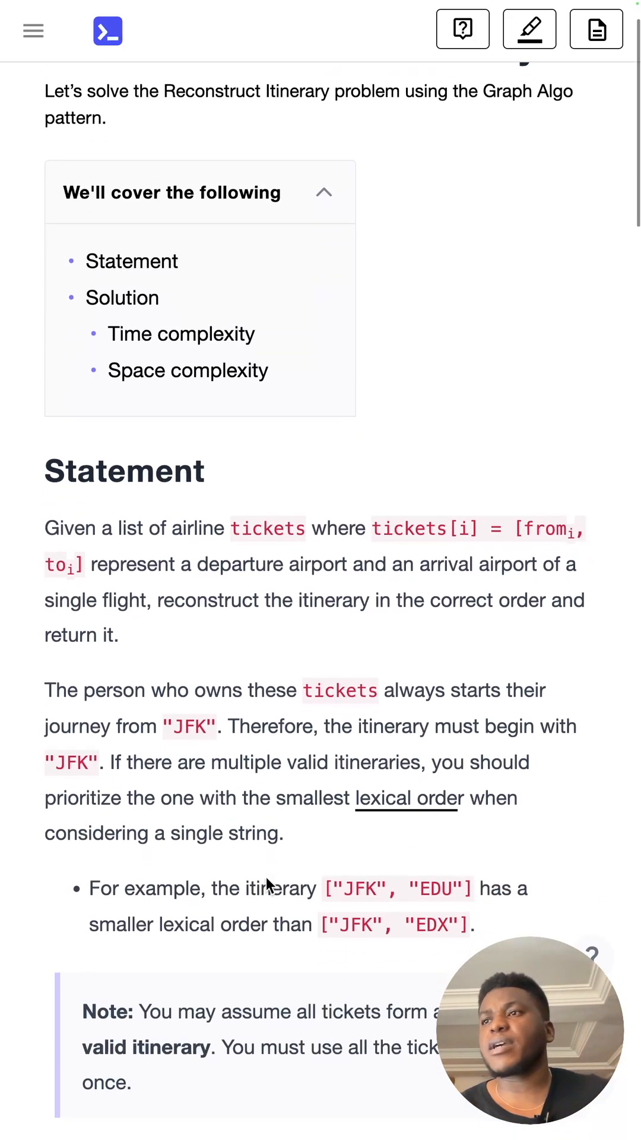
scroll("down", 3)
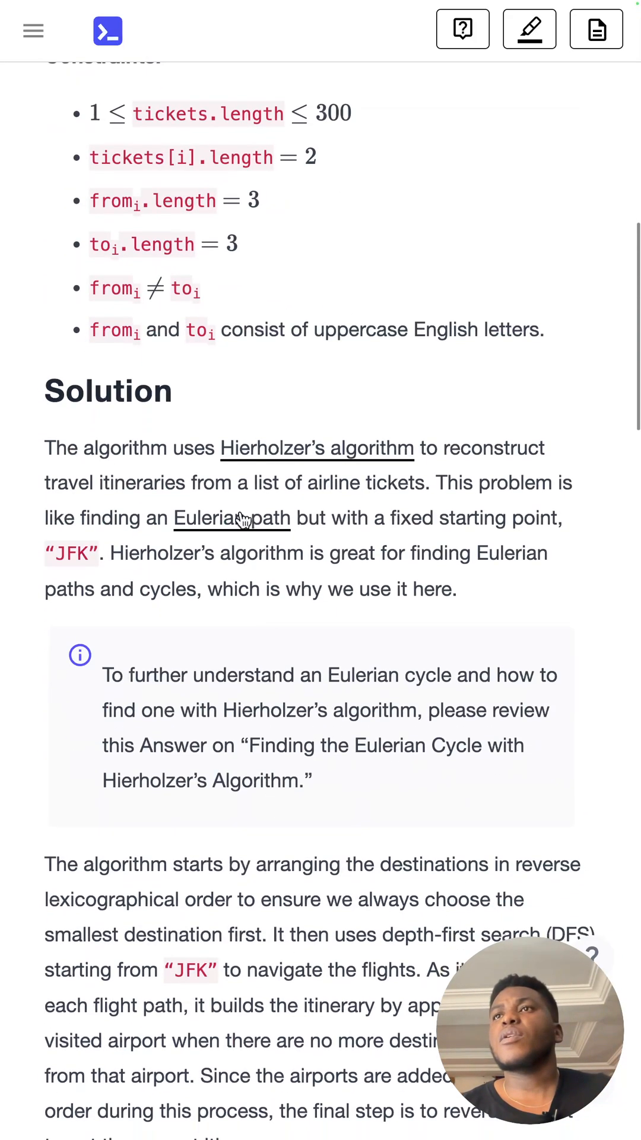
left_click_drag(51, 449, 218, 449)
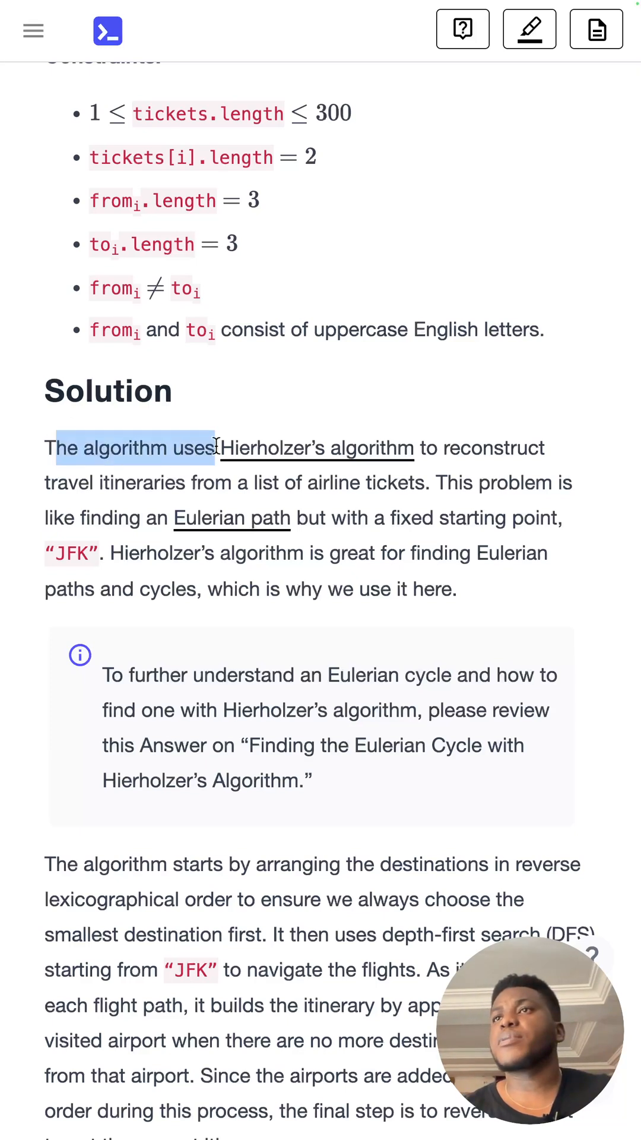
mouse_move(234, 460)
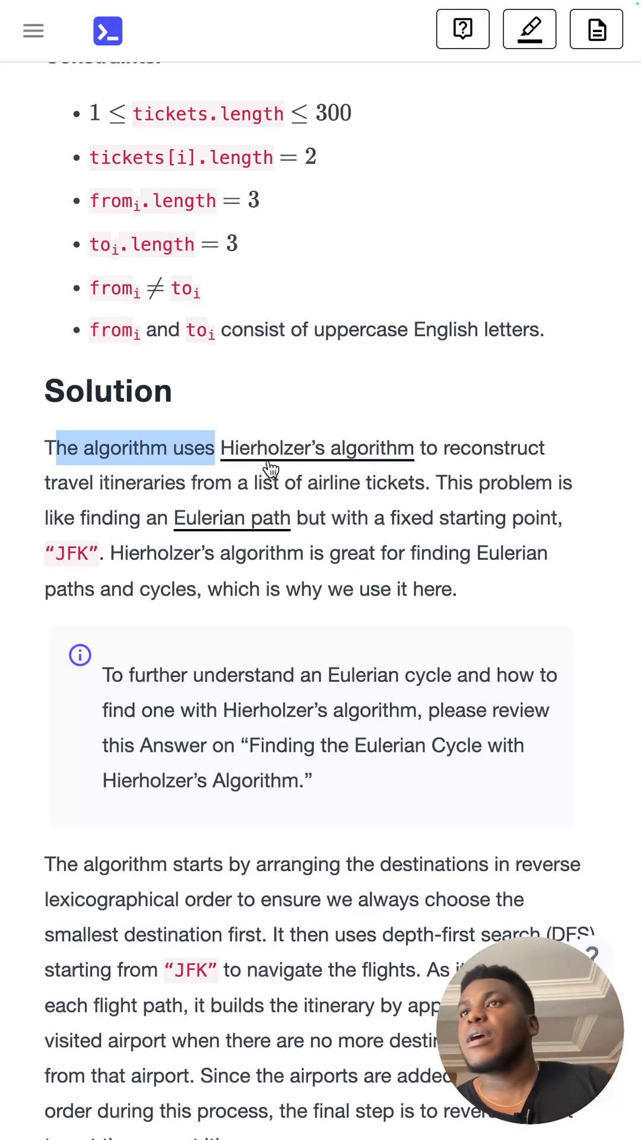
left_click(205, 483)
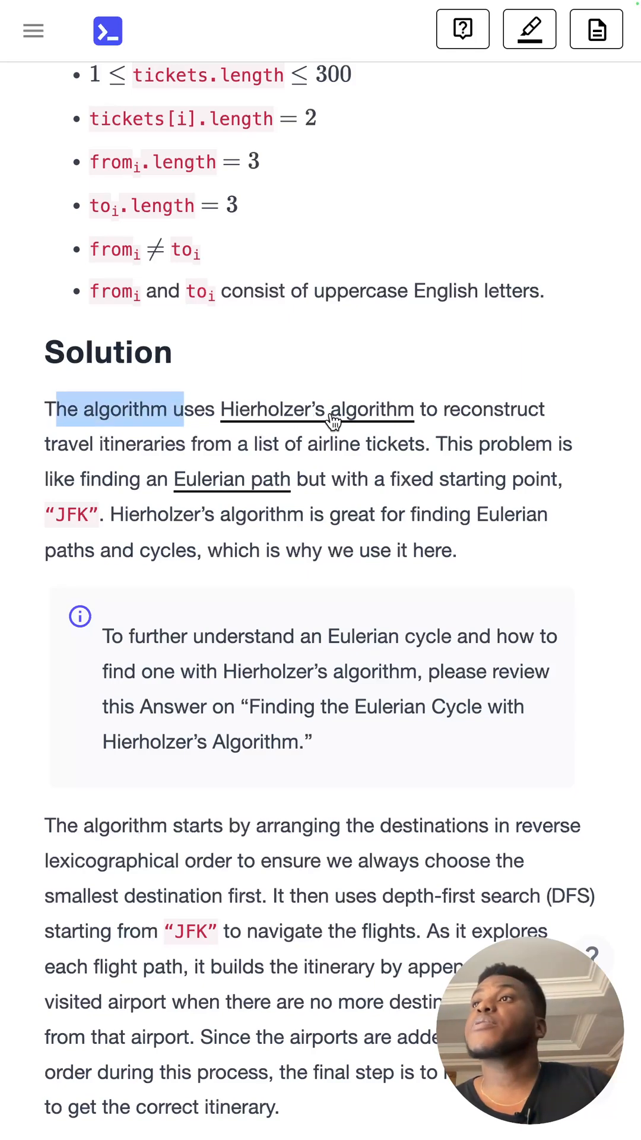
mouse_move(317, 410)
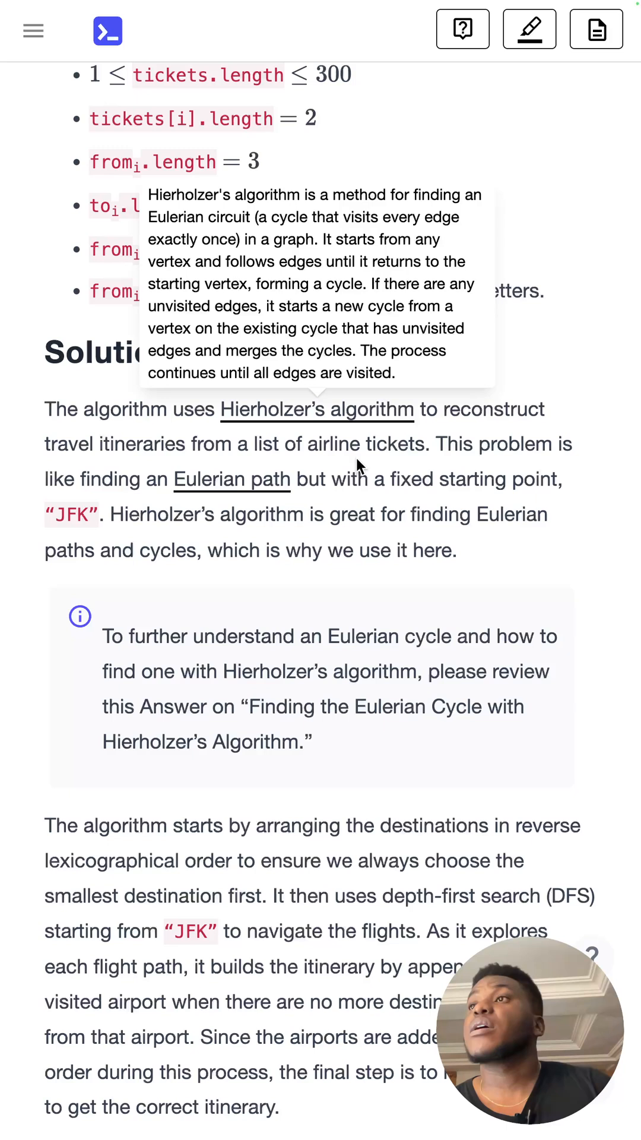
Highlight the Eulerian path comparison and the phrase 'but with a fixed starting point'
left_click_drag(94, 444, 286, 444)
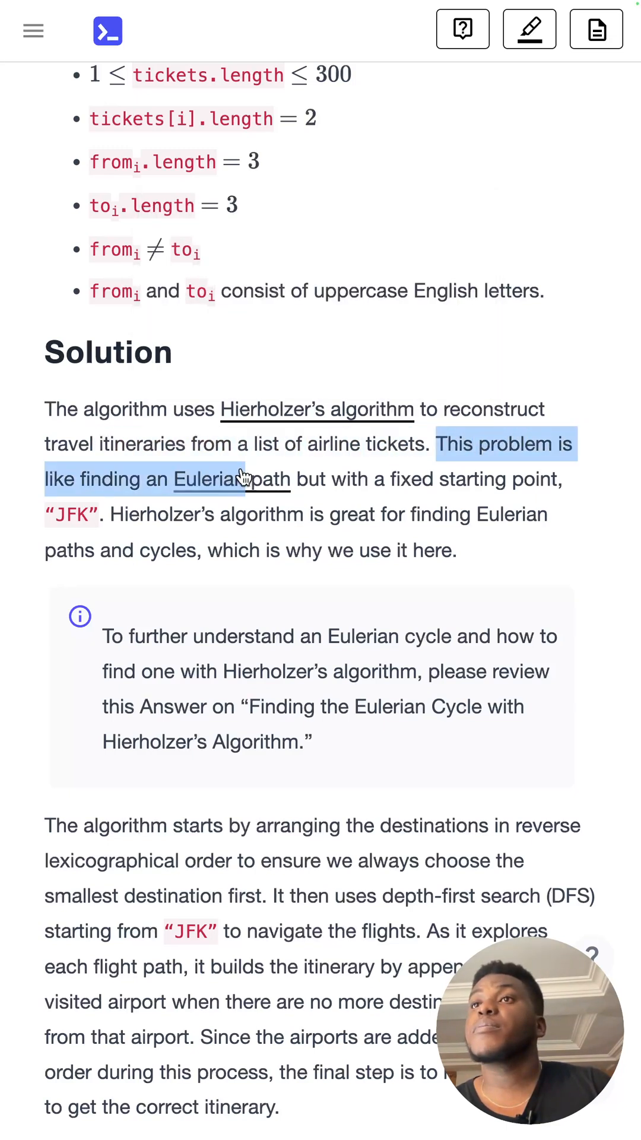
mouse_move(233, 479)
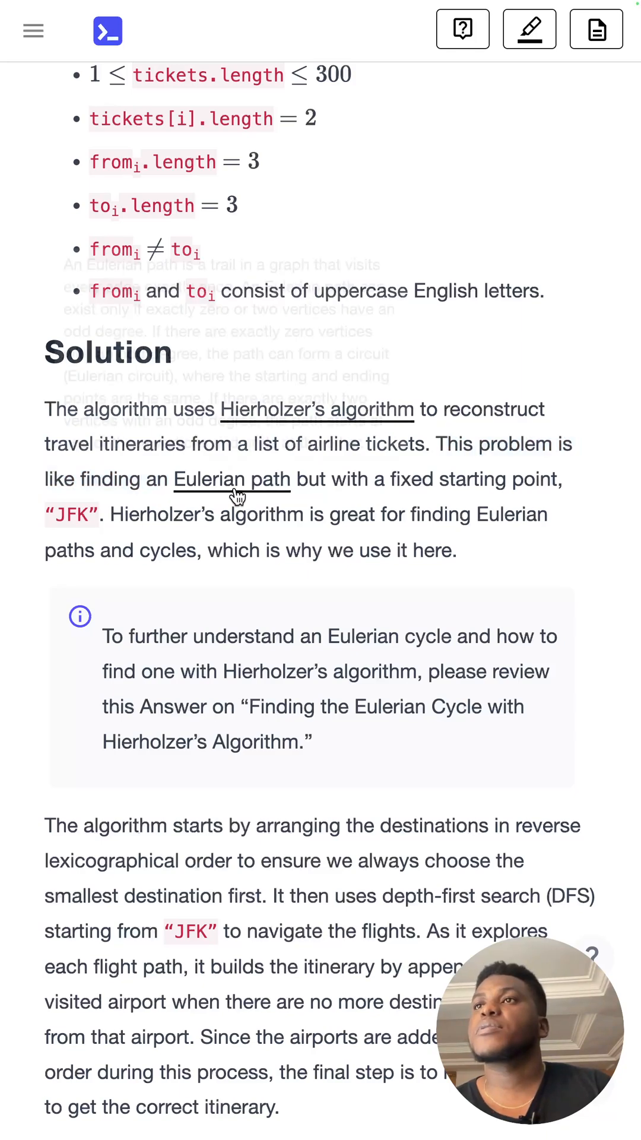
mouse_move(231, 479)
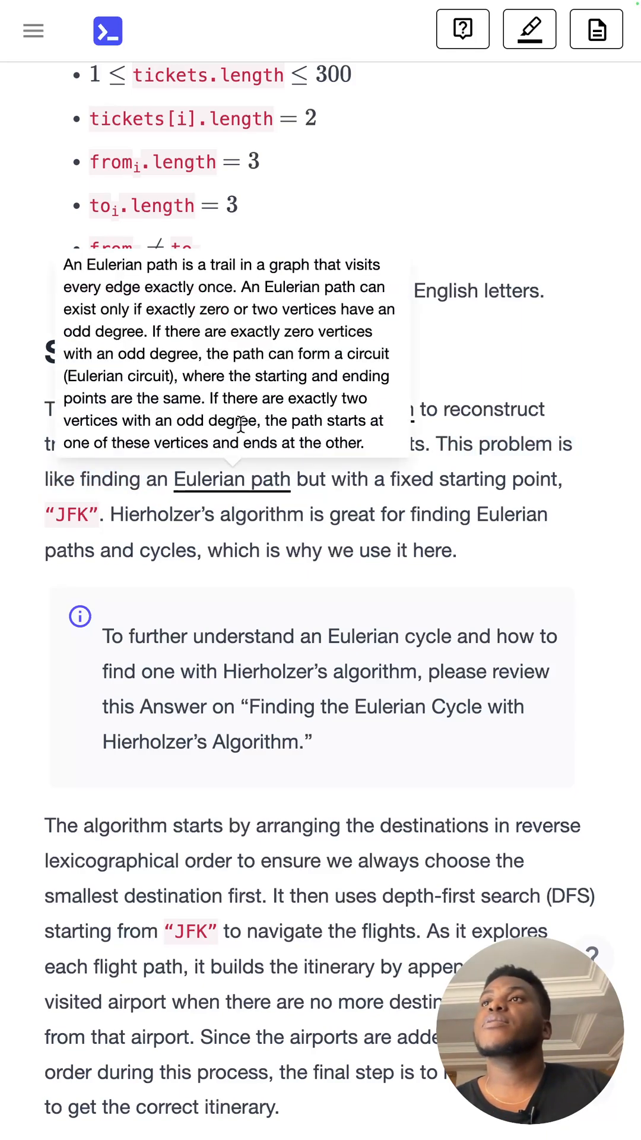
mouse_move(298, 487)
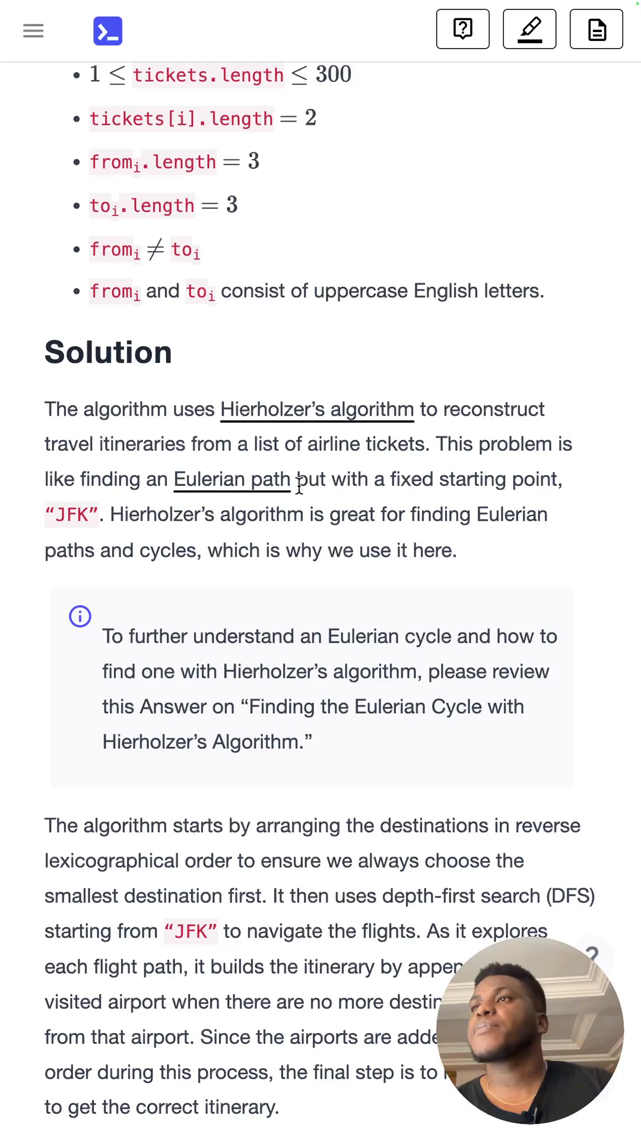
left_click_drag(294, 479, 559, 479)
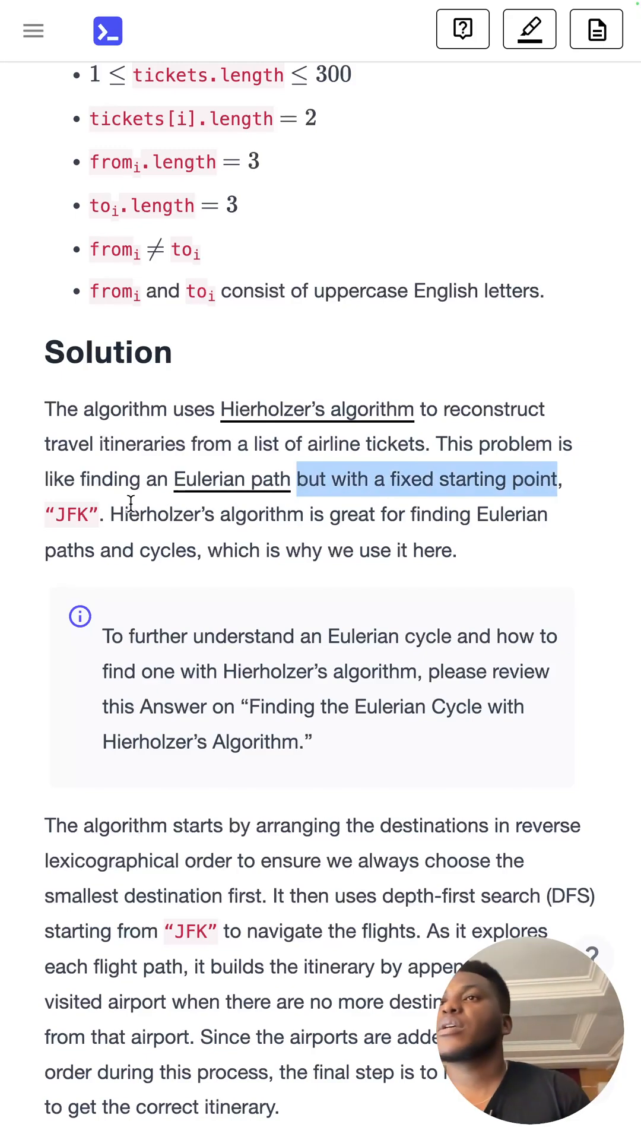
Go past the numbered algorithm steps to the graph slideshow and the Commented Solution code block
scroll("down", 3)
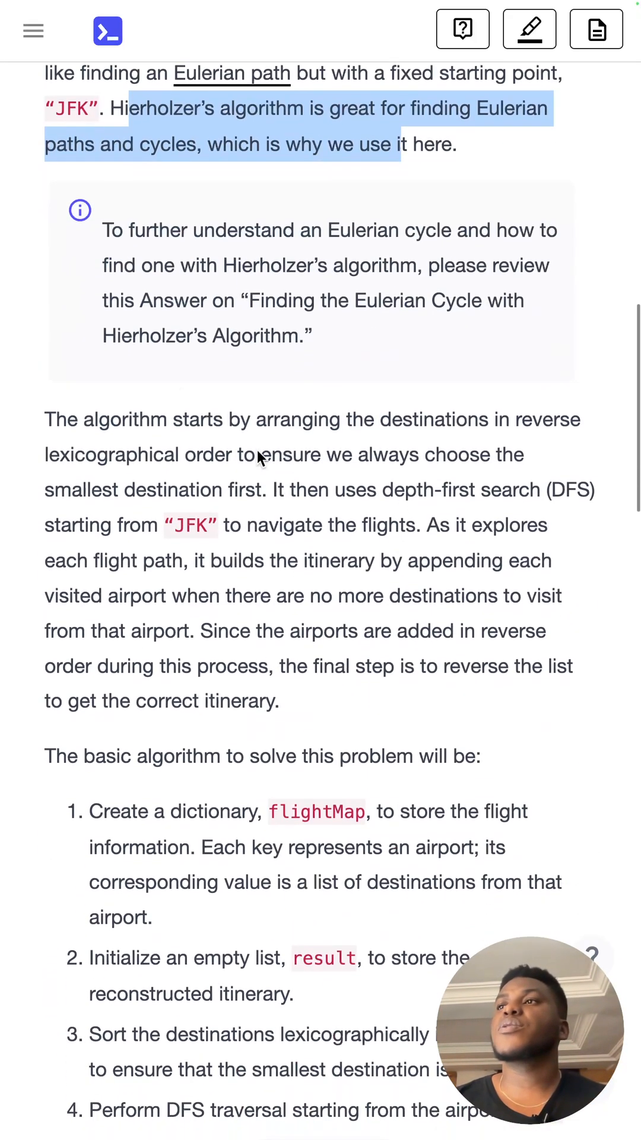
scroll("down", 3)
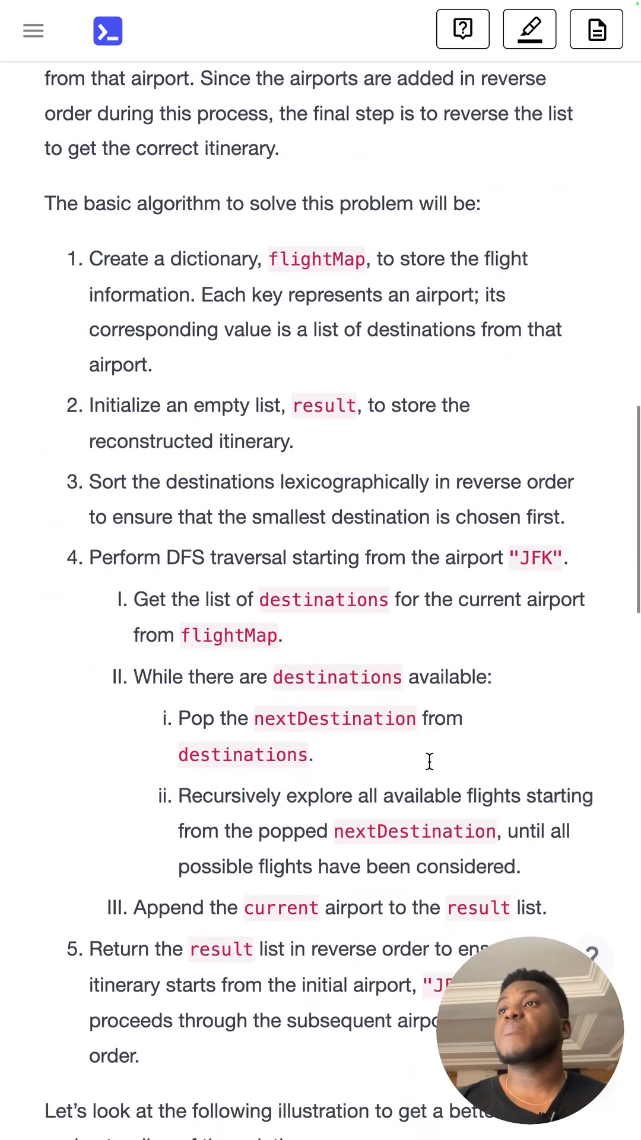
scroll("down", 3)
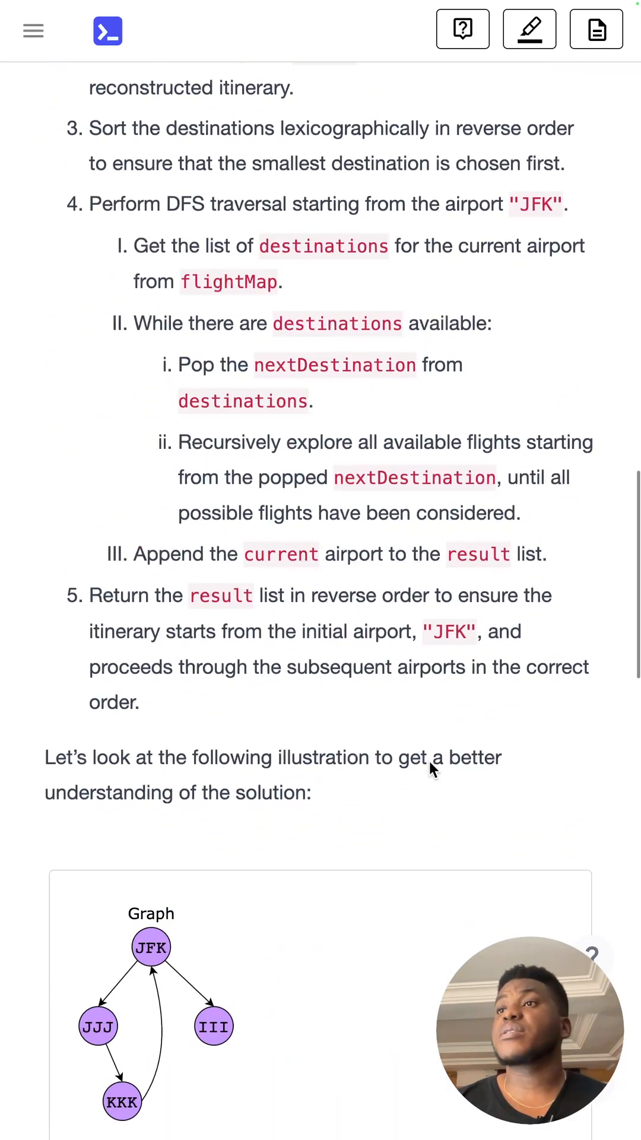
scroll("down", 3)
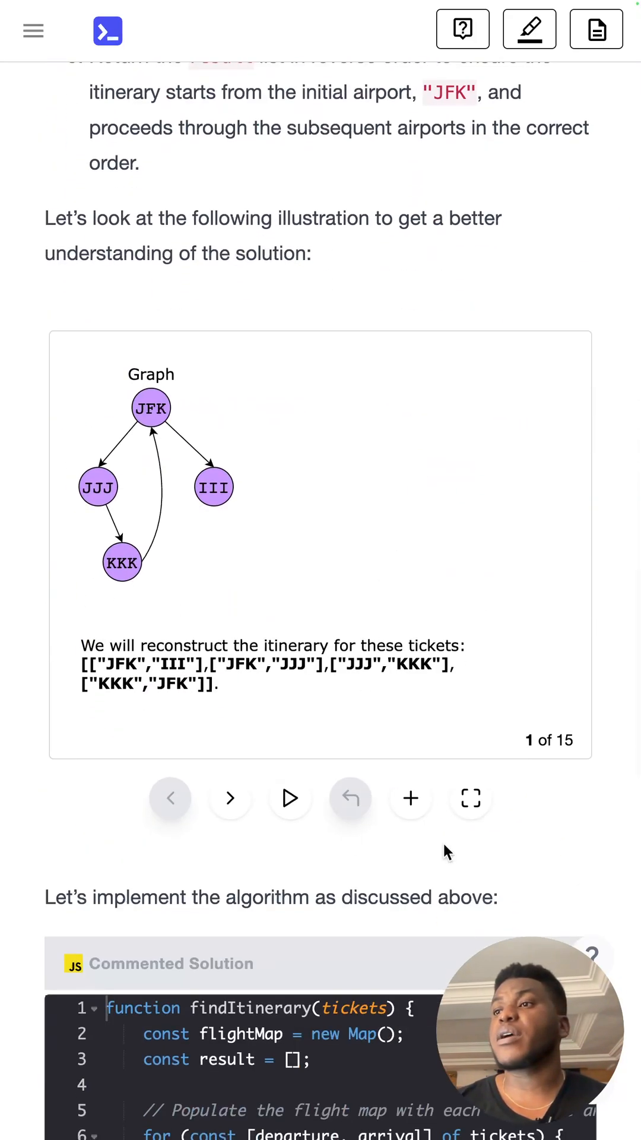
left_click(471, 798)
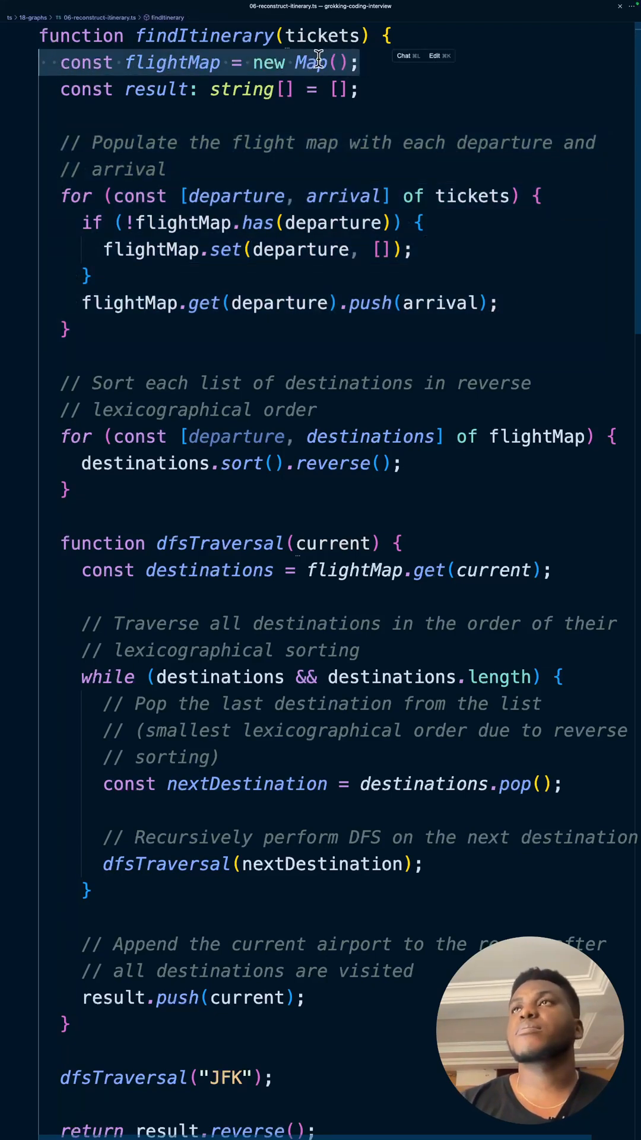
mouse_move(205, 231)
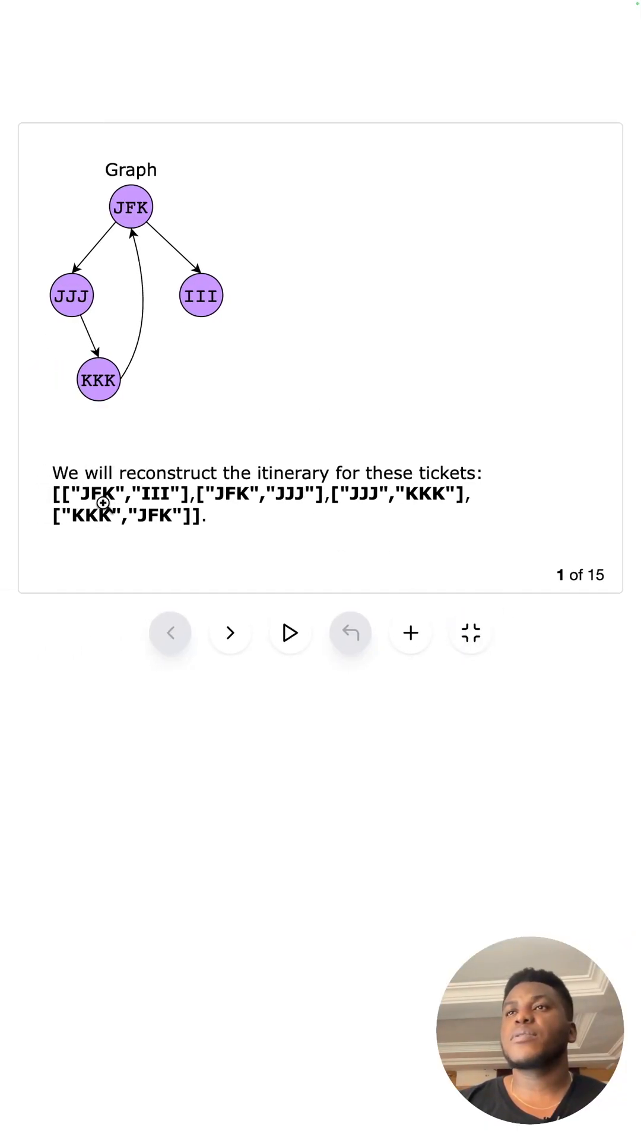
left_click(231, 632)
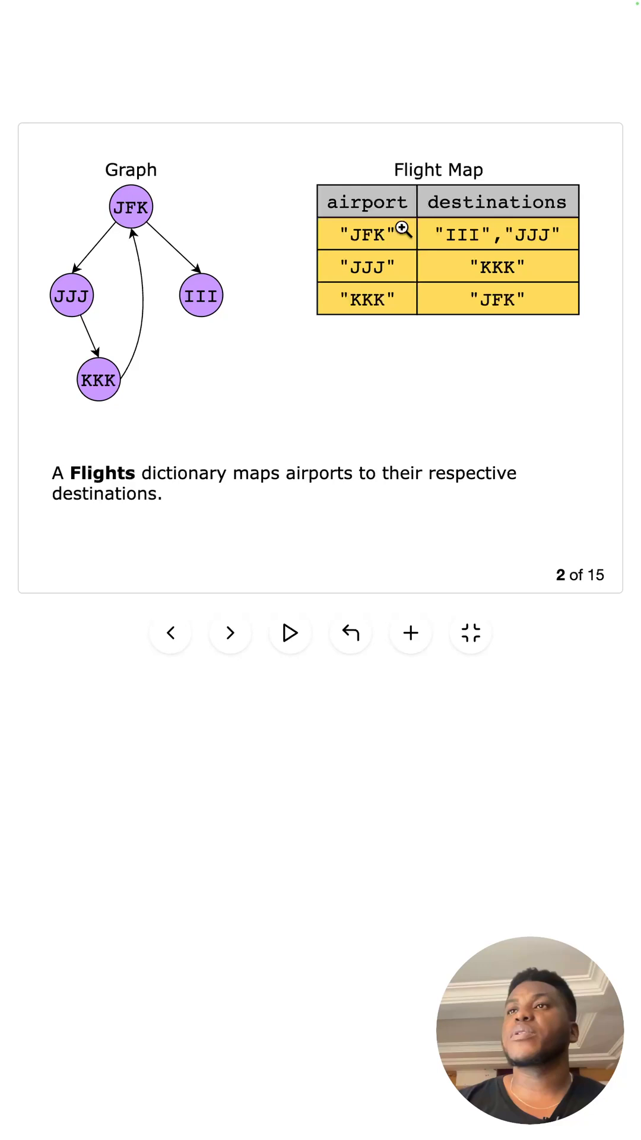
left_click(171, 633)
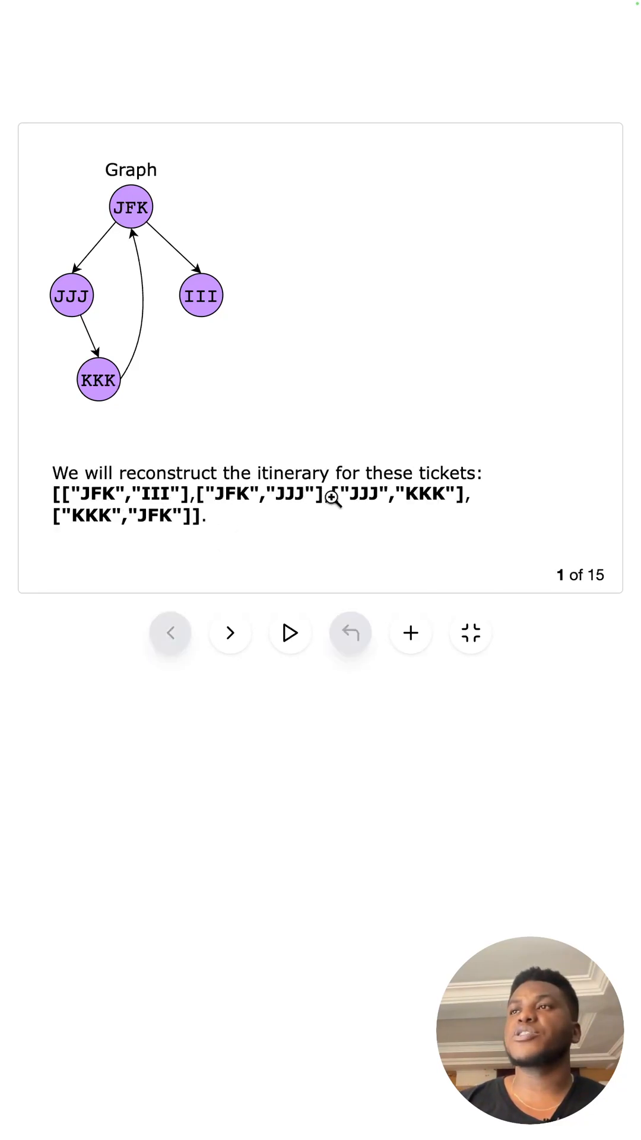
left_click(231, 633)
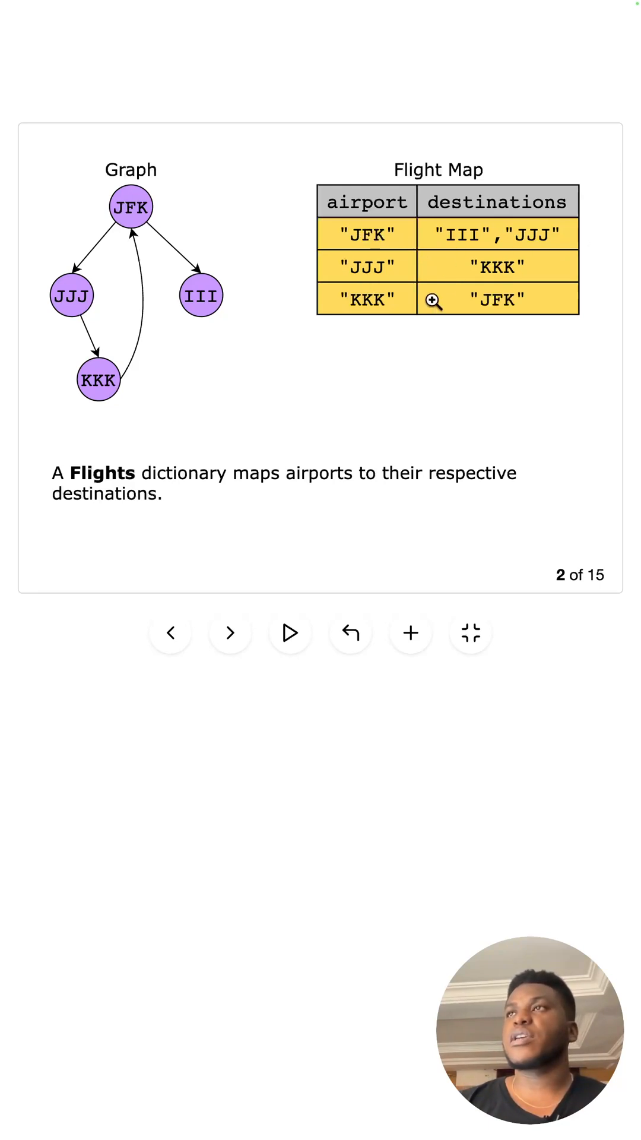
mouse_move(530, 303)
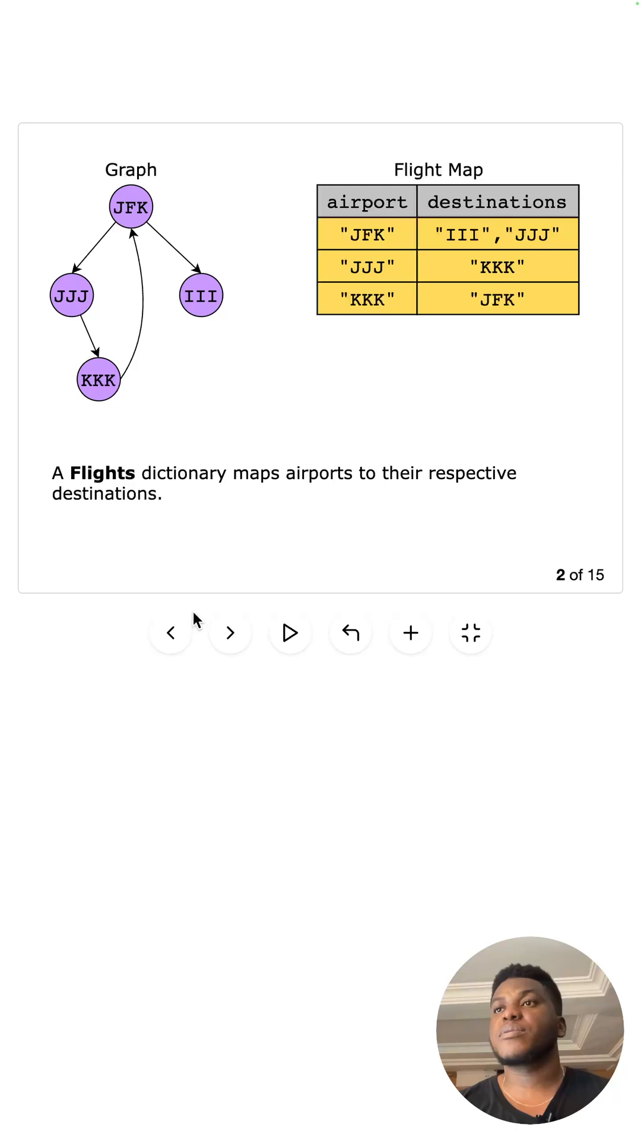
left_click(171, 633)
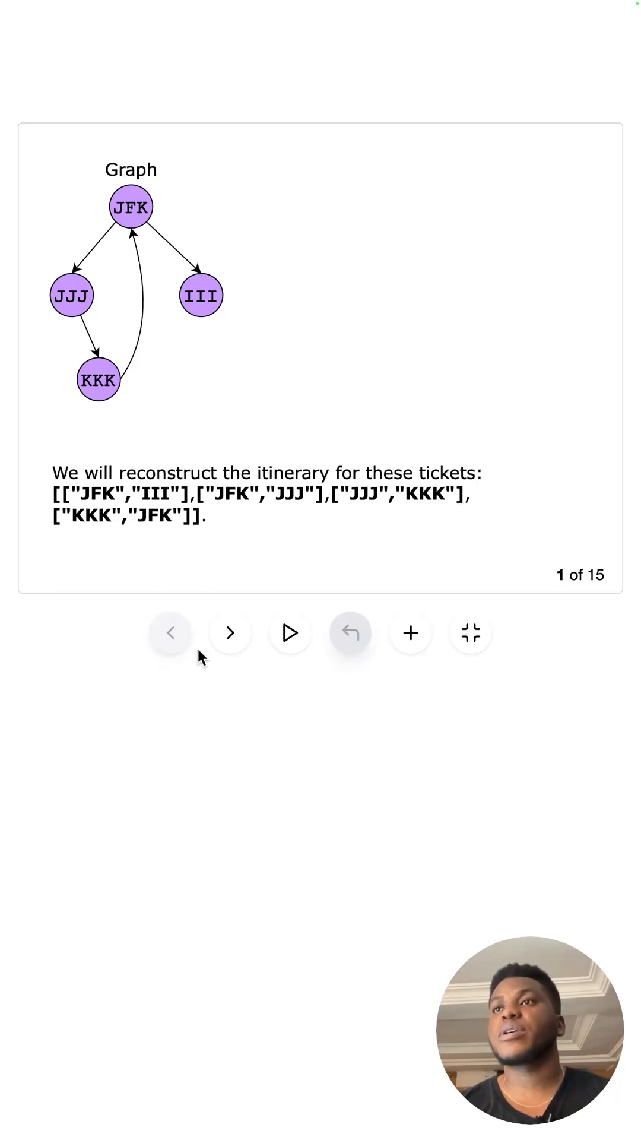
left_click(231, 633)
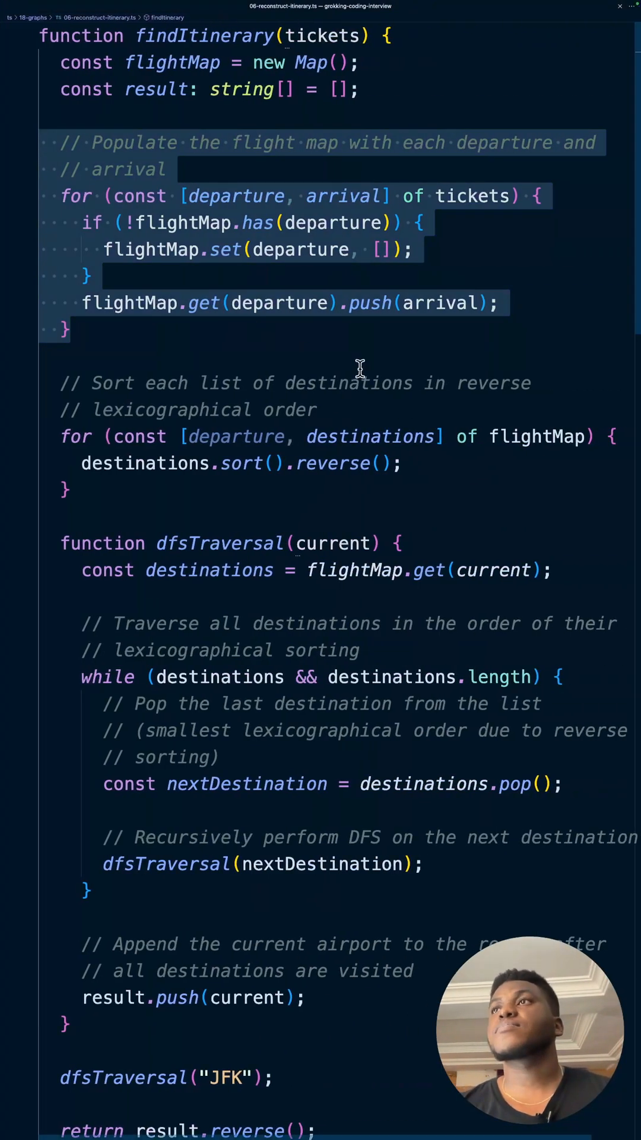
Review the flight-map building loop and highlight the loop that sorts each destinations list
scroll("down", 3)
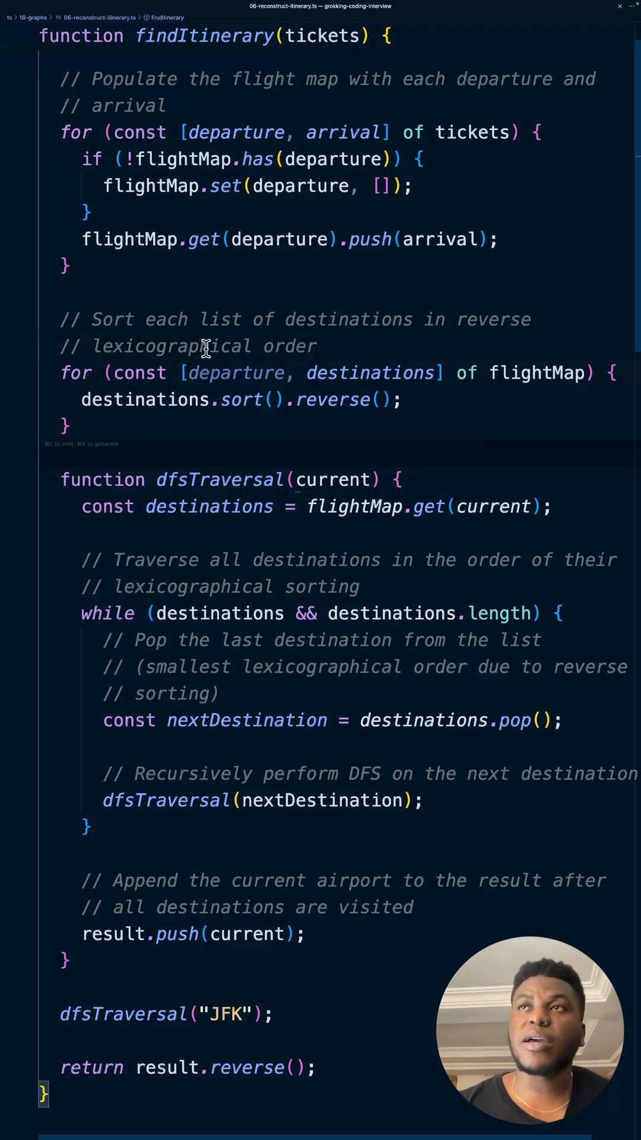
mouse_move(161, 417)
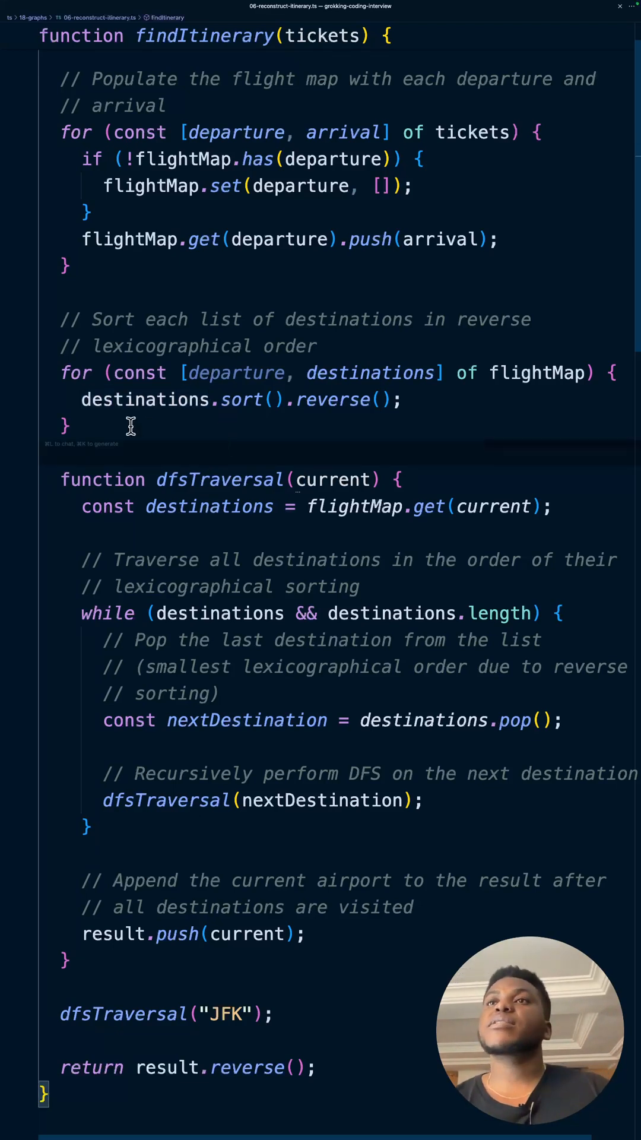
left_click_drag(59, 319, 407, 425)
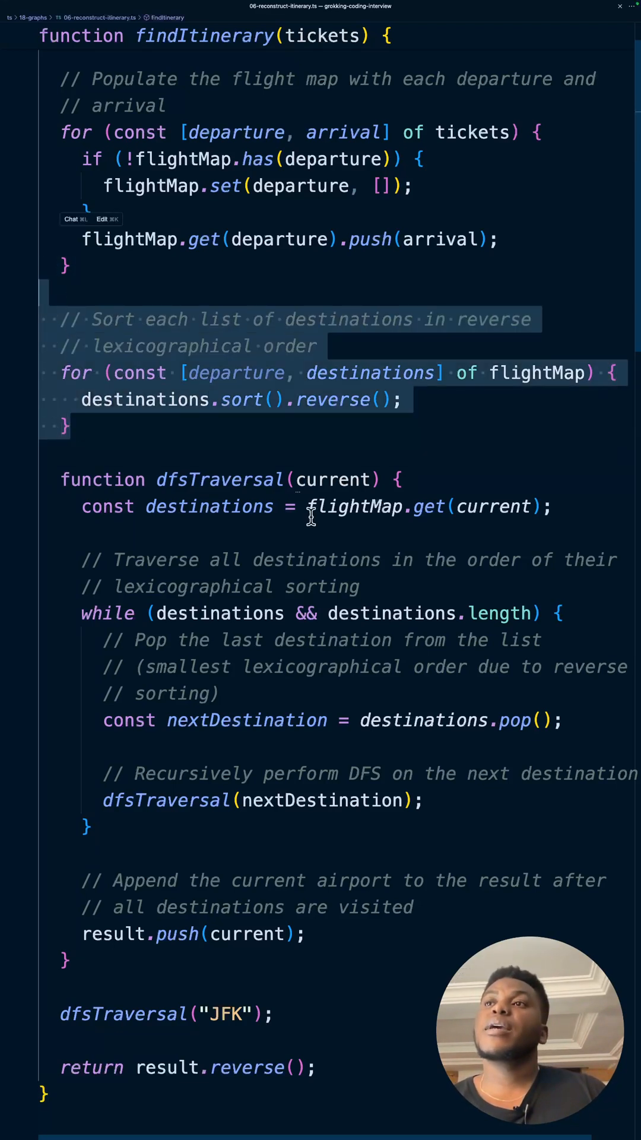
scroll("down", 3)
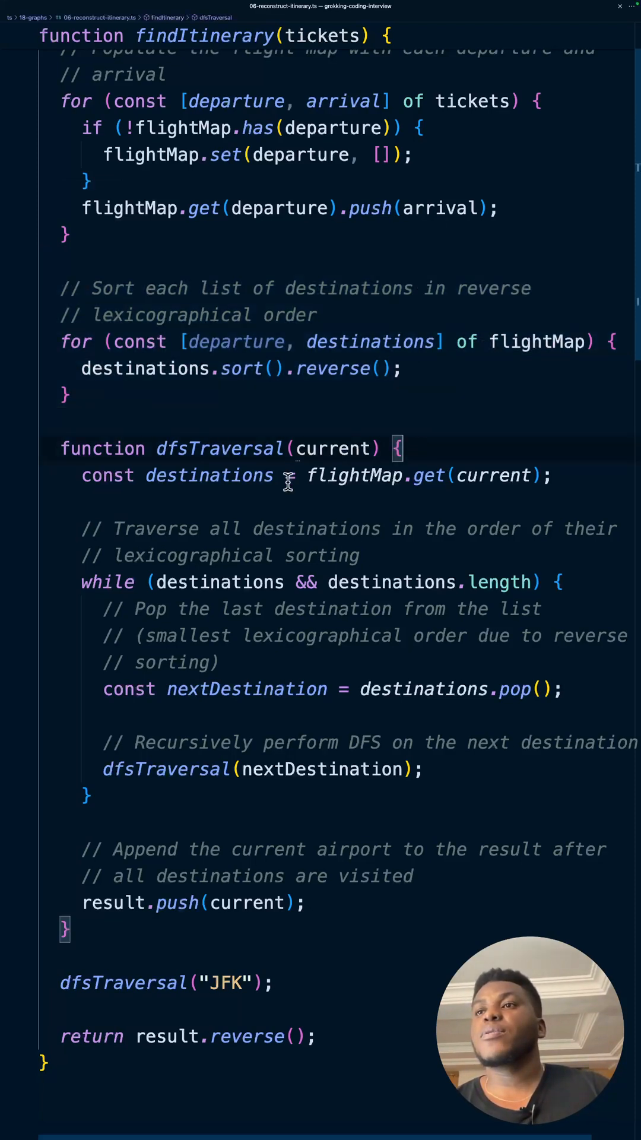
mouse_move(203, 429)
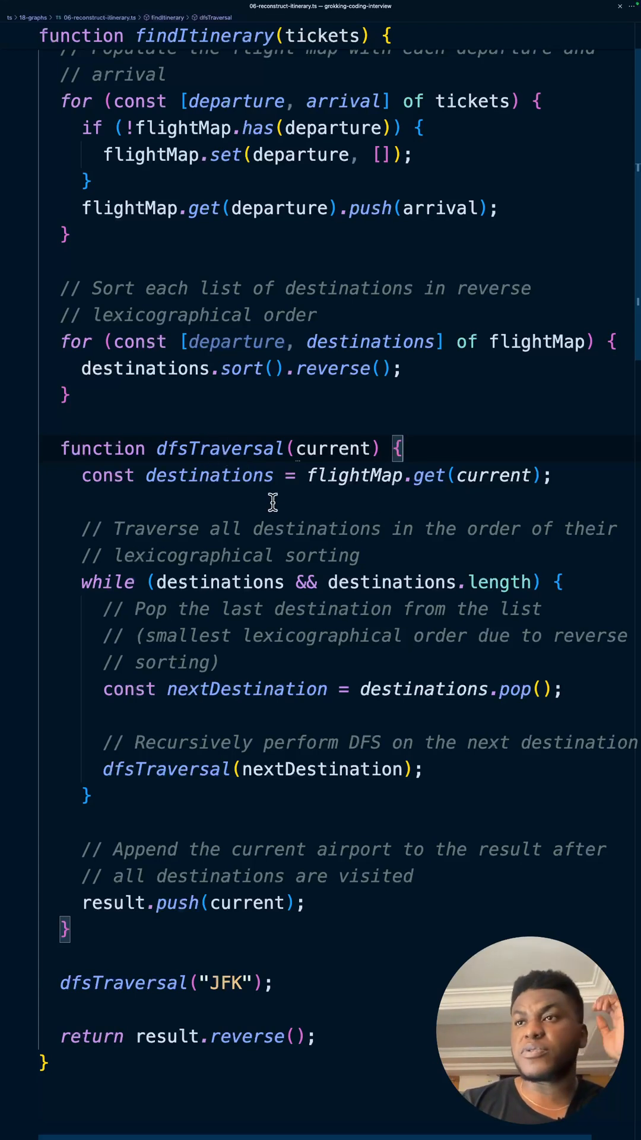
Mark the dfsTraversal declaration and its recursive call
double_click(165, 769)
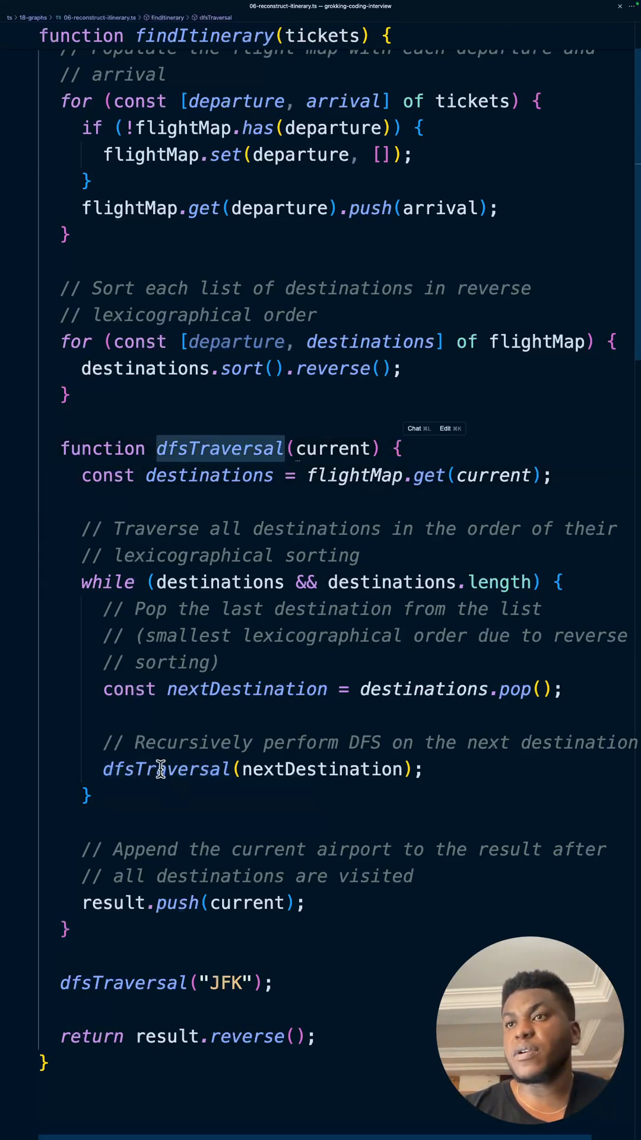
double_click(165, 768)
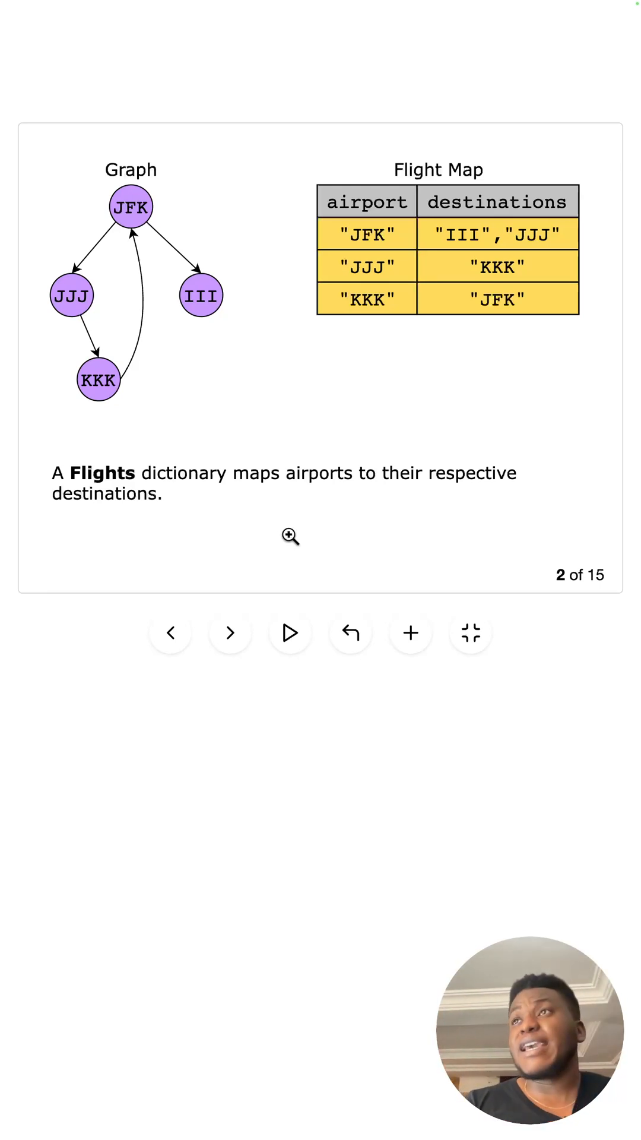
Advance the illustration to slide 3 of 15 on sorting, then highlight the reverse-sort loop in findItinerary
left_click(231, 633)
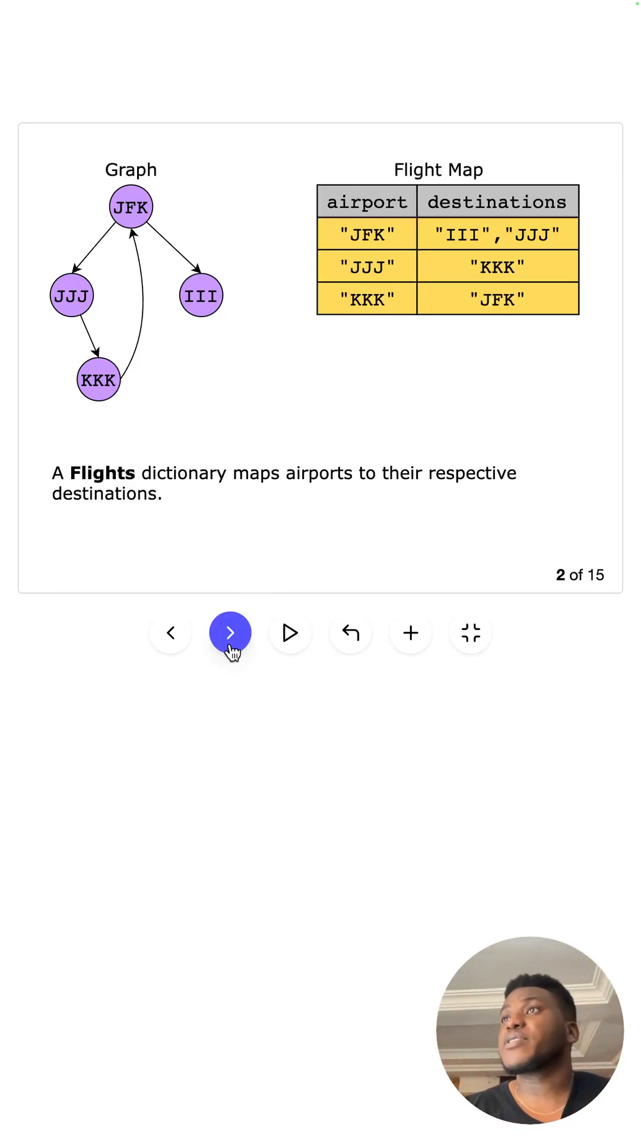
left_click(230, 633)
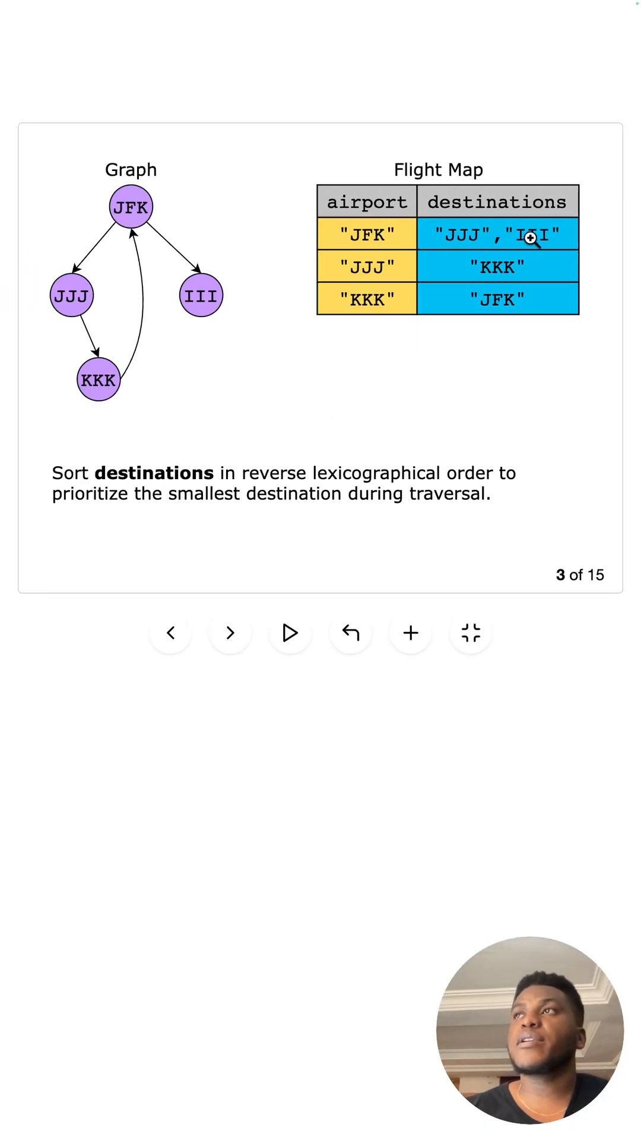
left_click(230, 632)
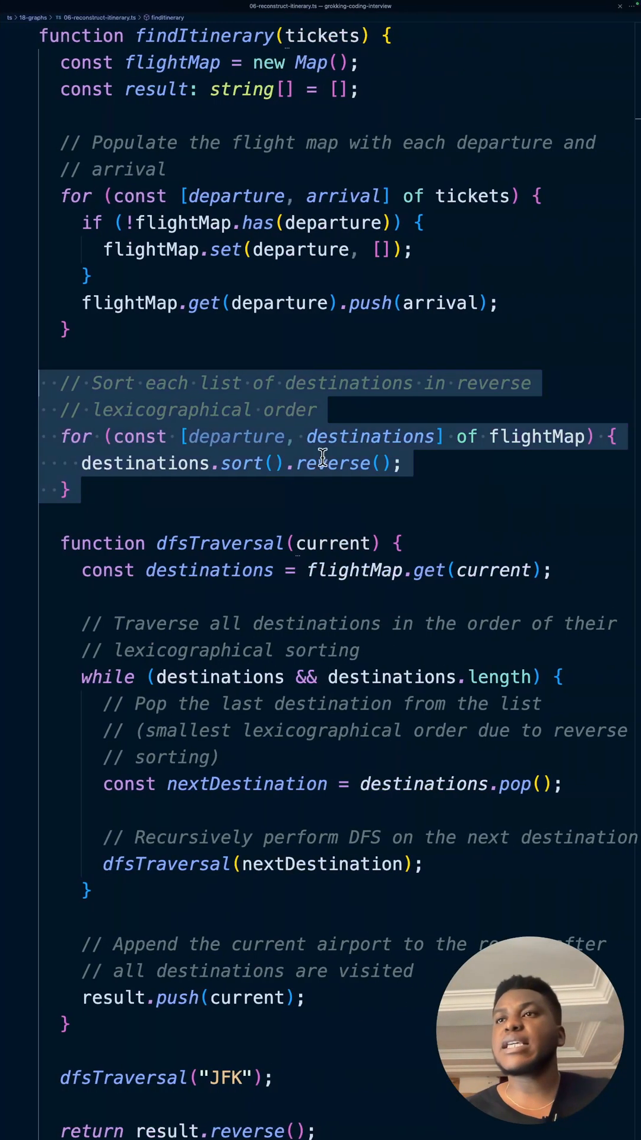
scroll("down", 3)
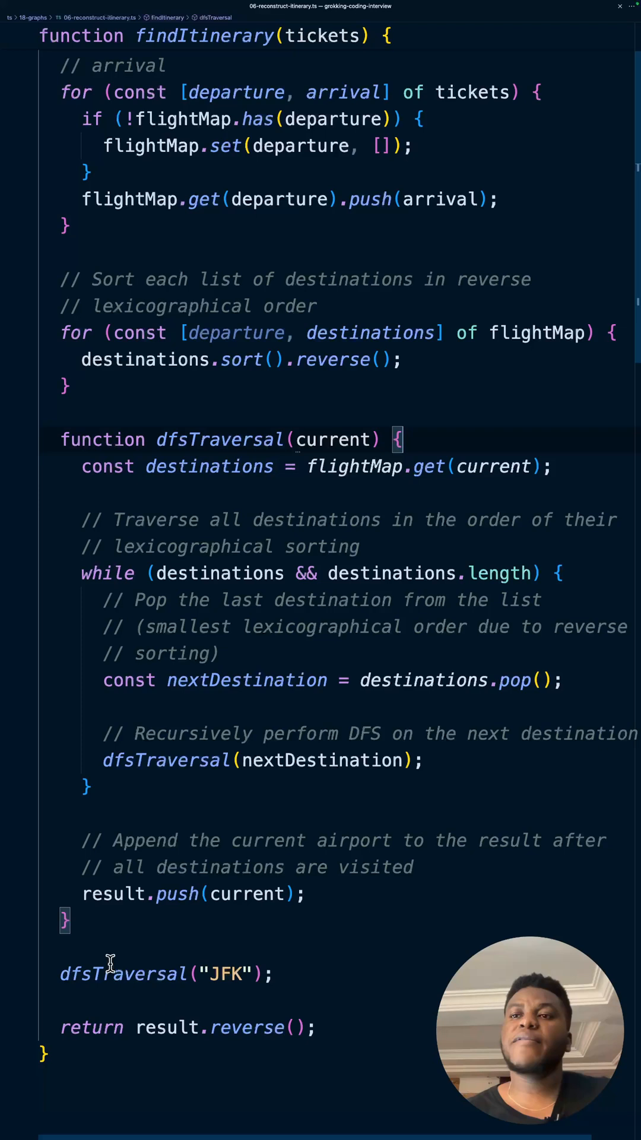
double_click(124, 974)
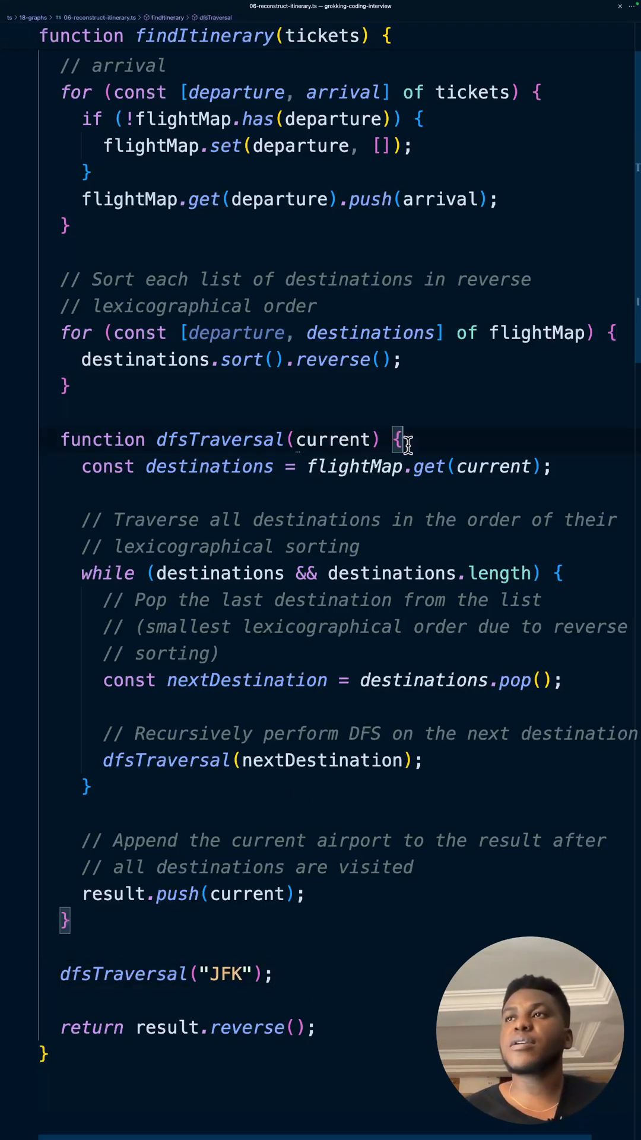
mouse_move(222, 473)
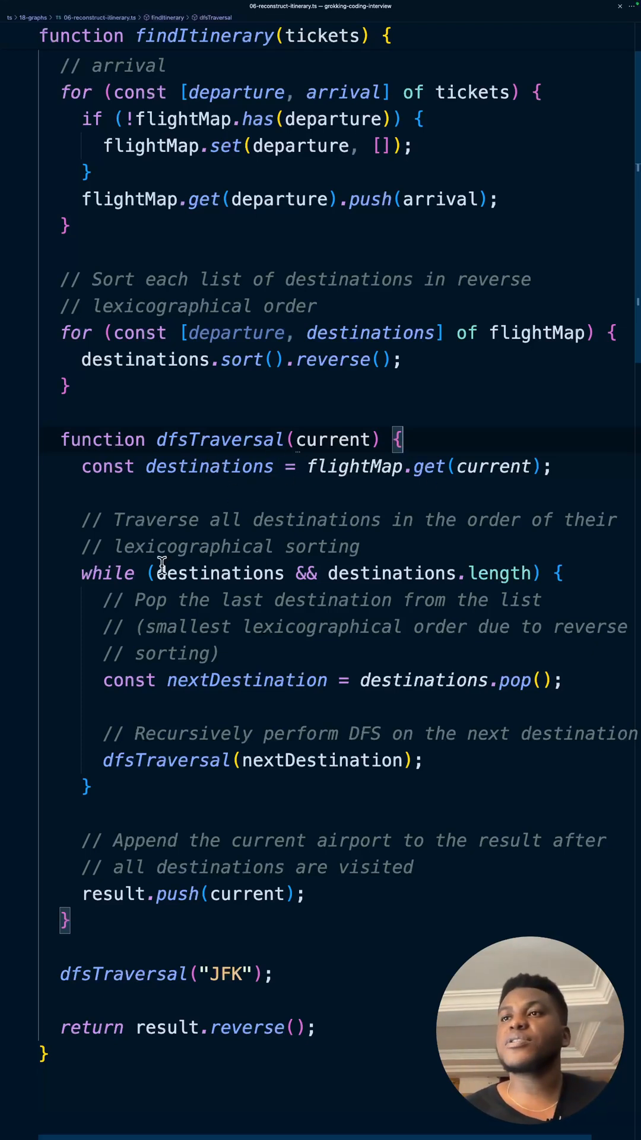
double_click(247, 679)
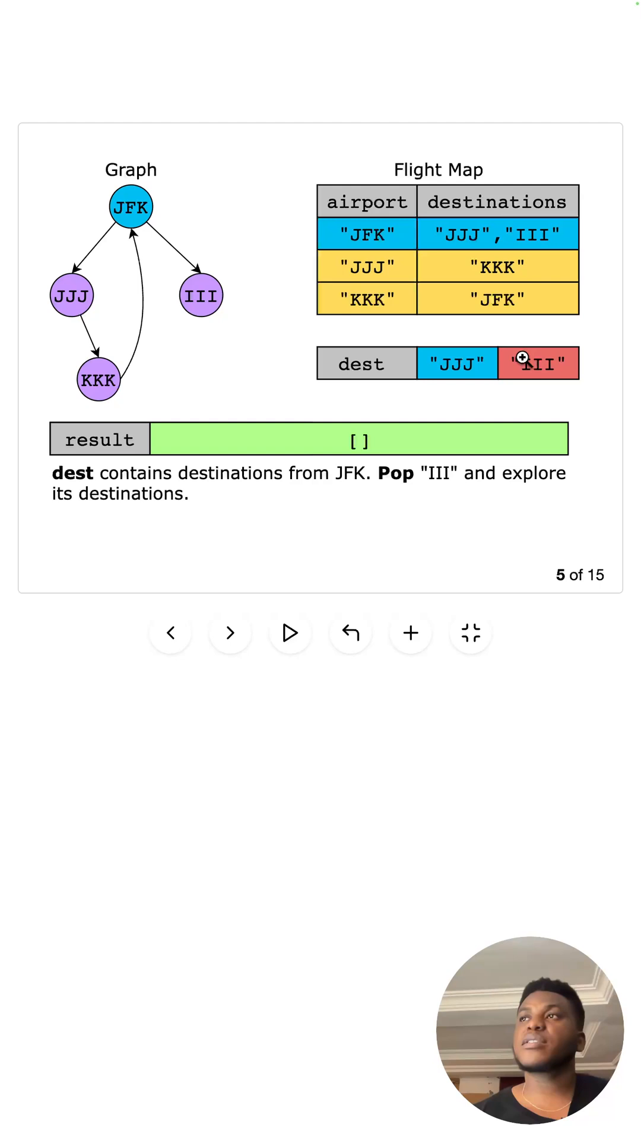
mouse_move(203, 620)
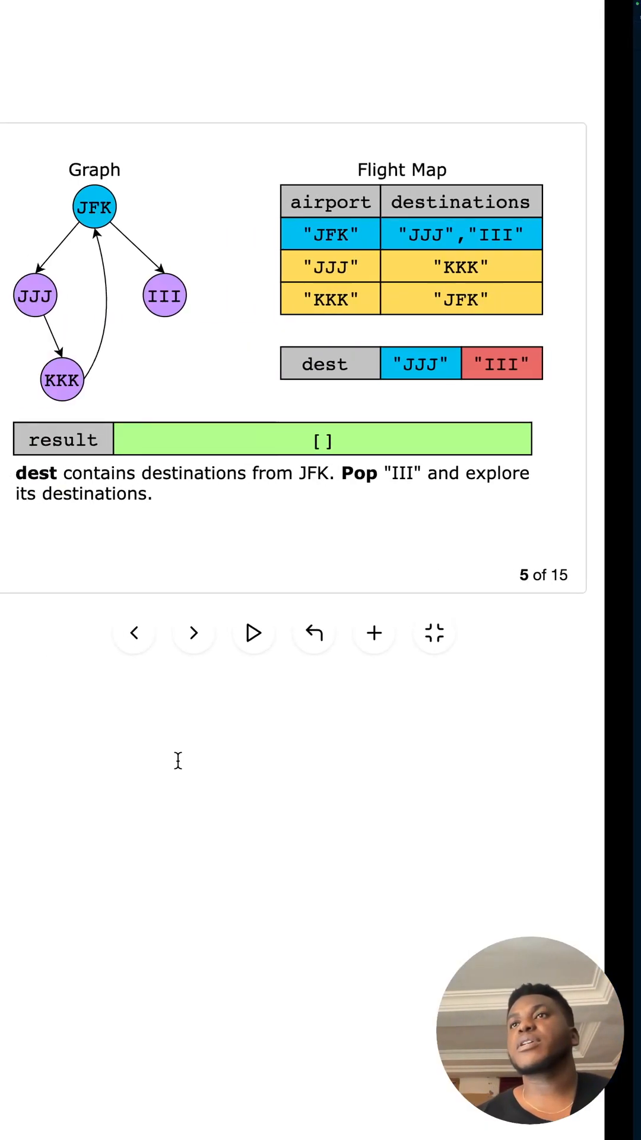
Advance the DFS walkthrough through steps 6 to 10, where JFK has no destinations left and is appended
left_click(230, 633)
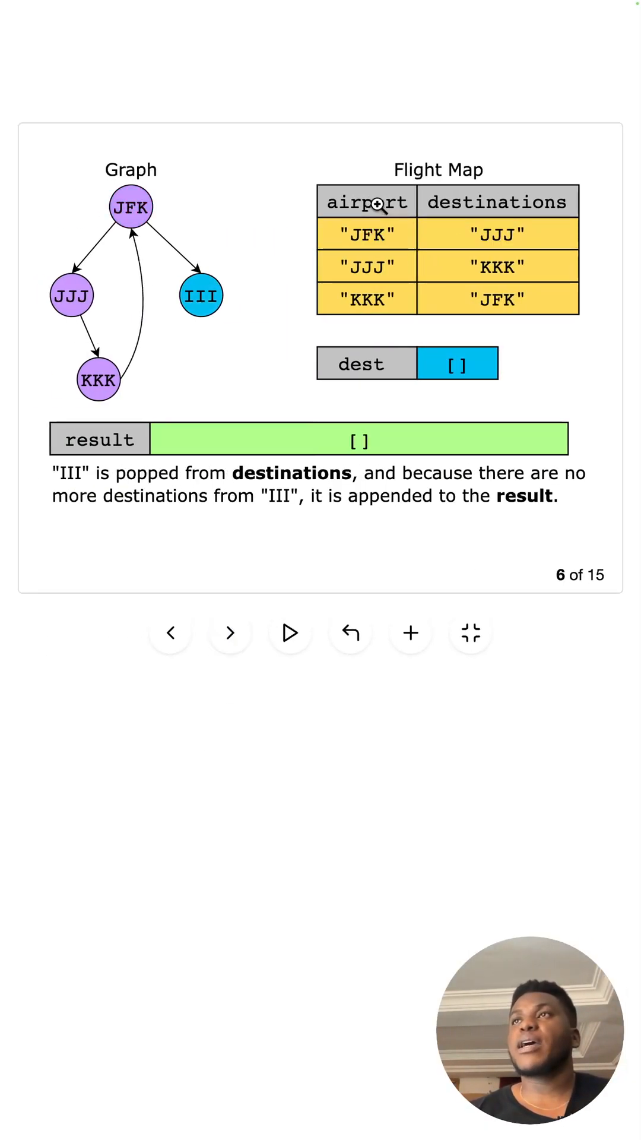
mouse_move(343, 180)
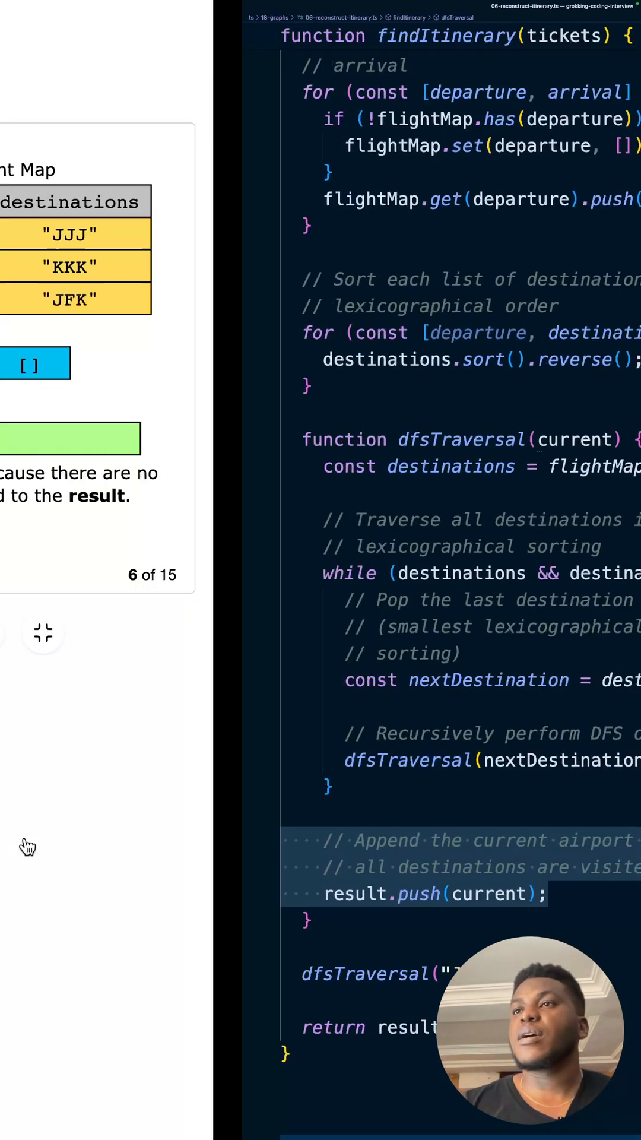
left_click(232, 633)
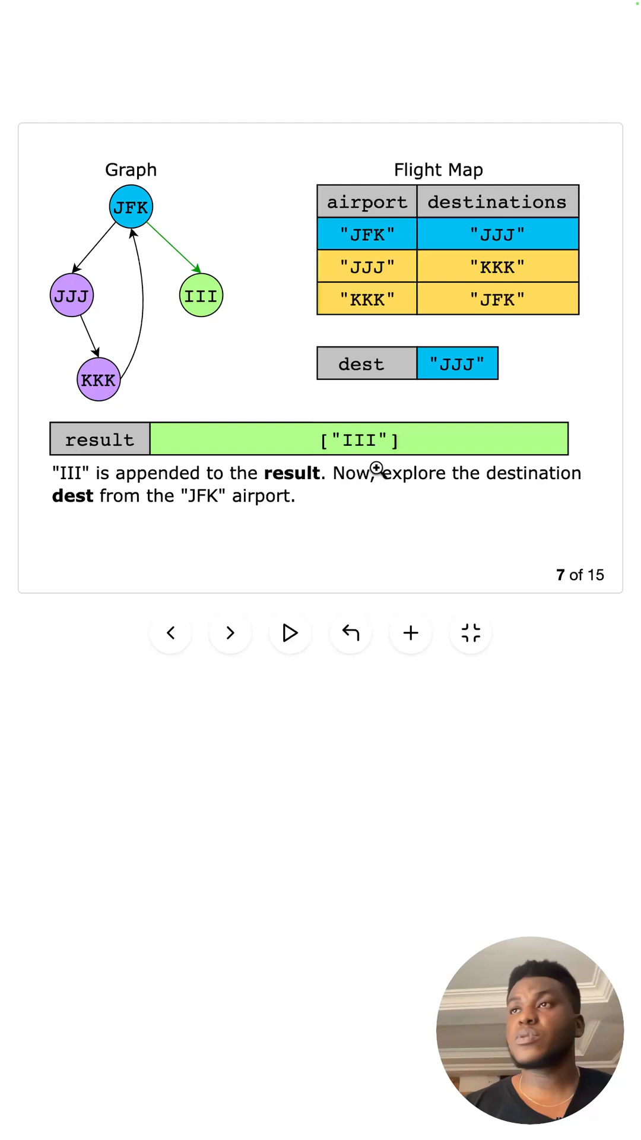
mouse_move(253, 613)
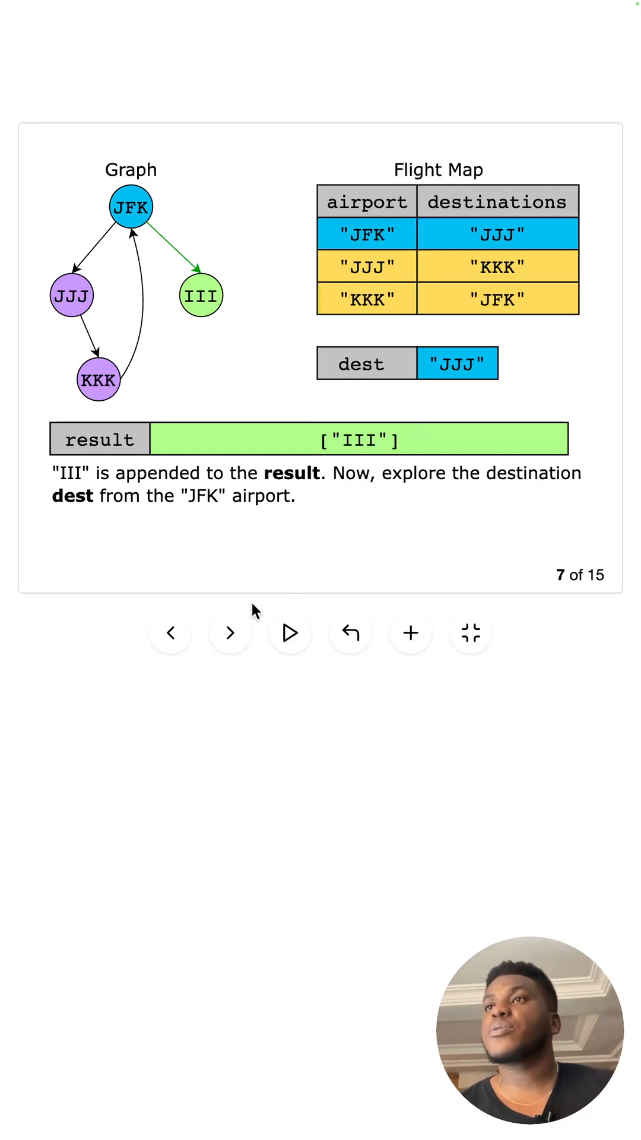
left_click(230, 633)
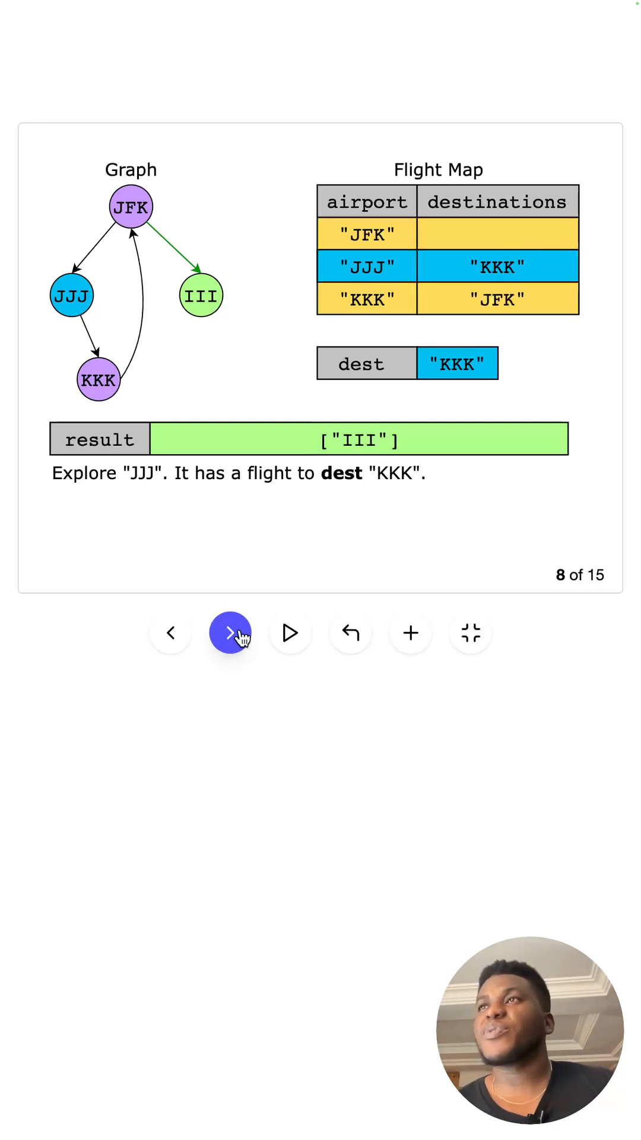
left_click(232, 633)
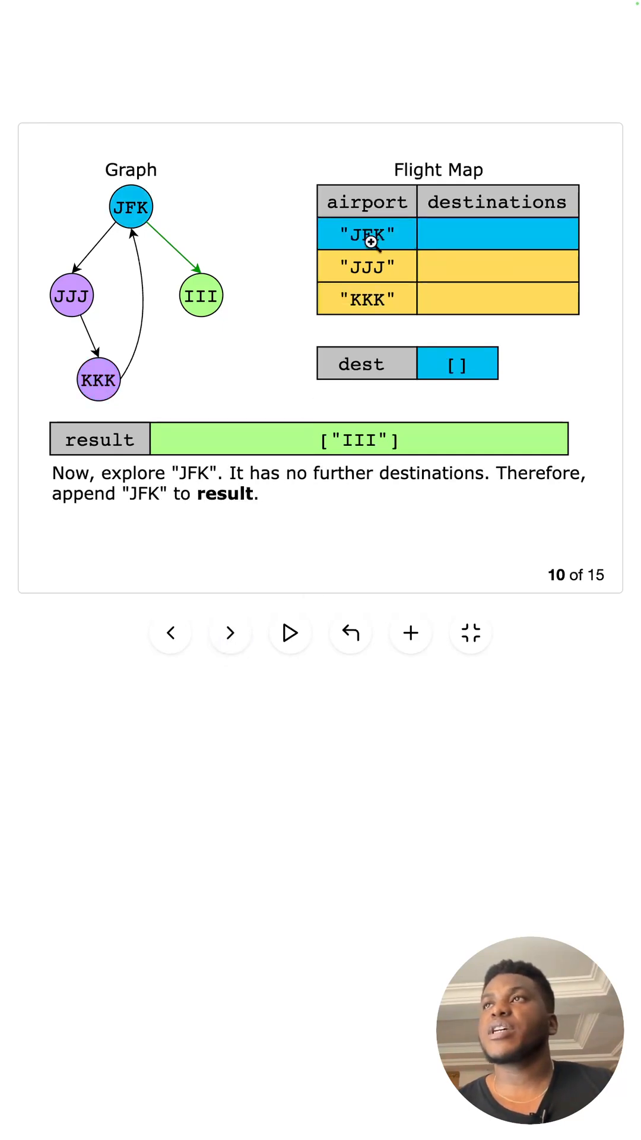
mouse_move(430, 238)
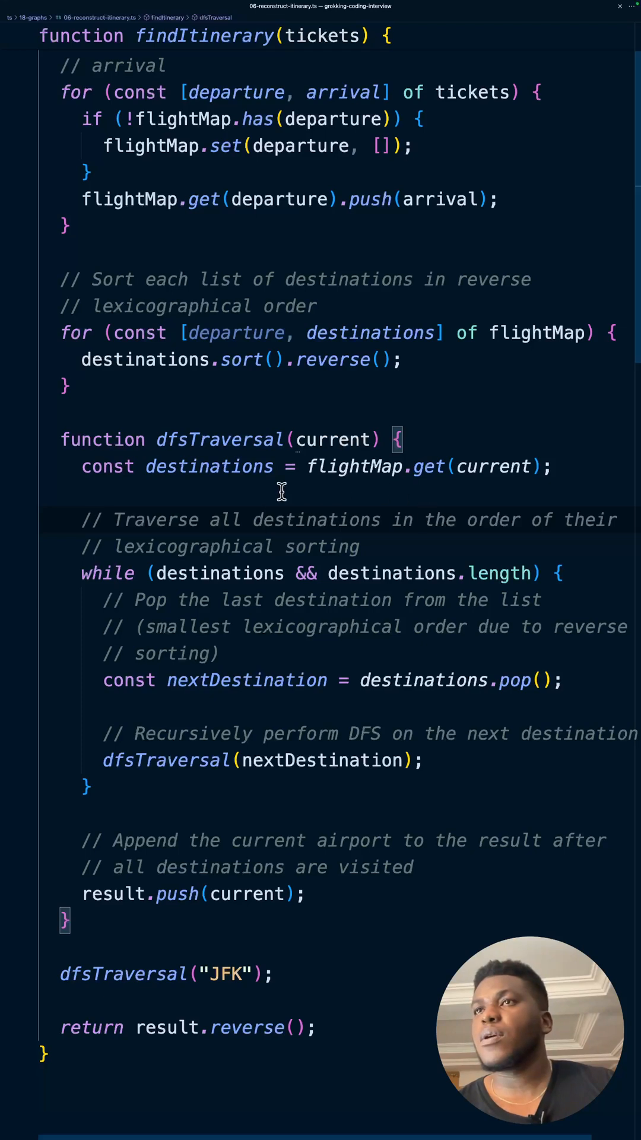
Reach slide 14 of 15 showing the full result array III, JFK, KKK, JJJ, JFK as a reversed path
double_click(209, 466)
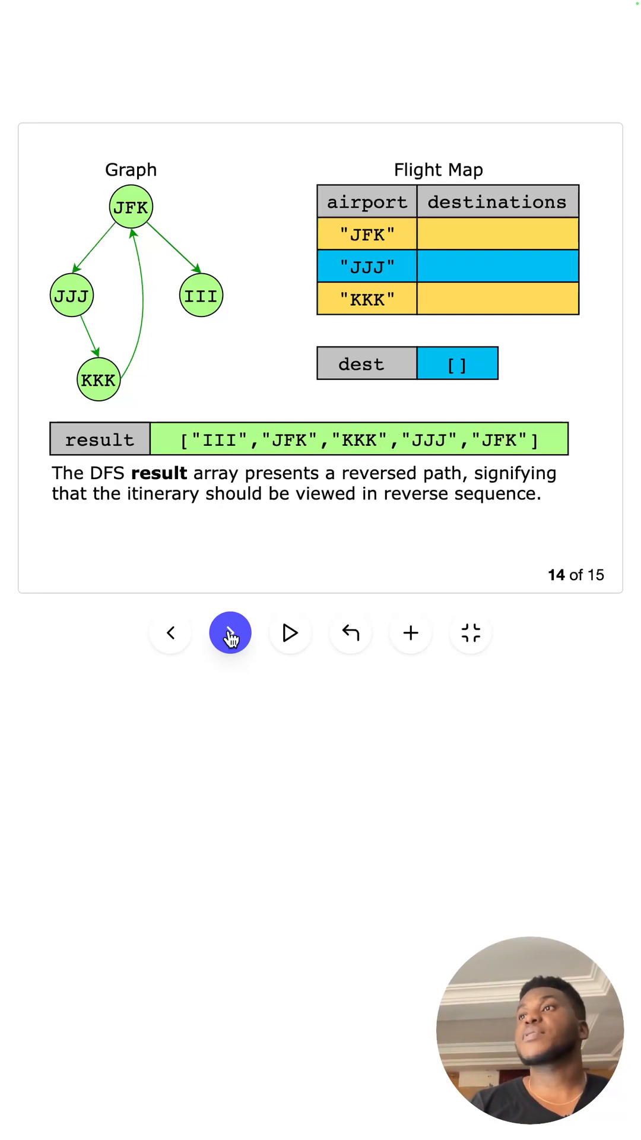
Advance the slideshow past the reversed-result step before returning to the findItinerary code
left_click(229, 632)
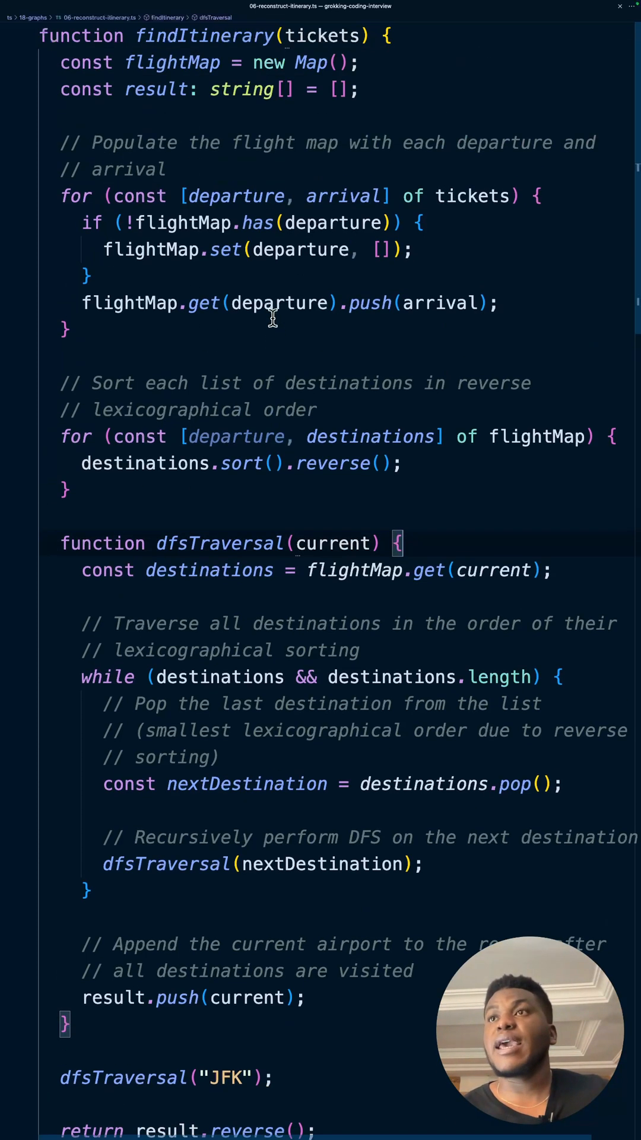
Switch from the recursive file to 06-reconstruct-itinerary-iterative.ts with its JFK-seeded stack
scroll("down", 3)
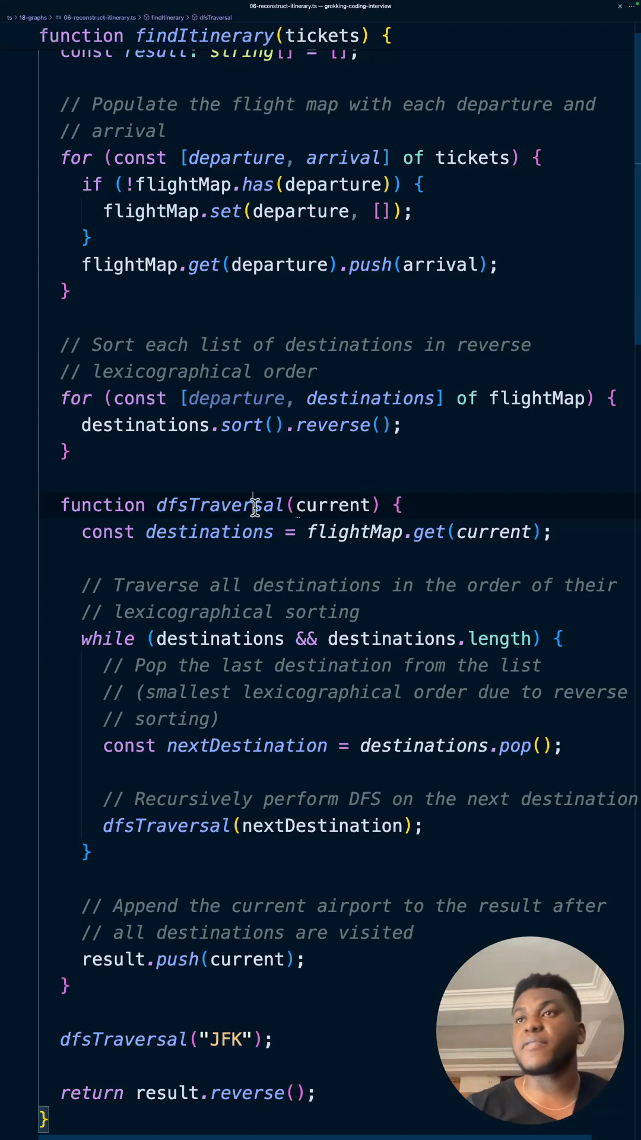
double_click(354, 532)
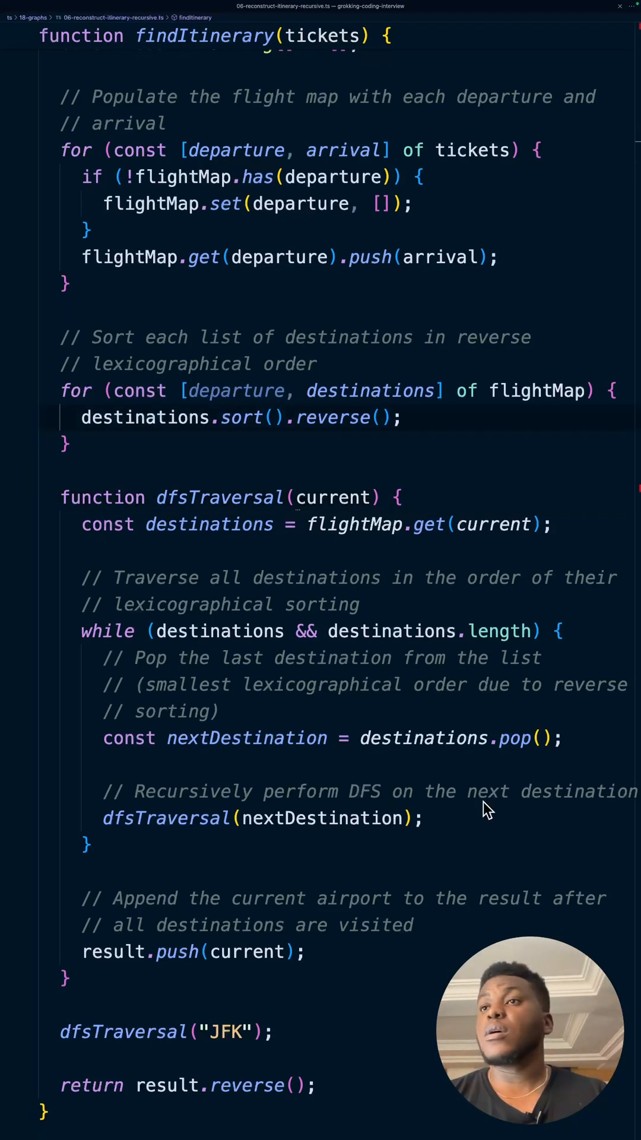
scroll("down", 3)
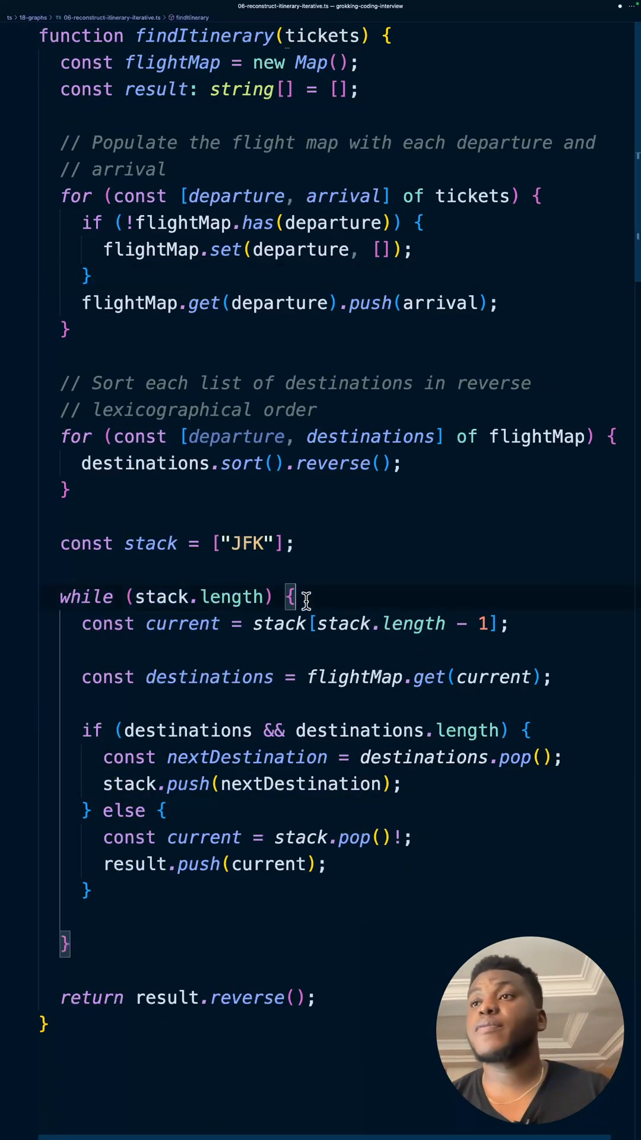
Walk through the while-loop stack code, marking the stack variable, then return to the lesson's JFK/JJJ/III/KKK ticket graph slide
double_click(151, 542)
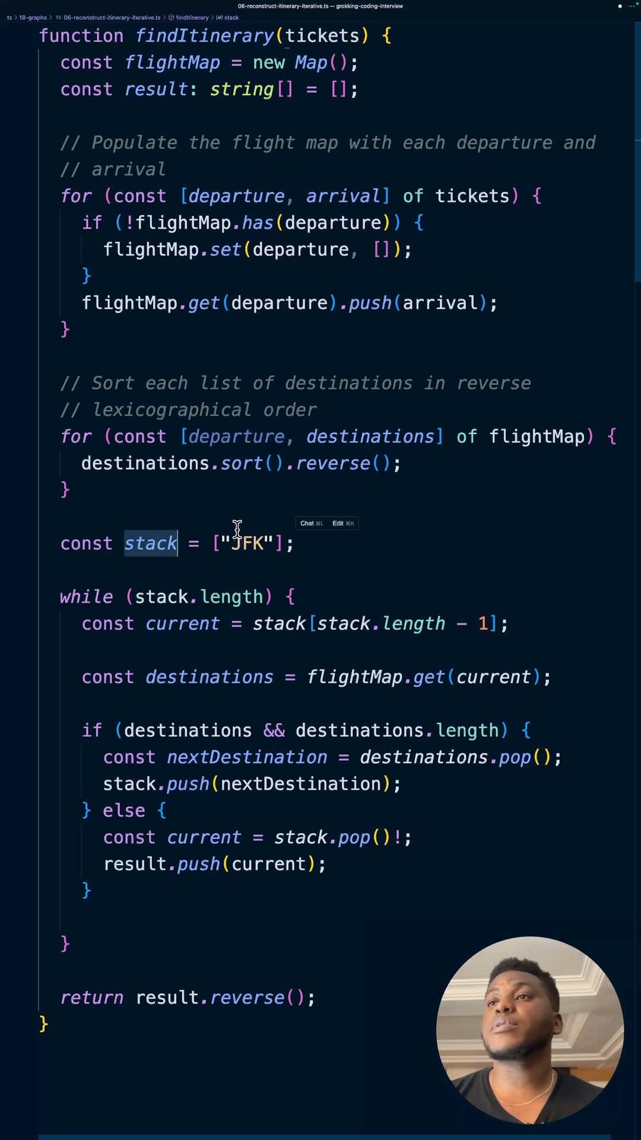
mouse_move(260, 631)
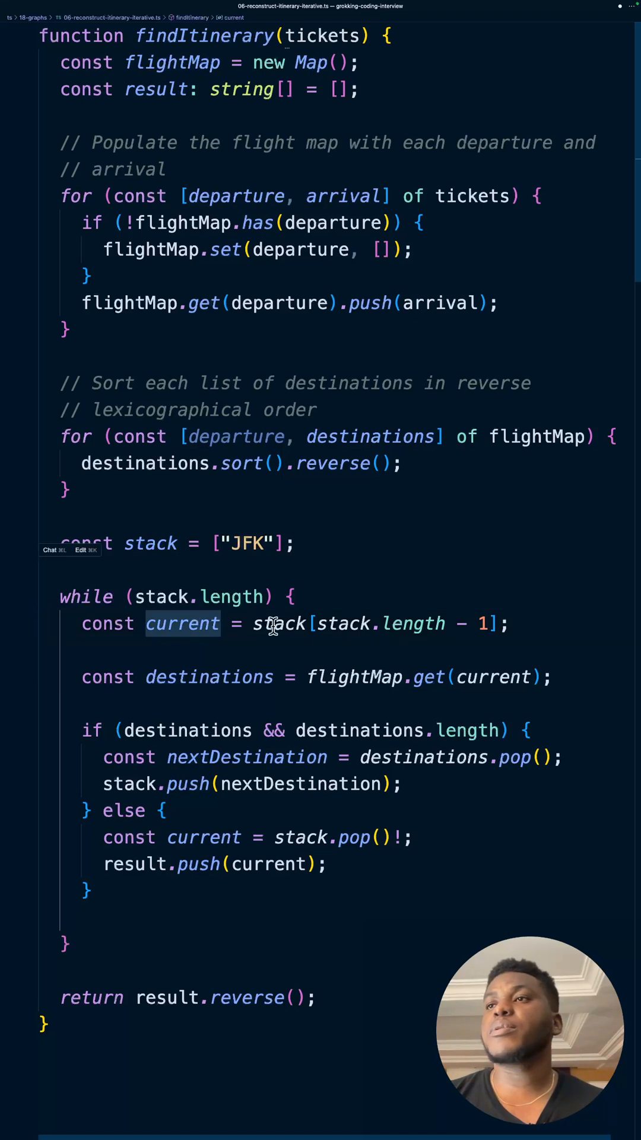
mouse_move(341, 668)
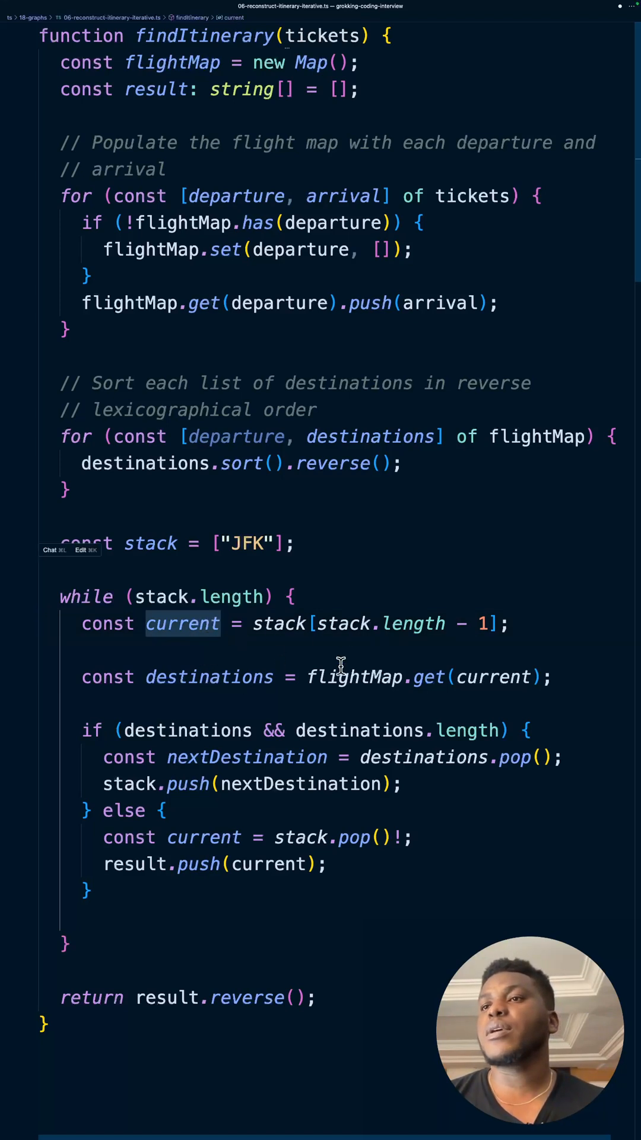
mouse_move(209, 784)
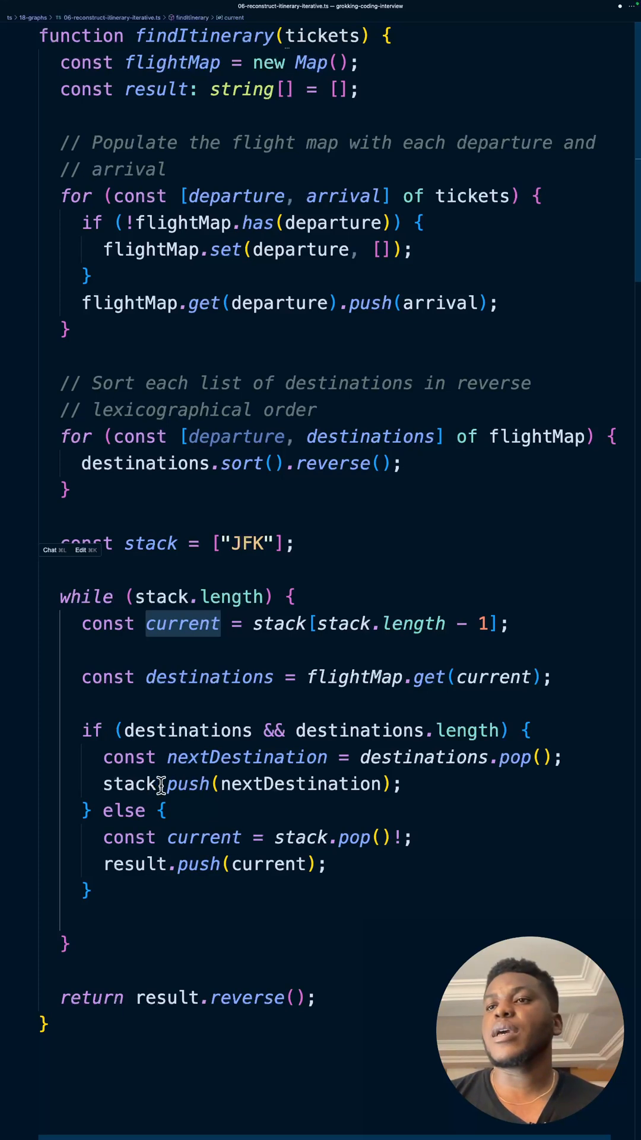
mouse_move(232, 811)
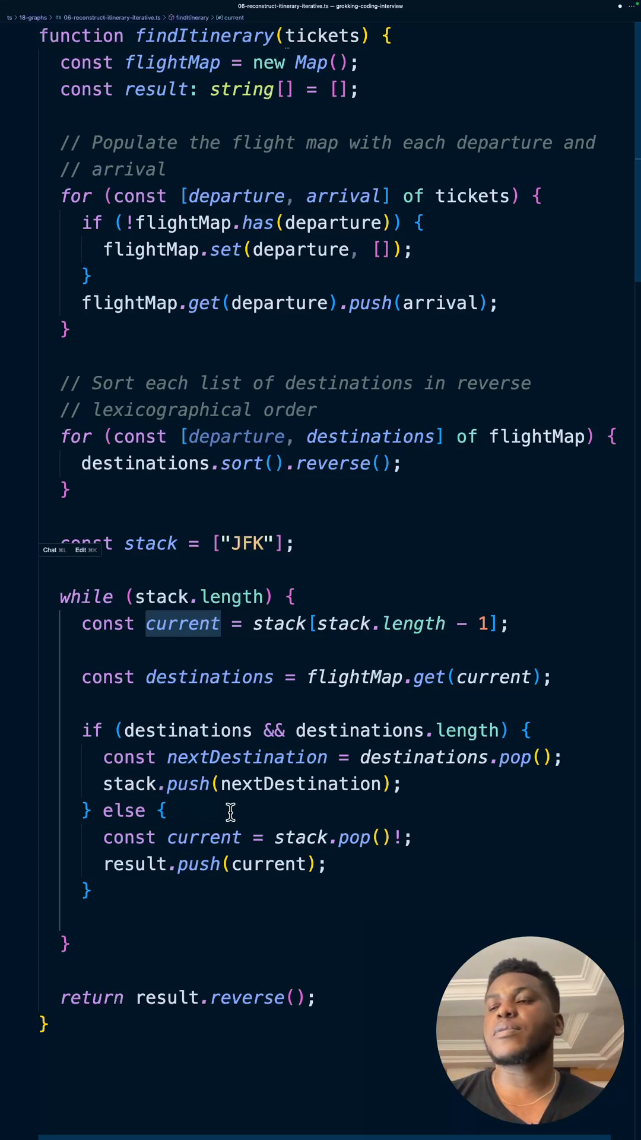
mouse_move(215, 774)
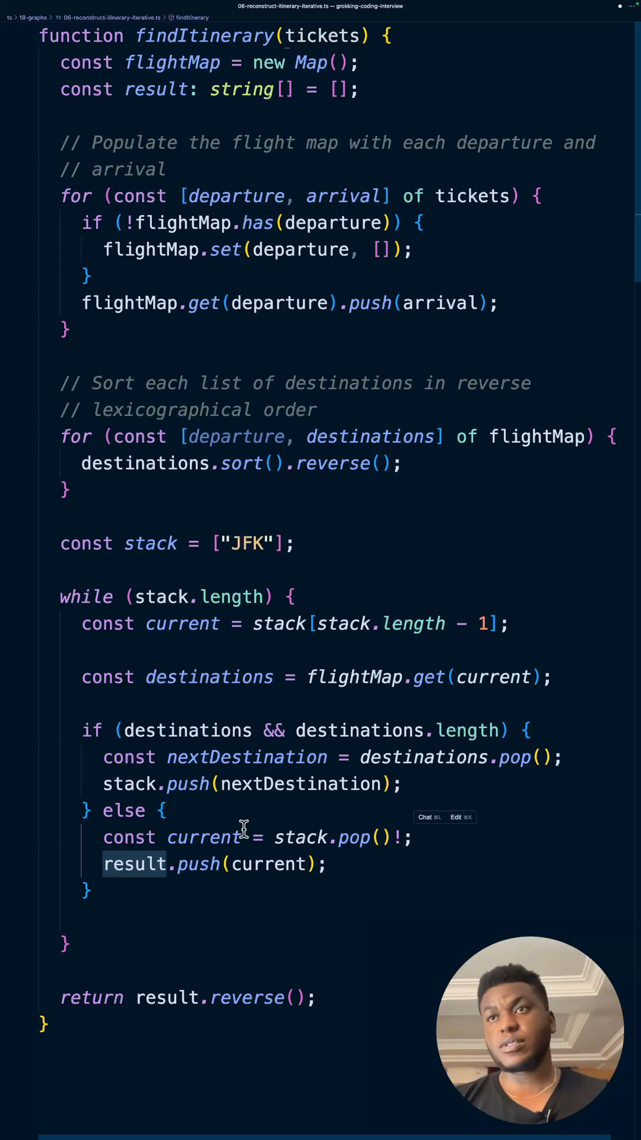
mouse_move(240, 750)
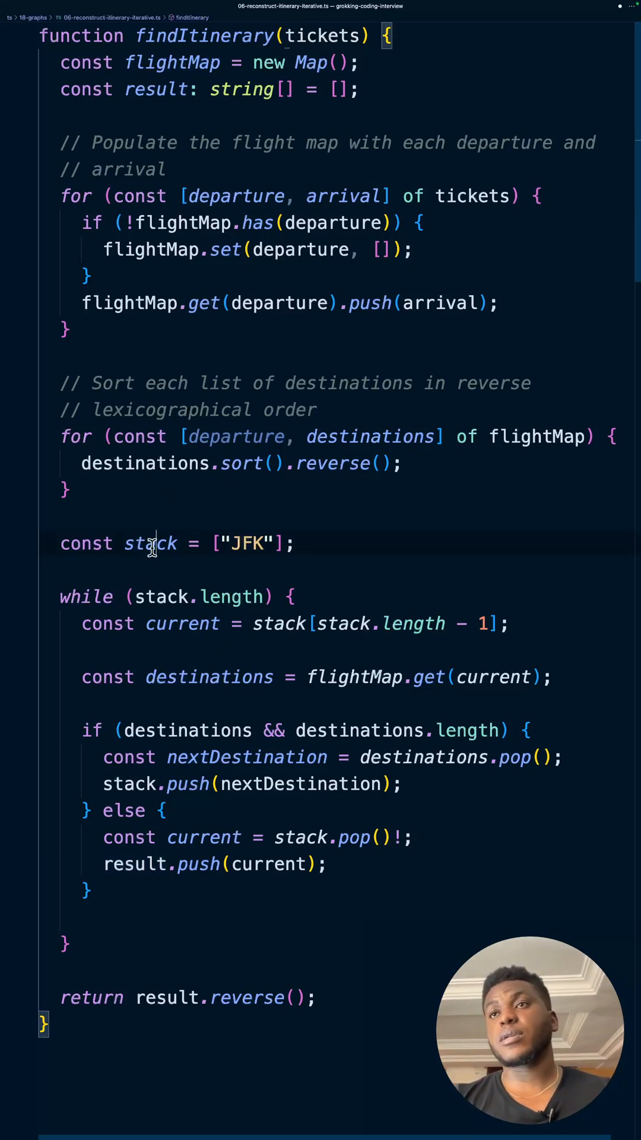
double_click(151, 543)
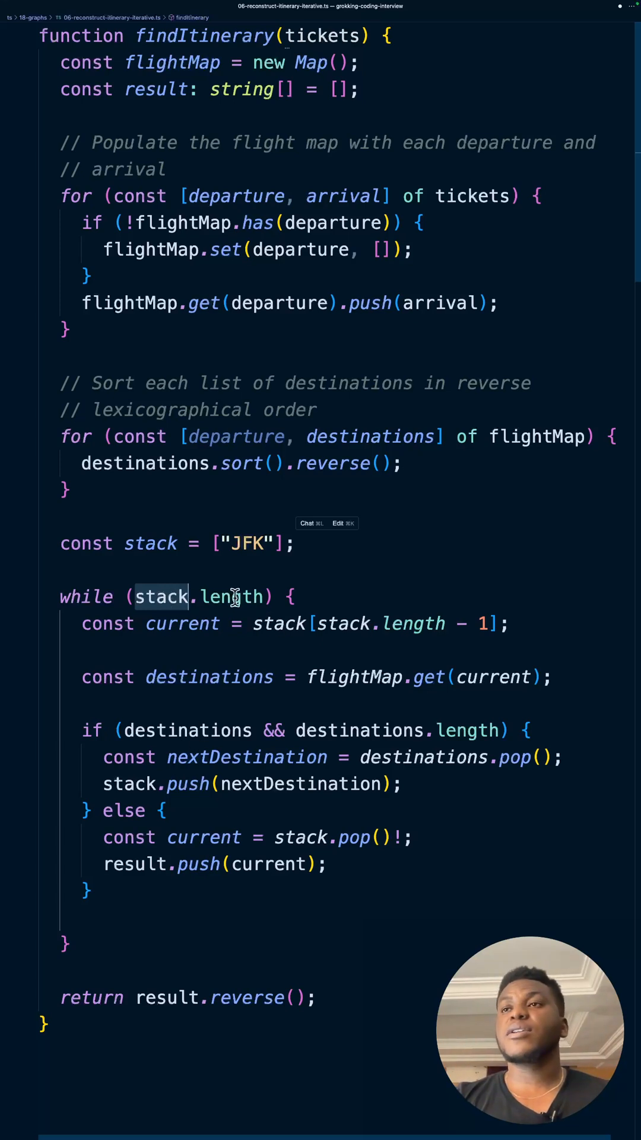
mouse_move(251, 789)
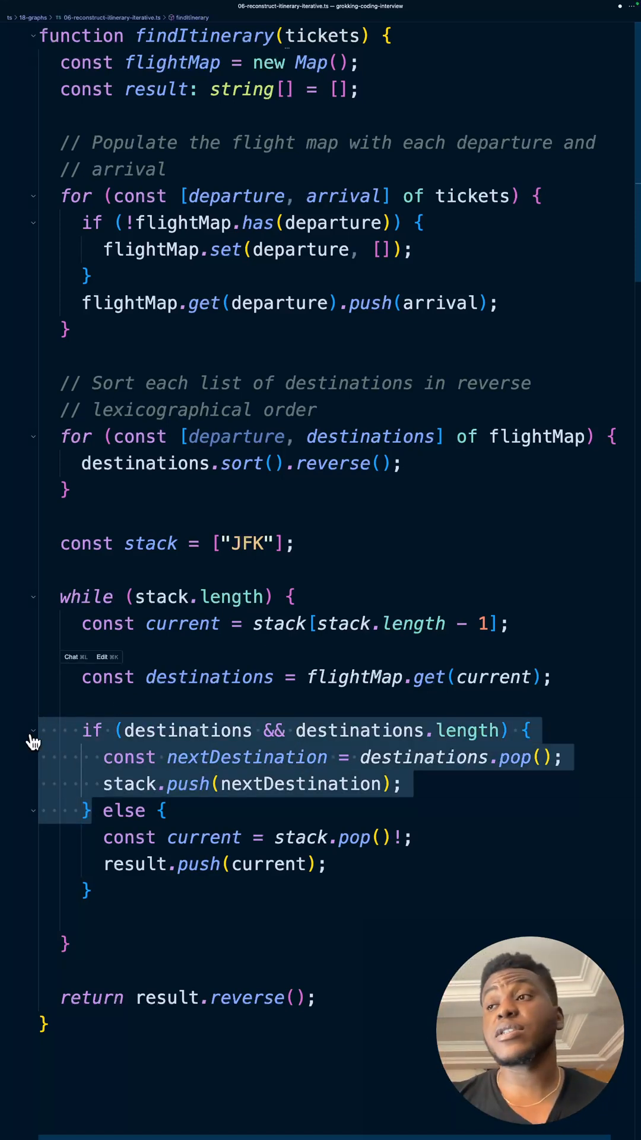
double_click(421, 756)
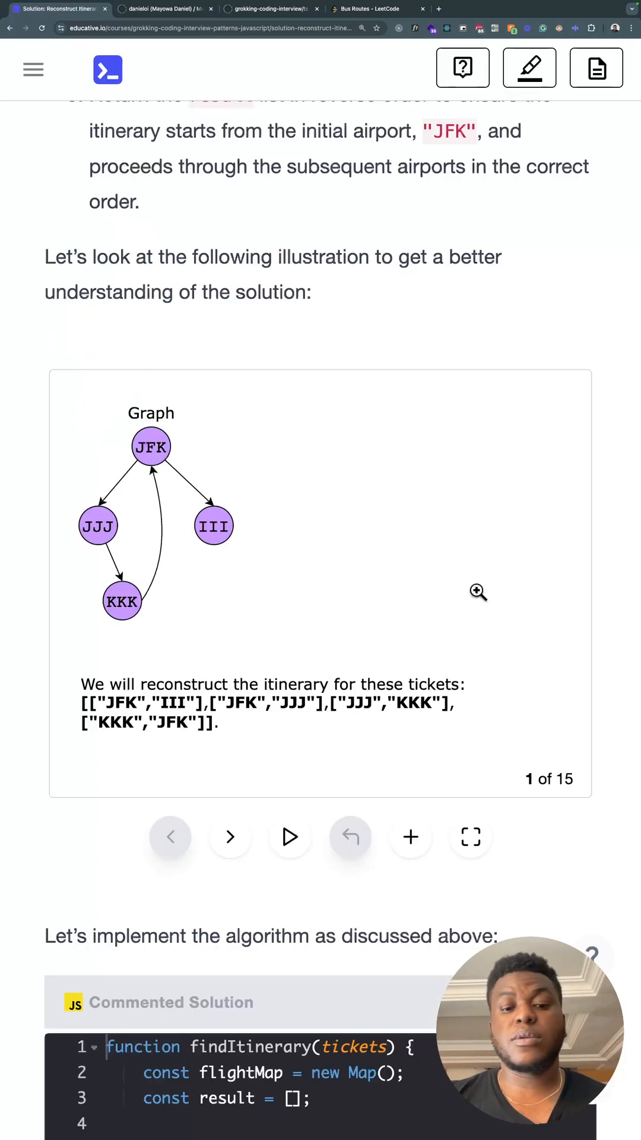
Read the Time complexity section, marking the edge-traversed-once sentence and the worst-case scenario phrase
scroll("down", 3)
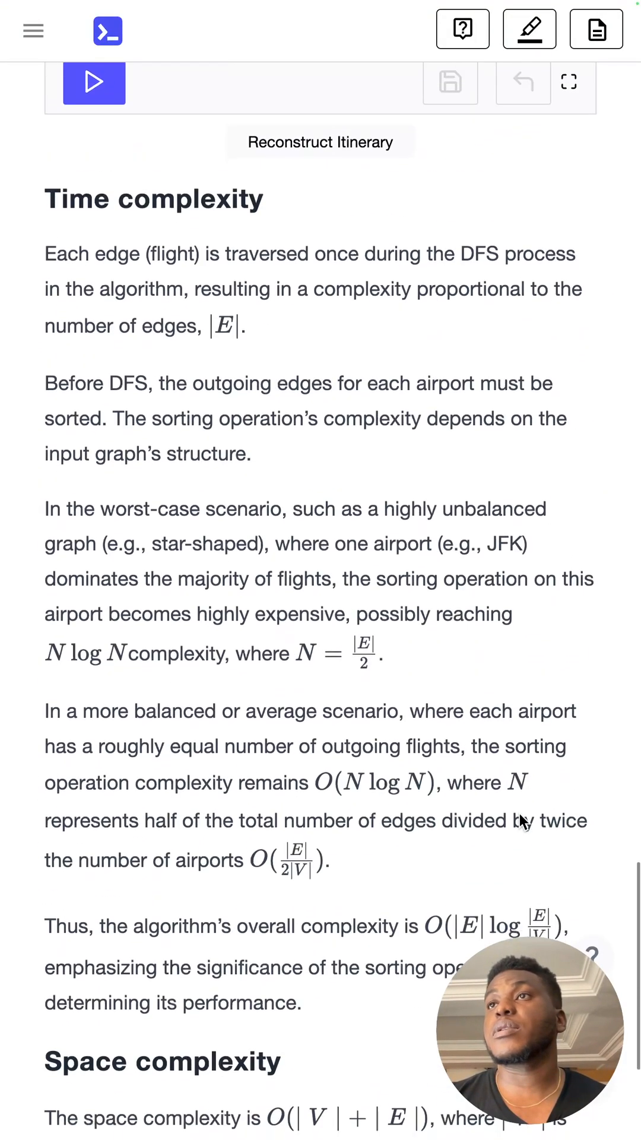
scroll("down", 3)
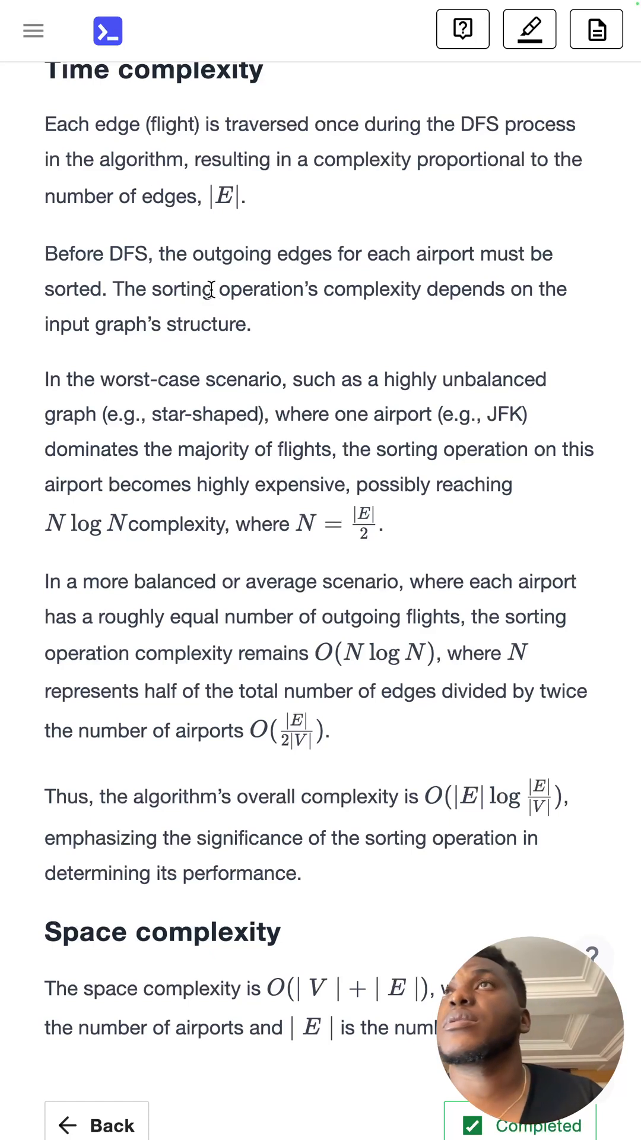
left_click_drag(65, 124, 443, 124)
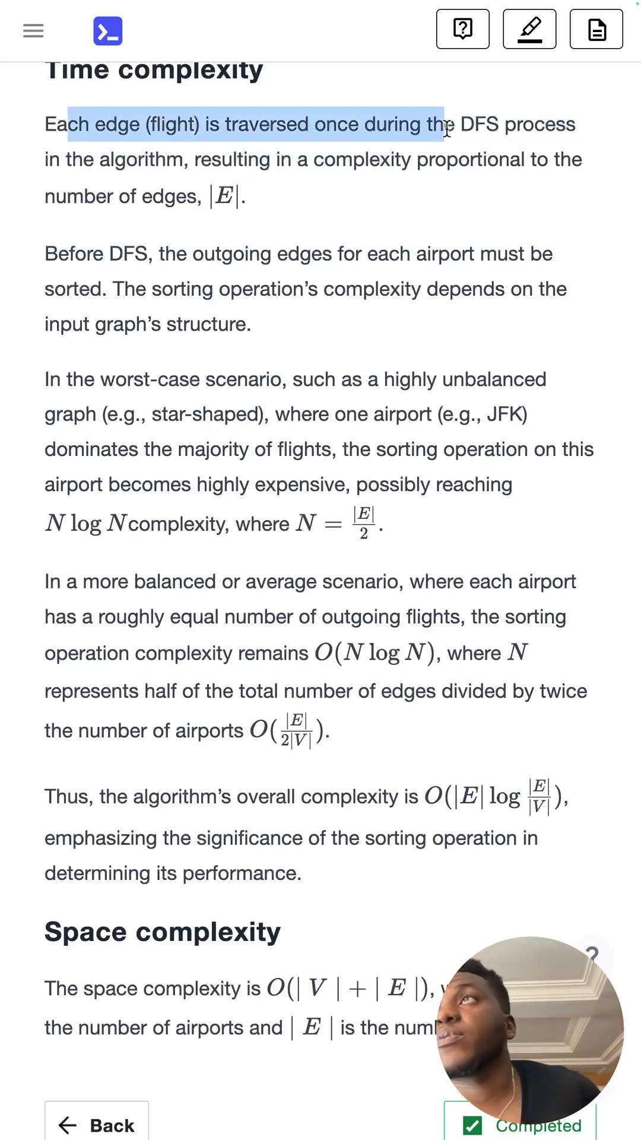
left_click_drag(443, 124, 243, 205)
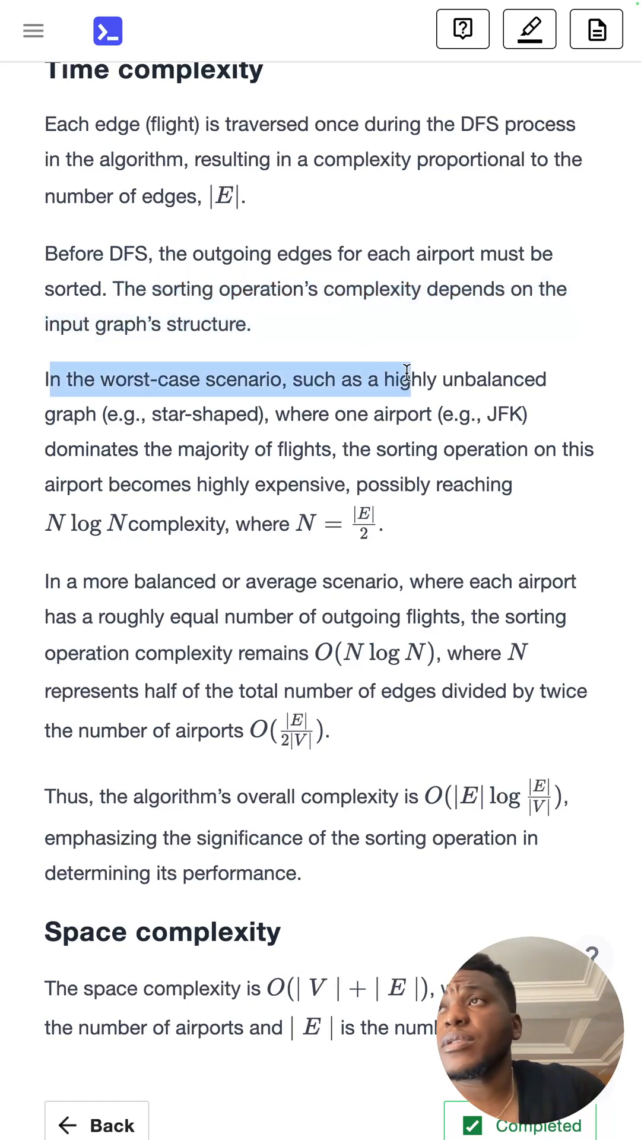
left_click_drag(406, 379, 290, 379)
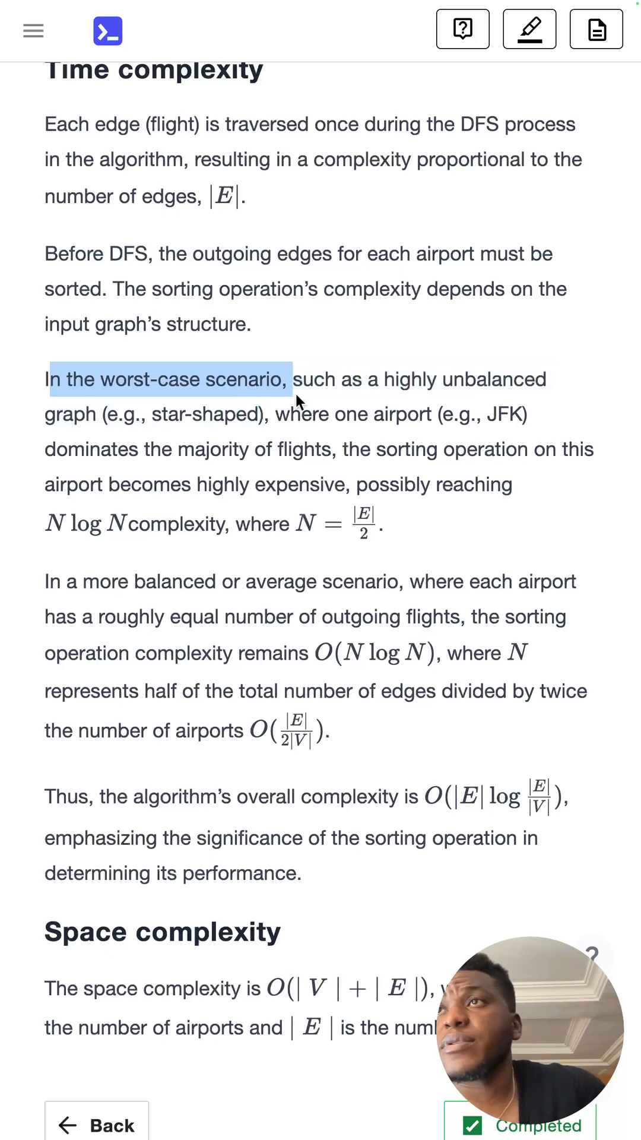
left_click_drag(290, 379, 261, 415)
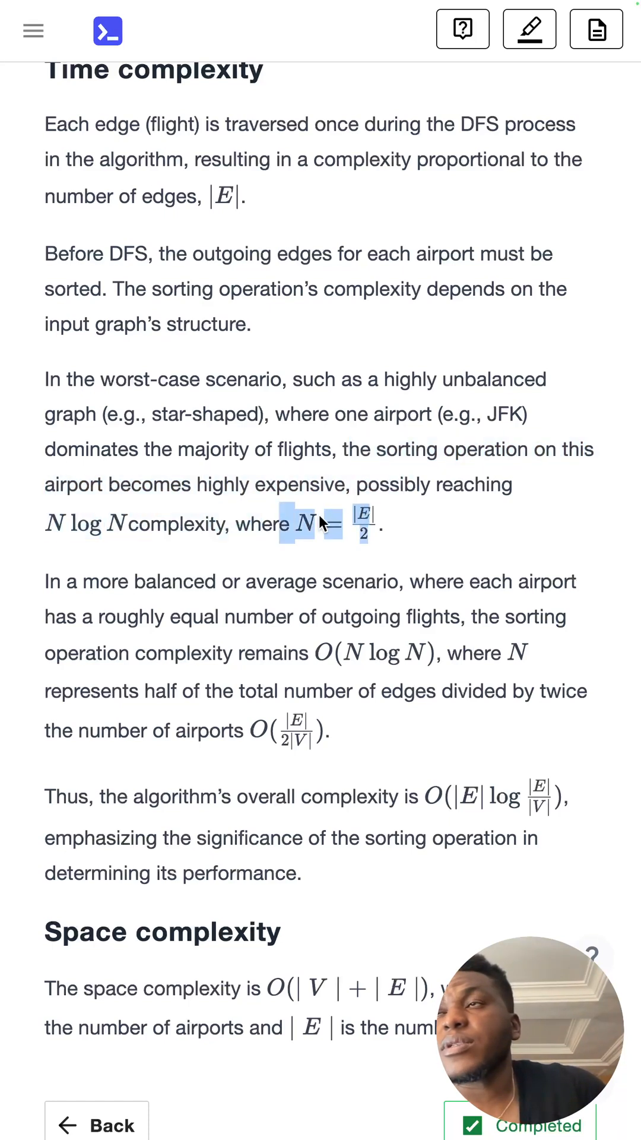
left_click(411, 531)
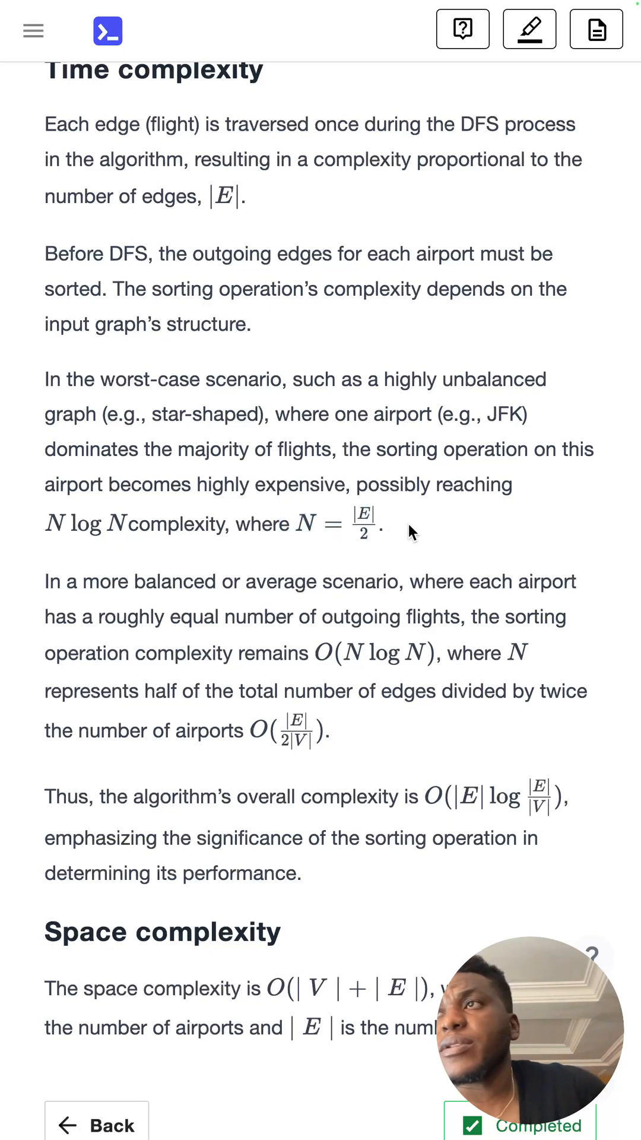
mouse_move(299, 569)
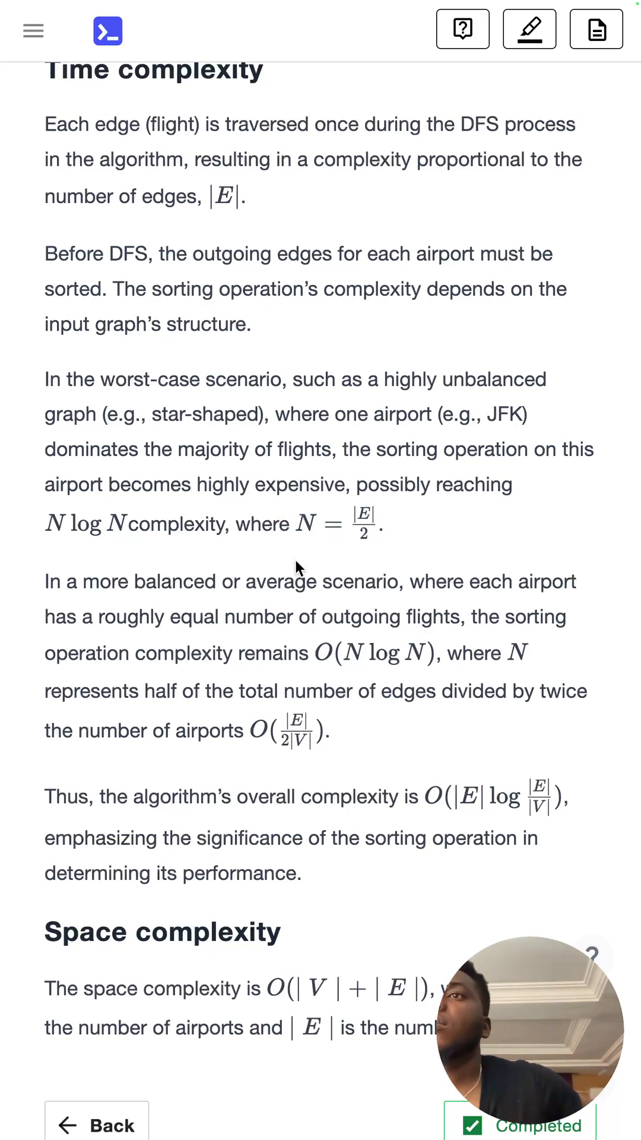
mouse_move(181, 556)
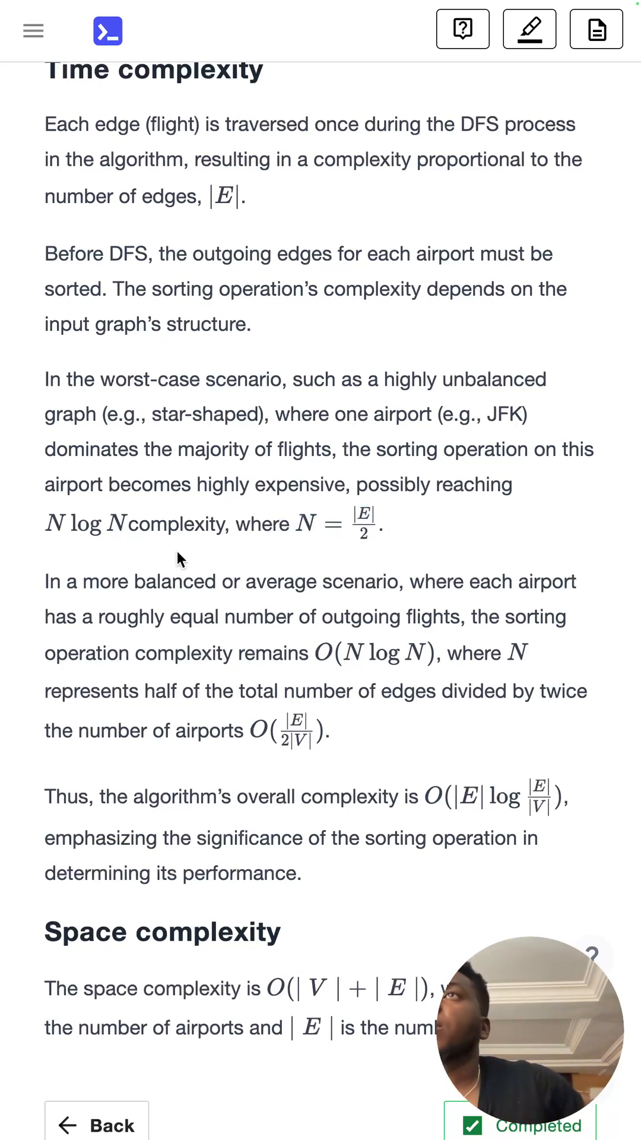
mouse_move(52, 579)
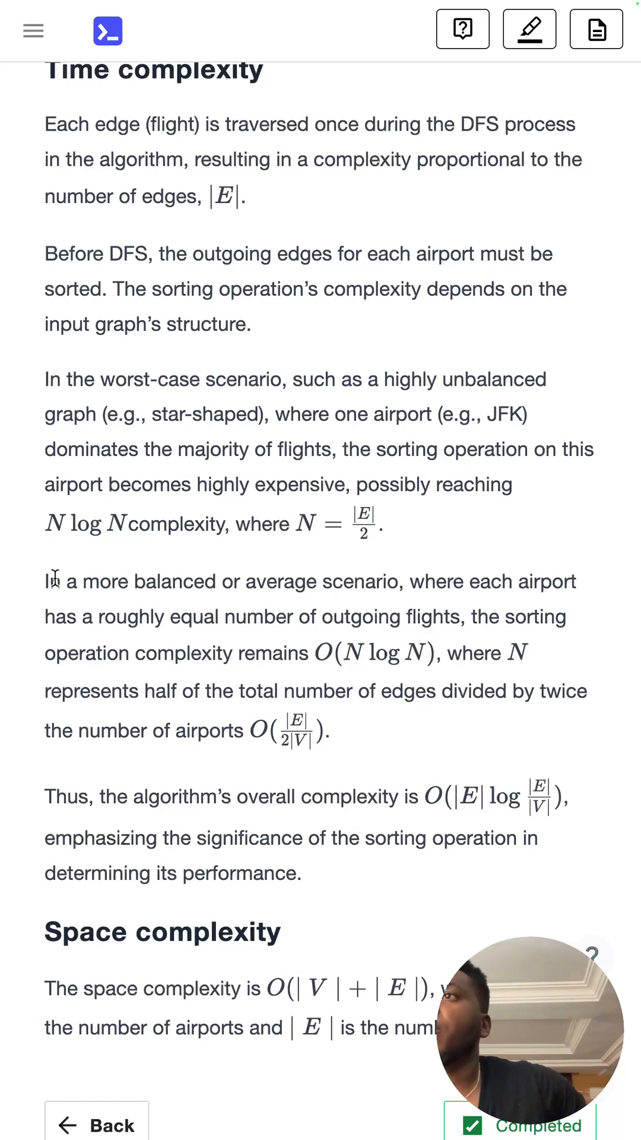
Read the balanced/average scenario, how N relates to edges and airports, and sorting determining performance, down to Space complexity O(|V|+|E|)
left_click_drag(45, 581, 356, 581)
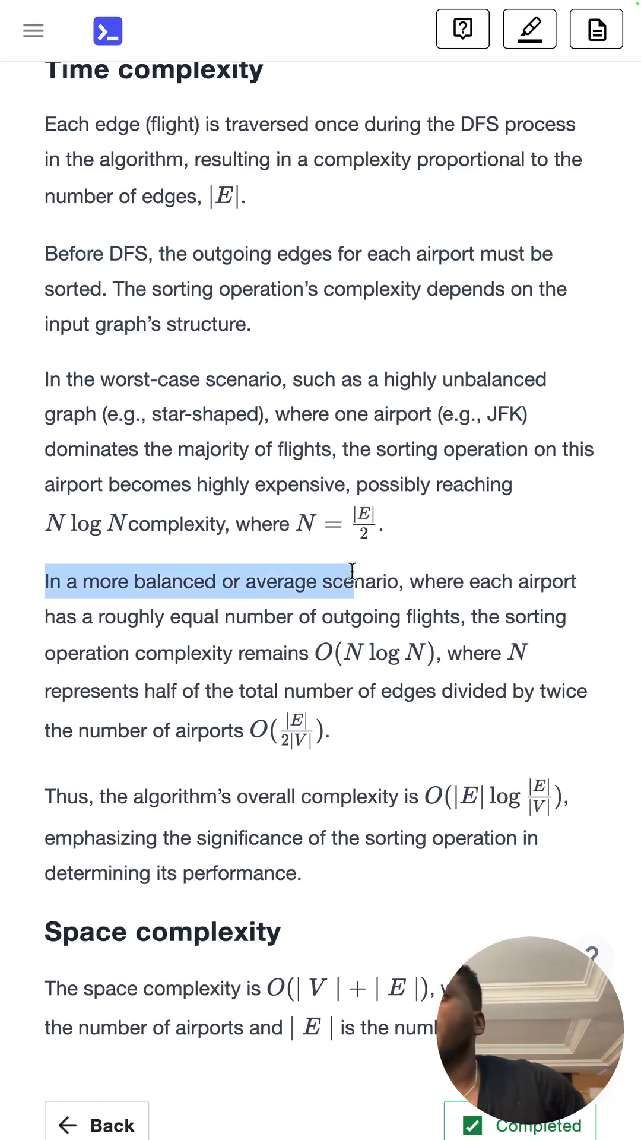
left_click_drag(351, 570, 267, 623)
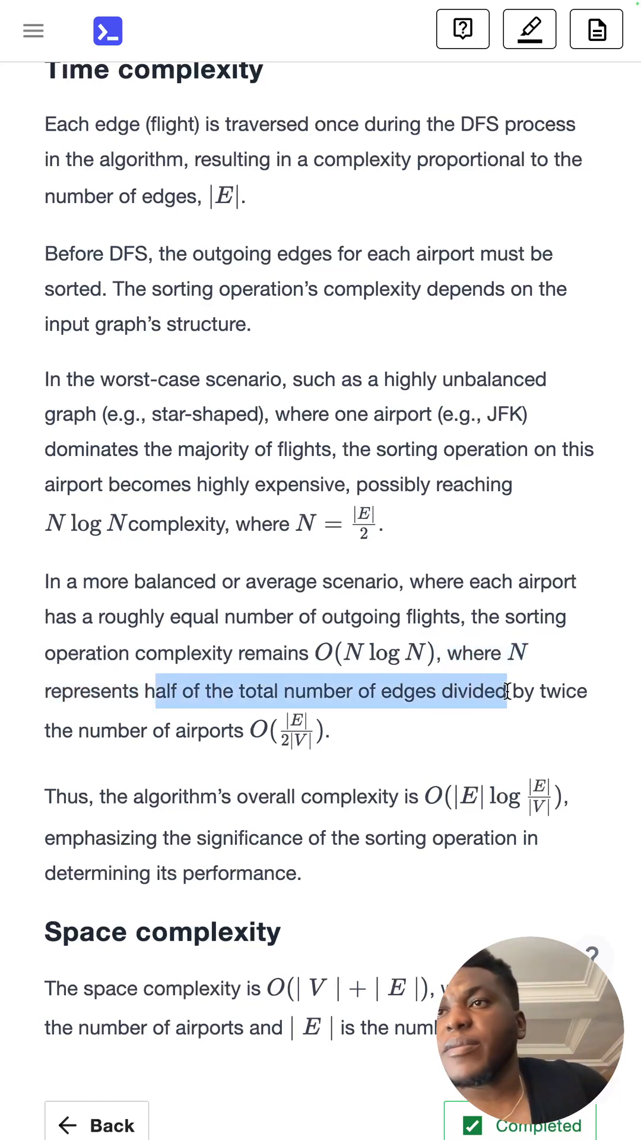
left_click_drag(509, 691, 243, 730)
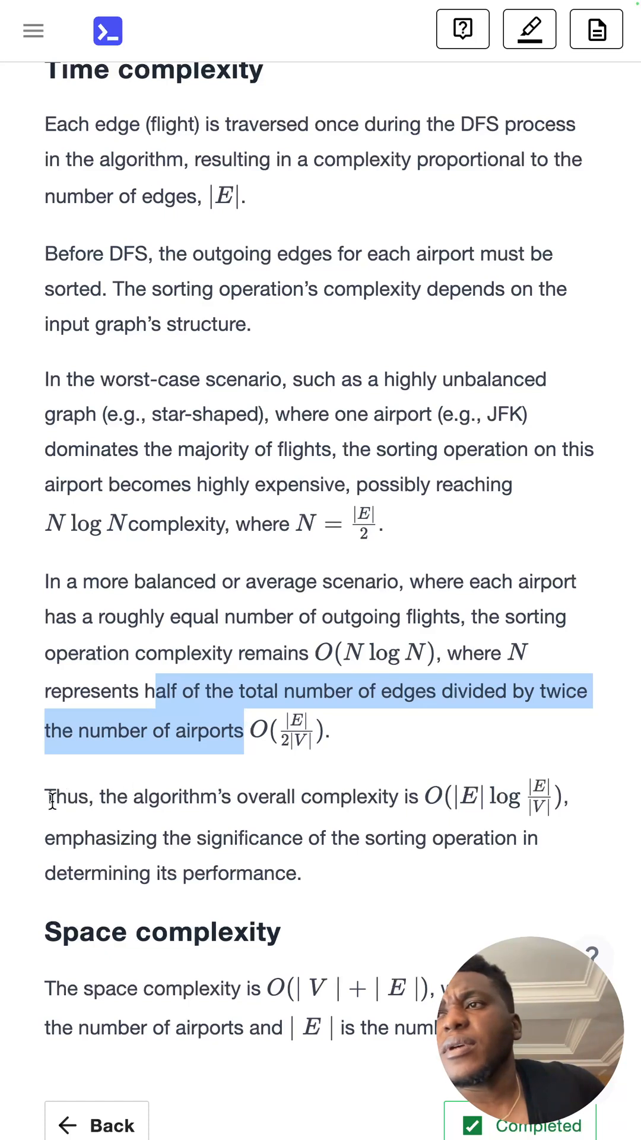
left_click(404, 753)
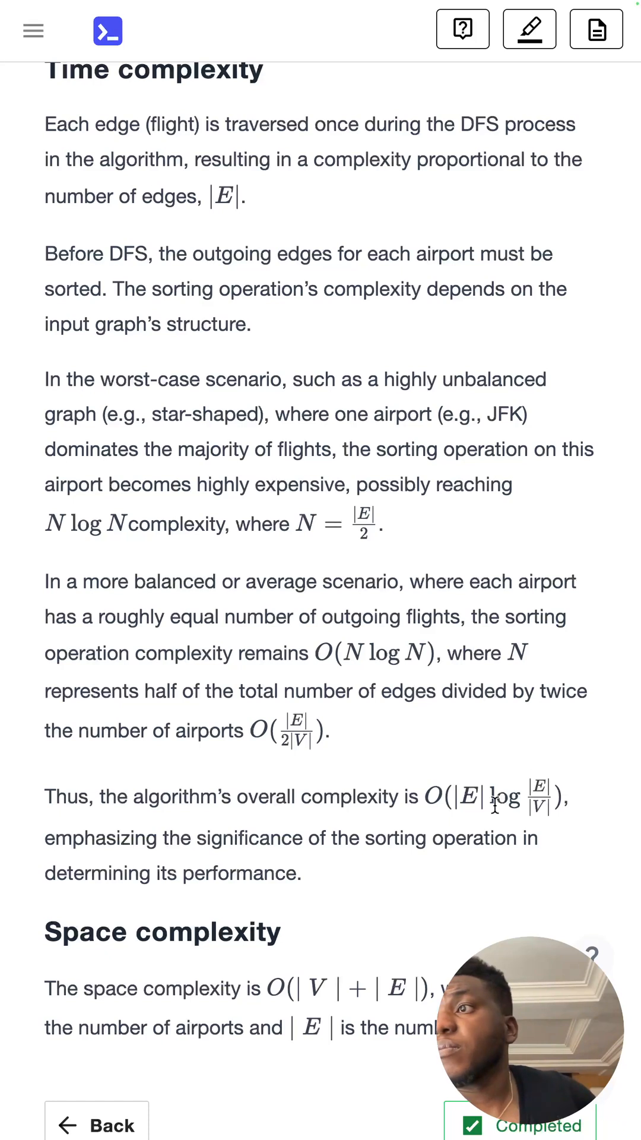
left_click_drag(157, 839, 349, 838)
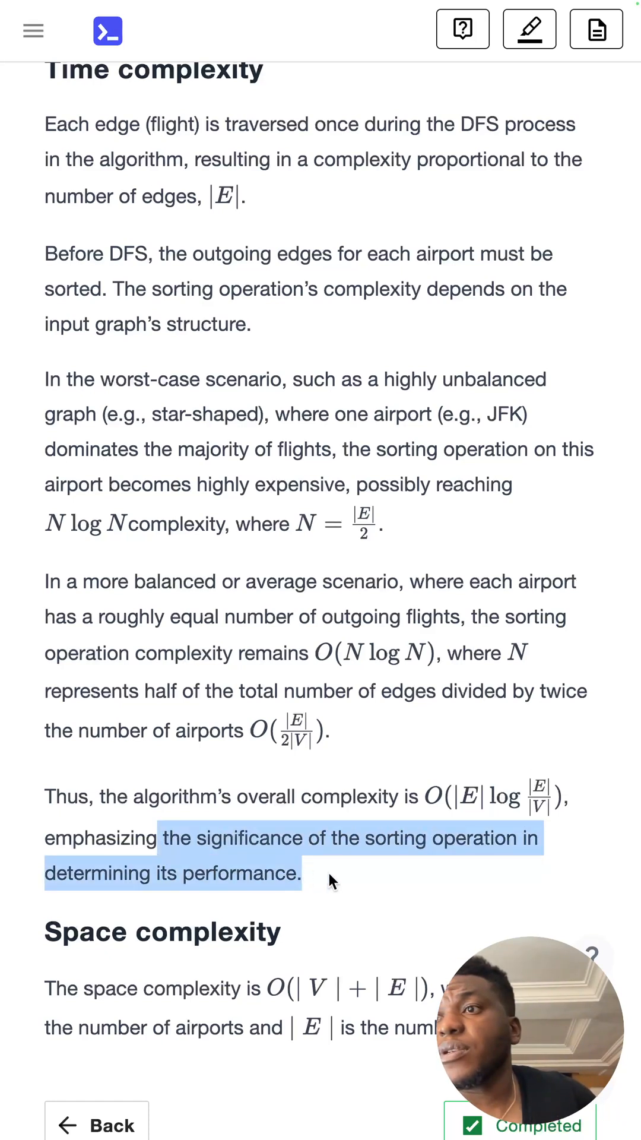
scroll("down", 3)
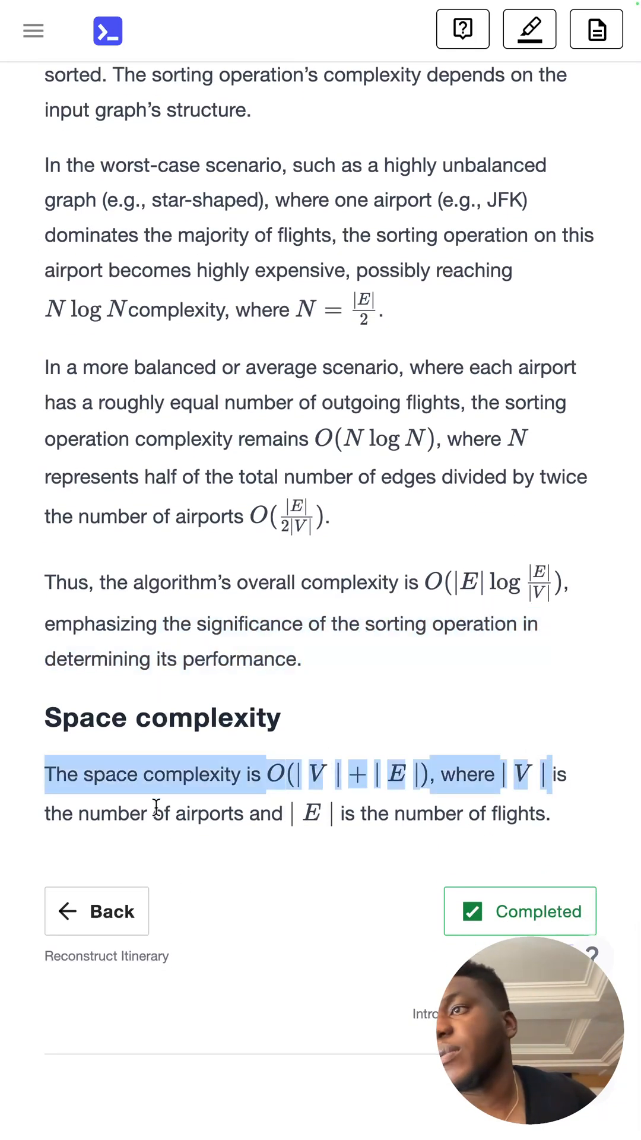
mouse_move(164, 828)
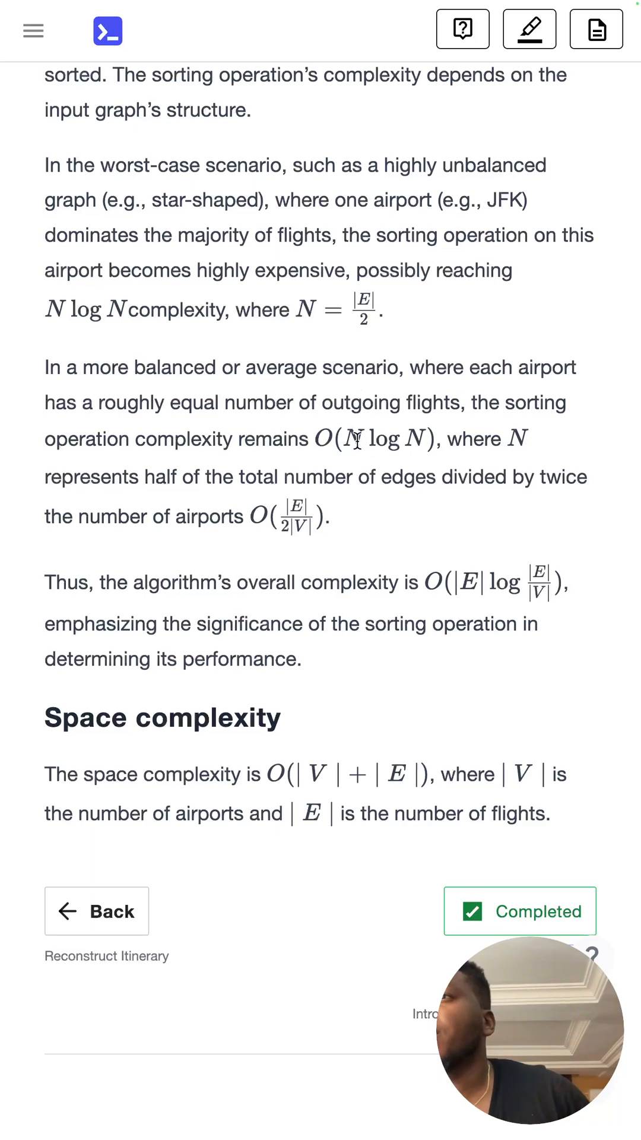
mouse_move(425, 445)
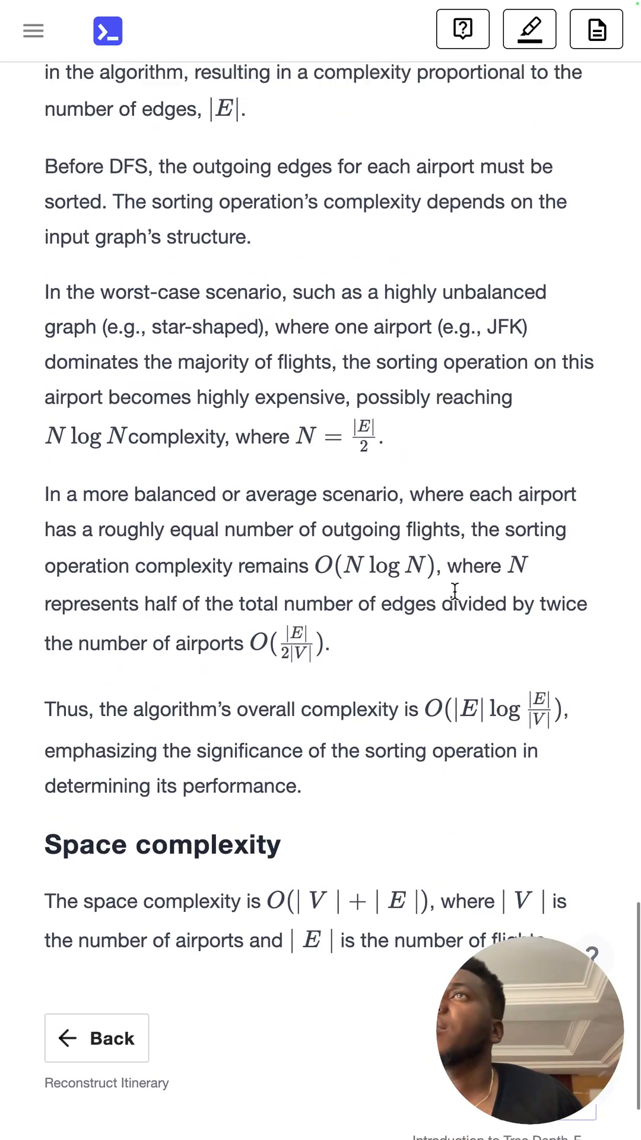
scroll("down", 3)
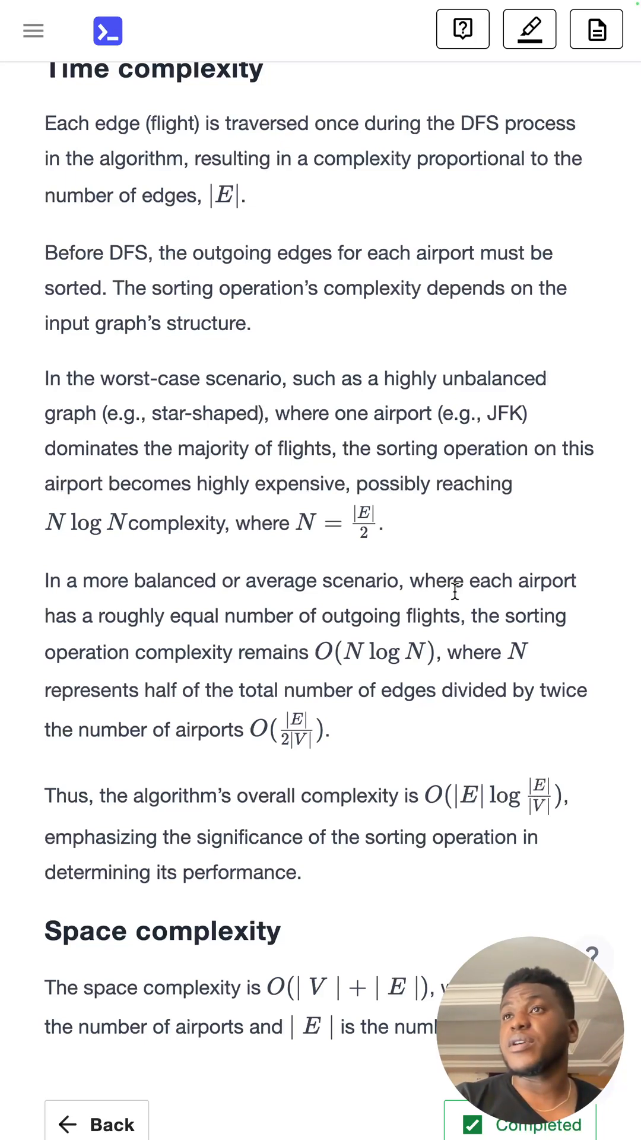
mouse_move(400, 575)
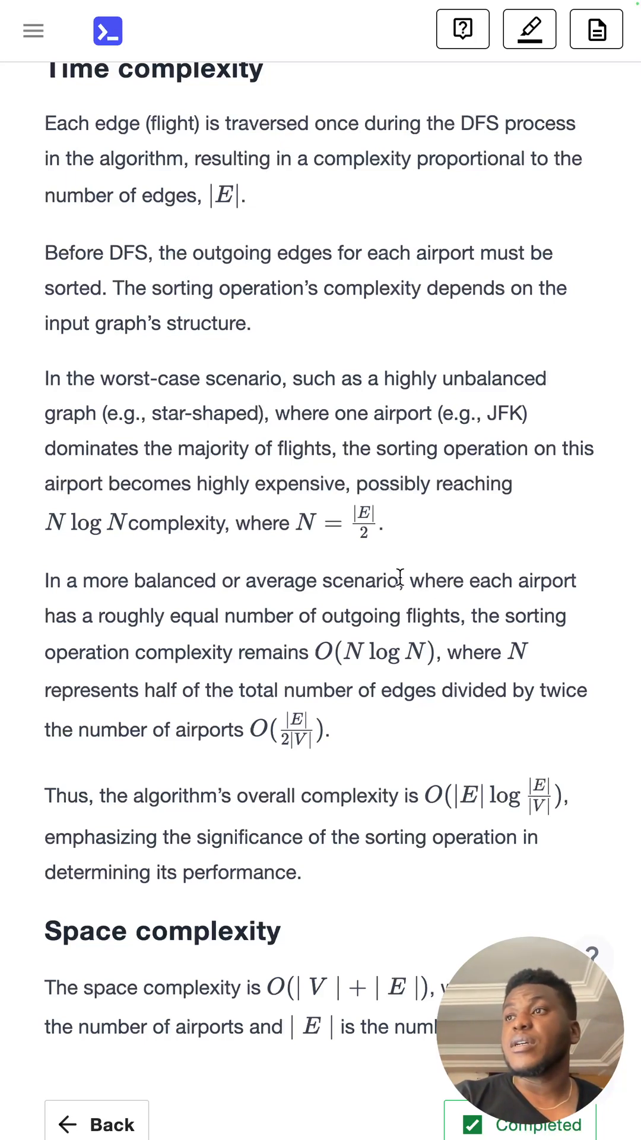